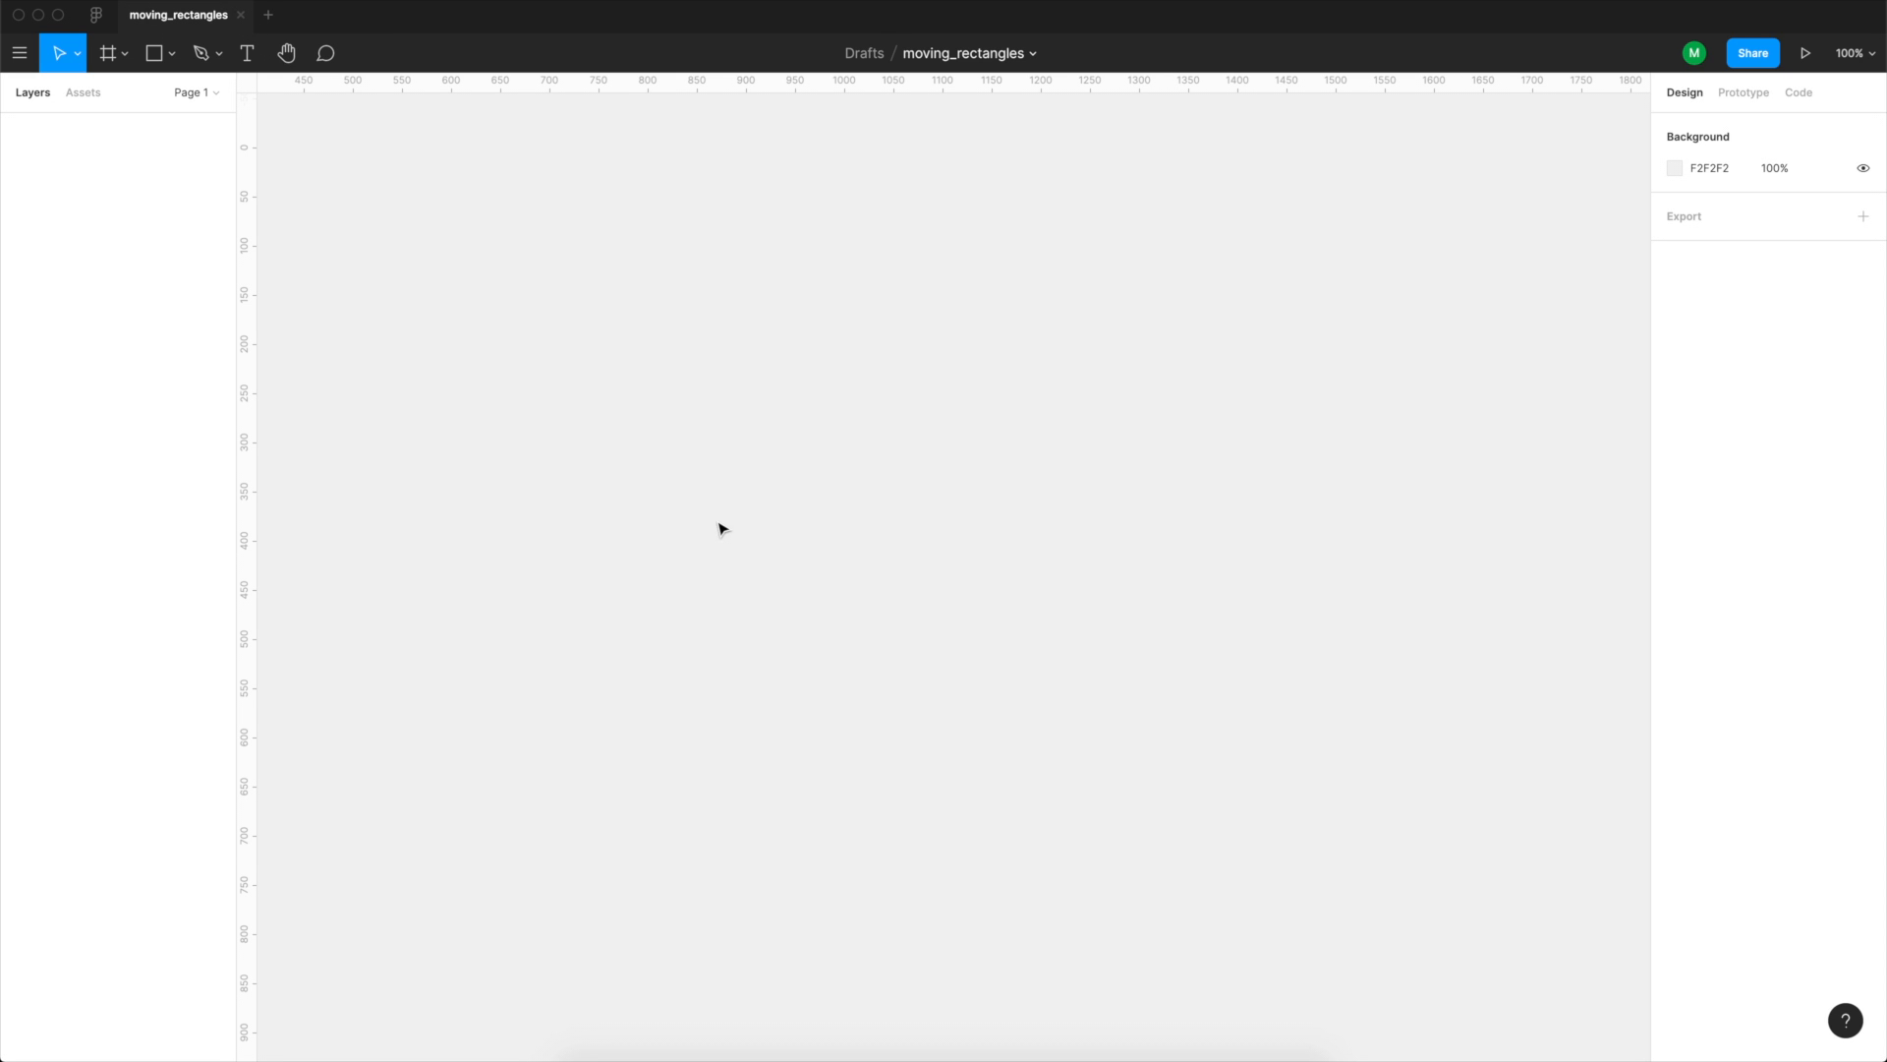
pyautogui.moveTo(921, 589)
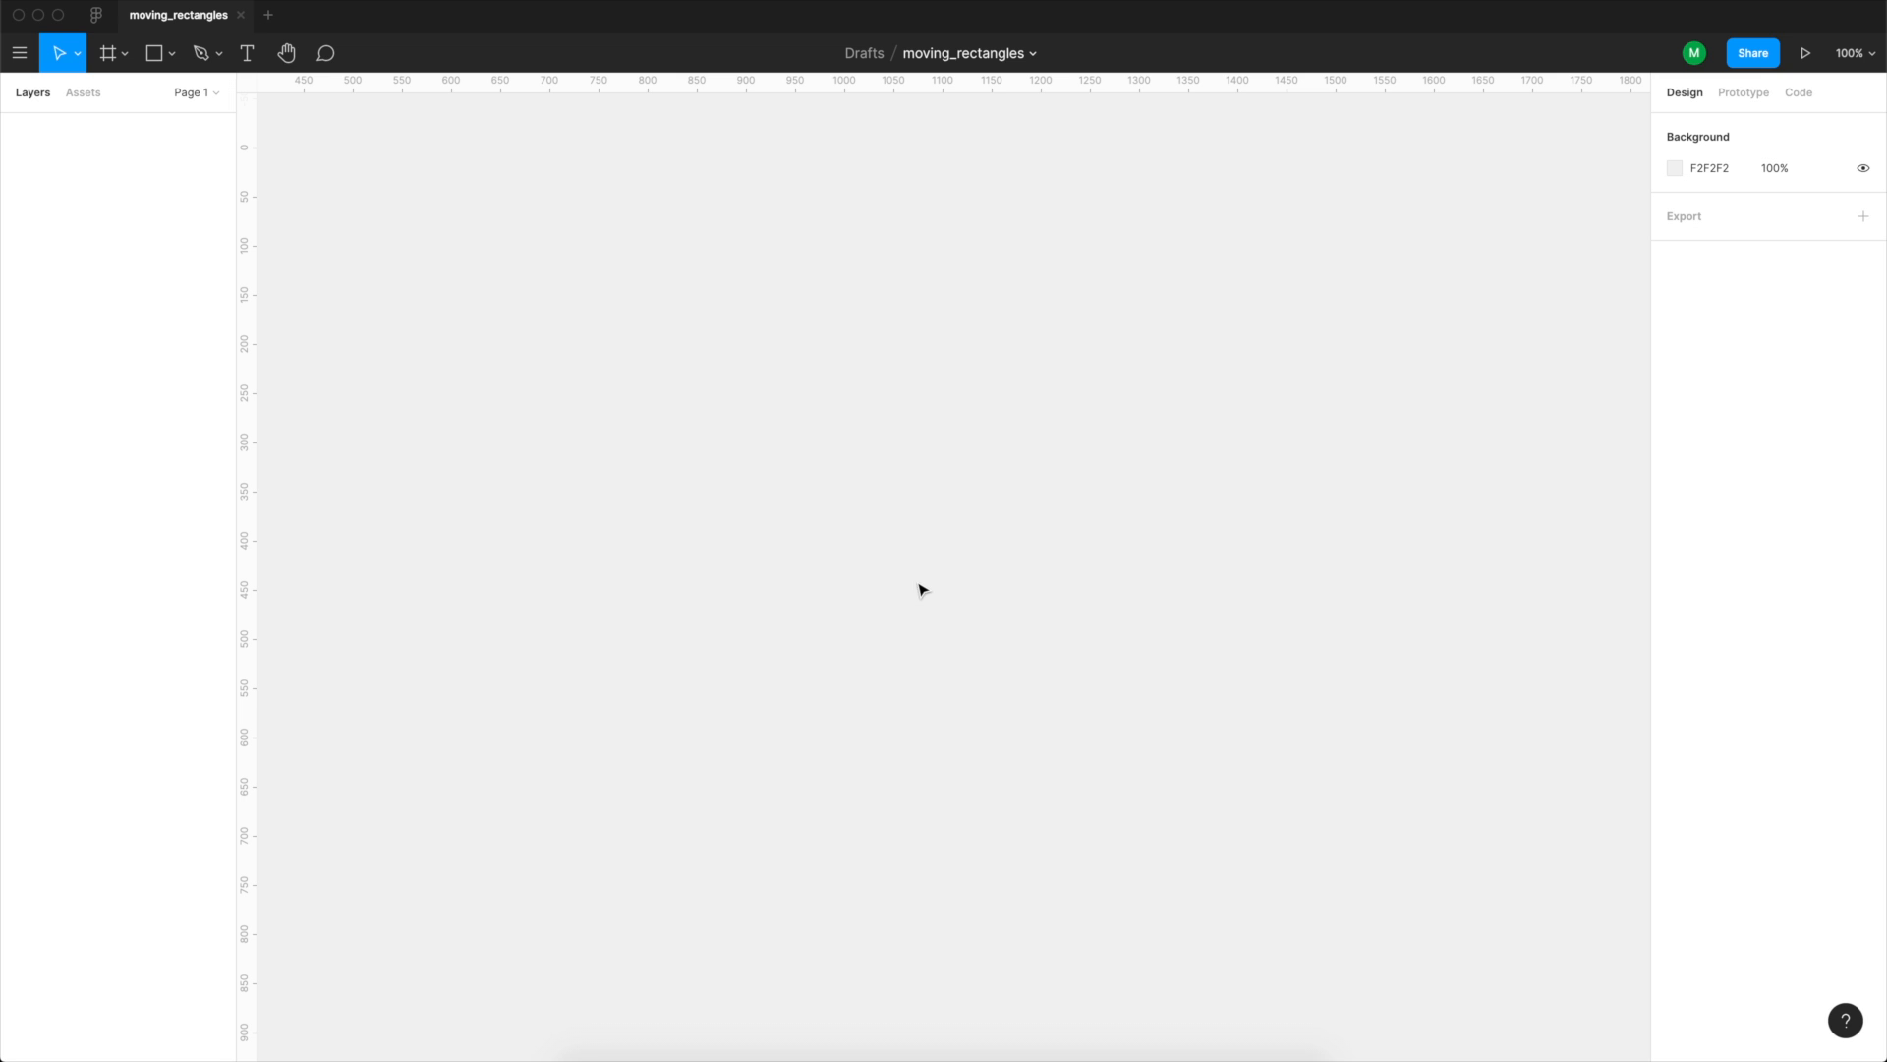
pyautogui.moveTo(706, 506)
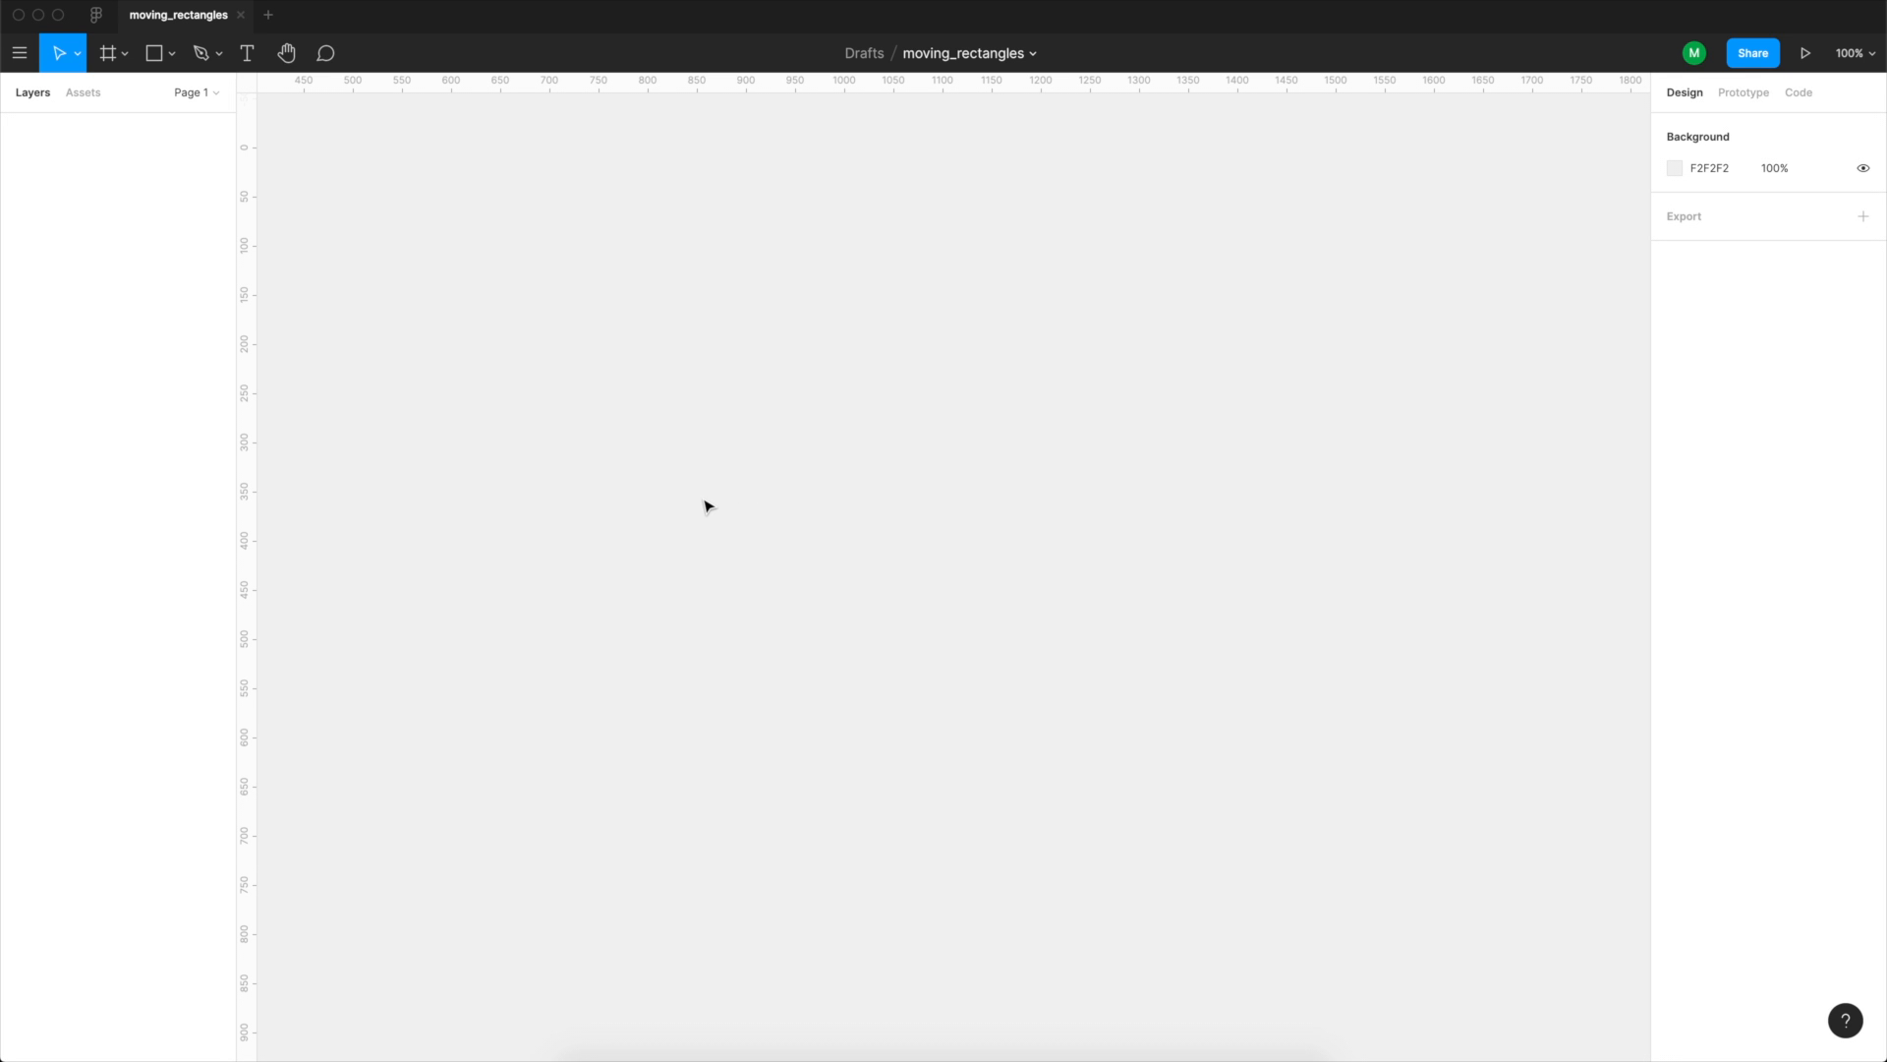
# Draw a trial frame, then add a 375×812 iPhone 11 Pro / X preset frame.
pyautogui.click(107, 52)
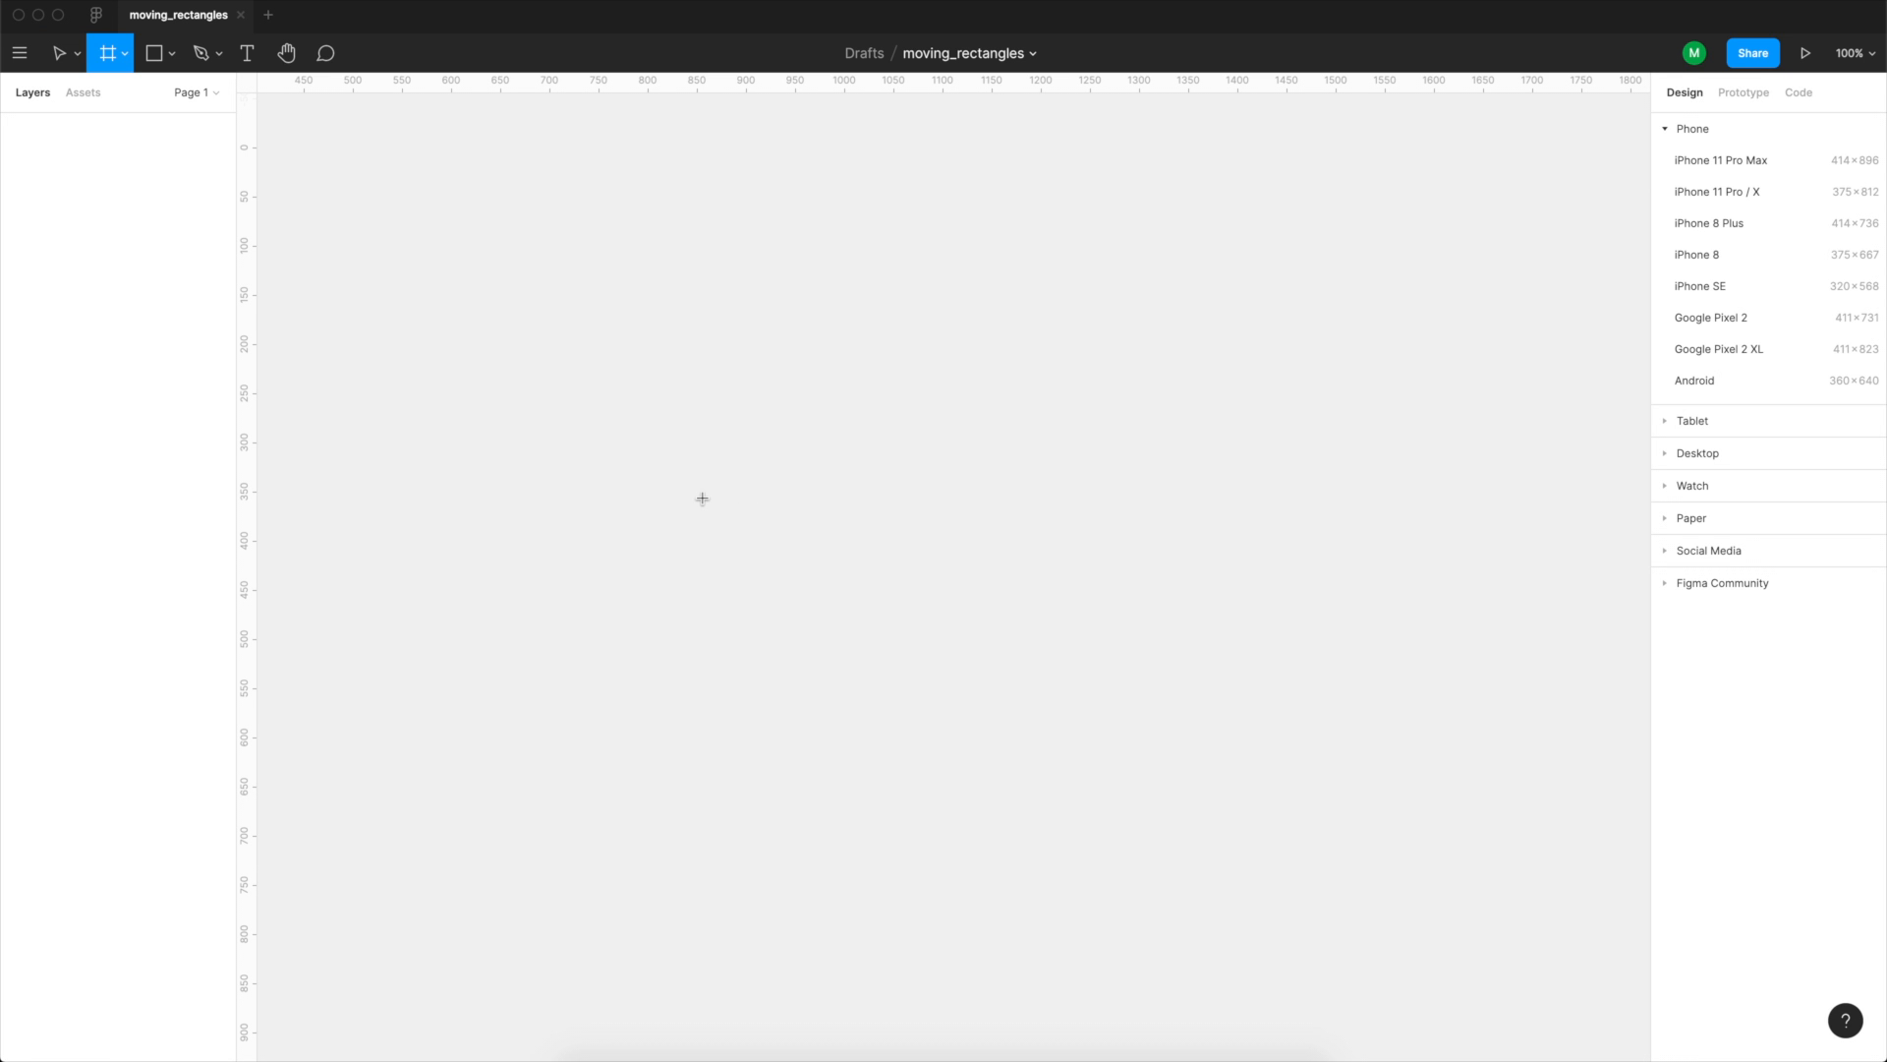
pyautogui.moveTo(590, 258)
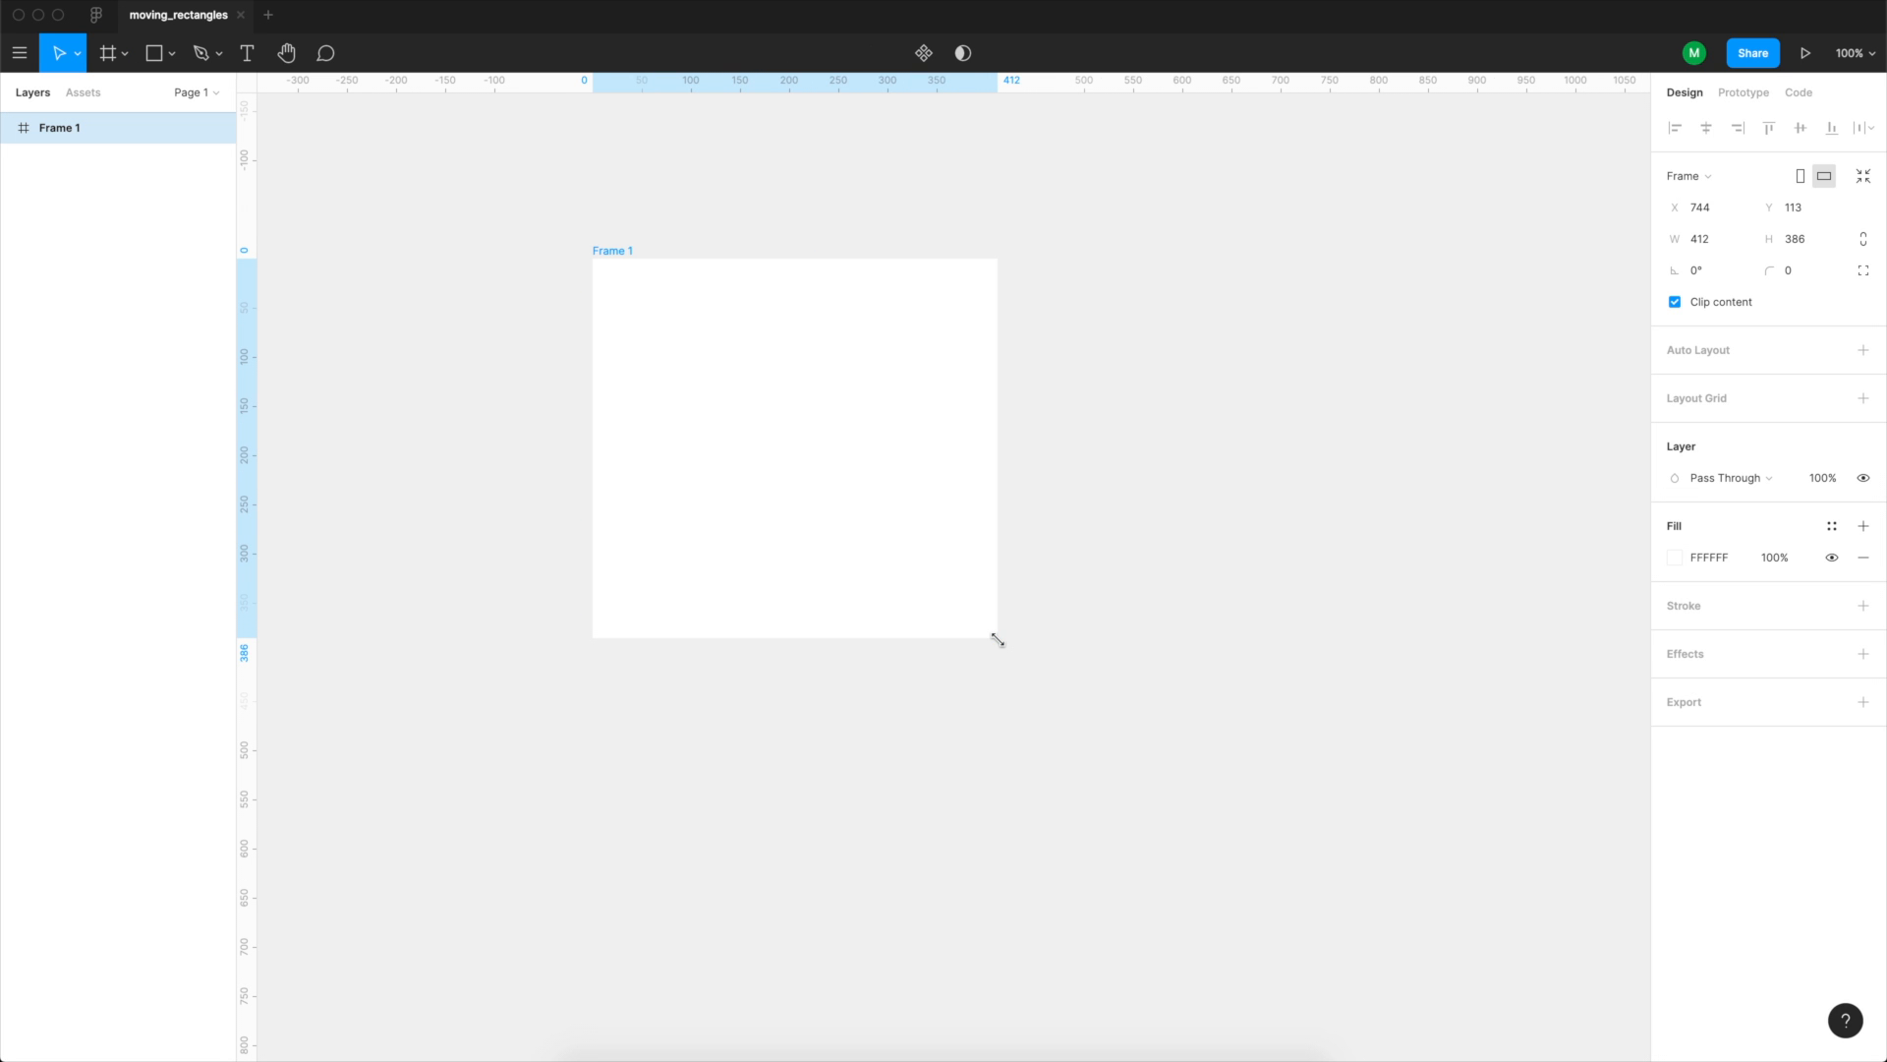
pyautogui.moveTo(997, 638); pyautogui.dragTo(955, 586)
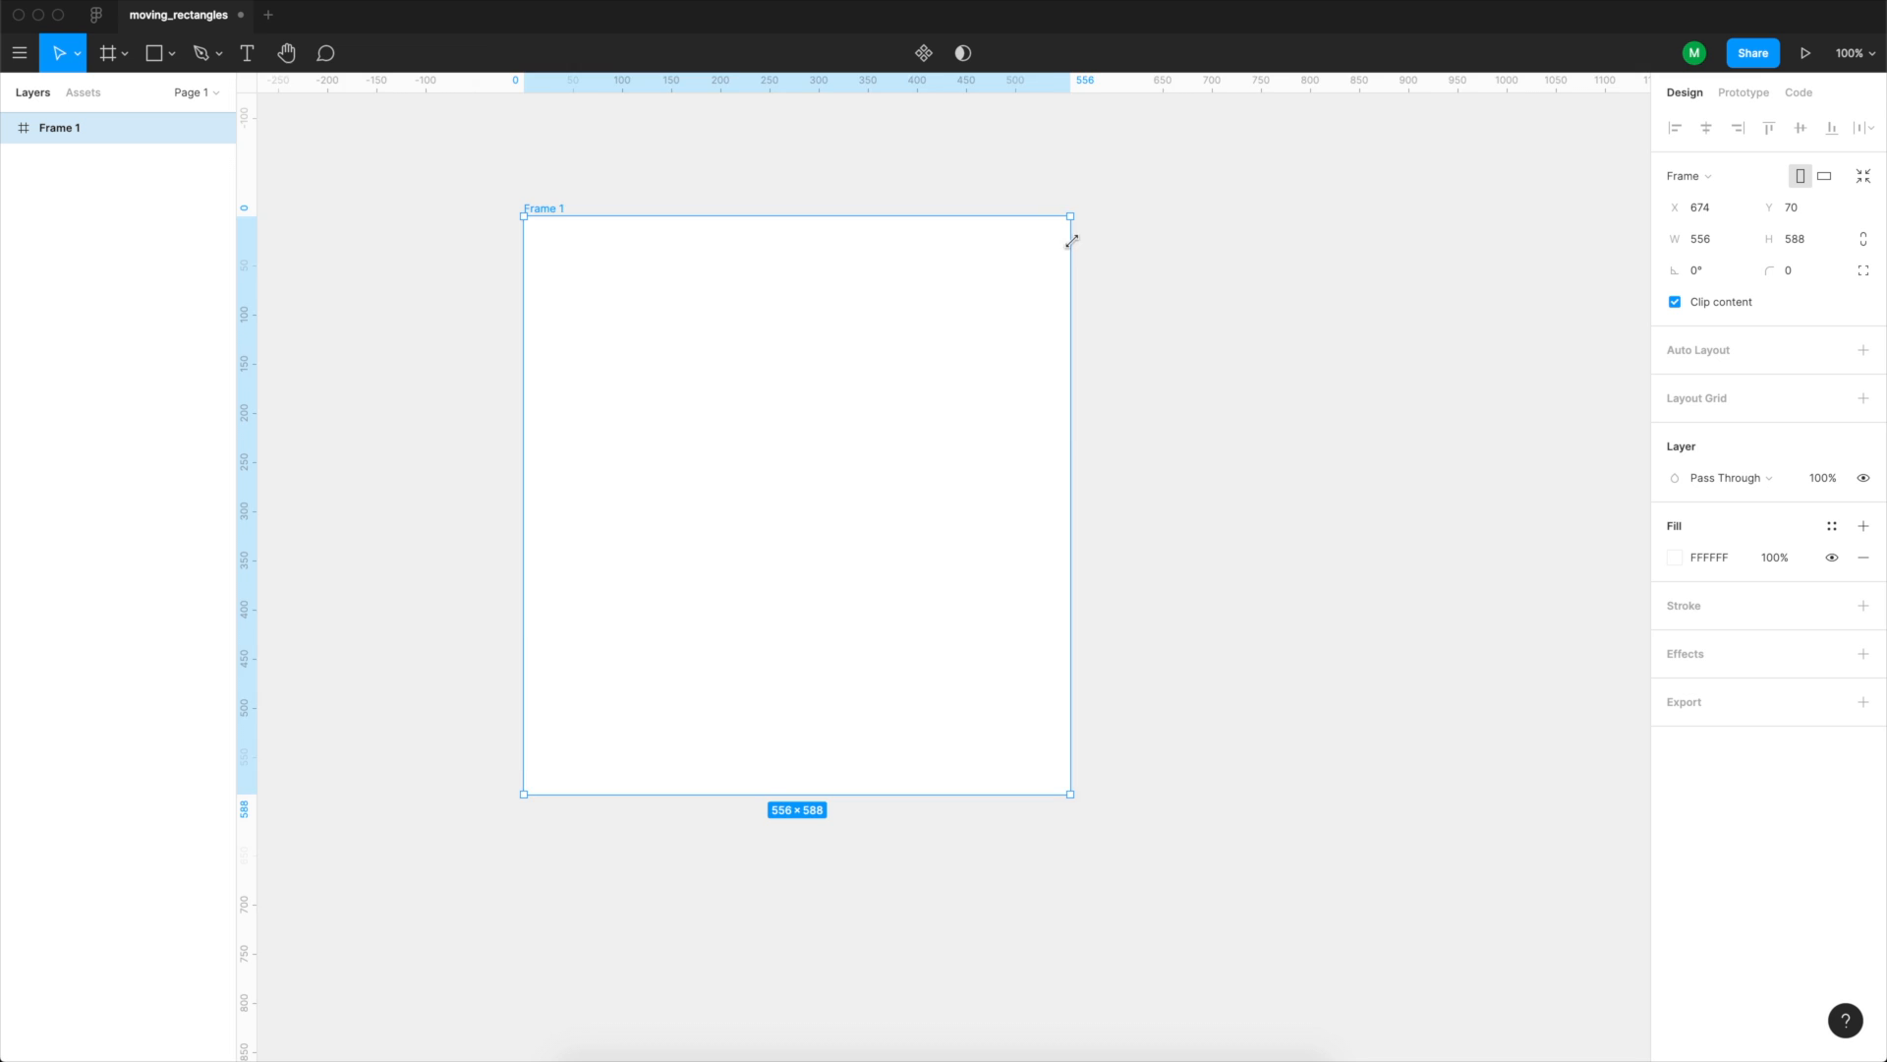
pyautogui.moveTo(1069, 793); pyautogui.dragTo(983, 703)
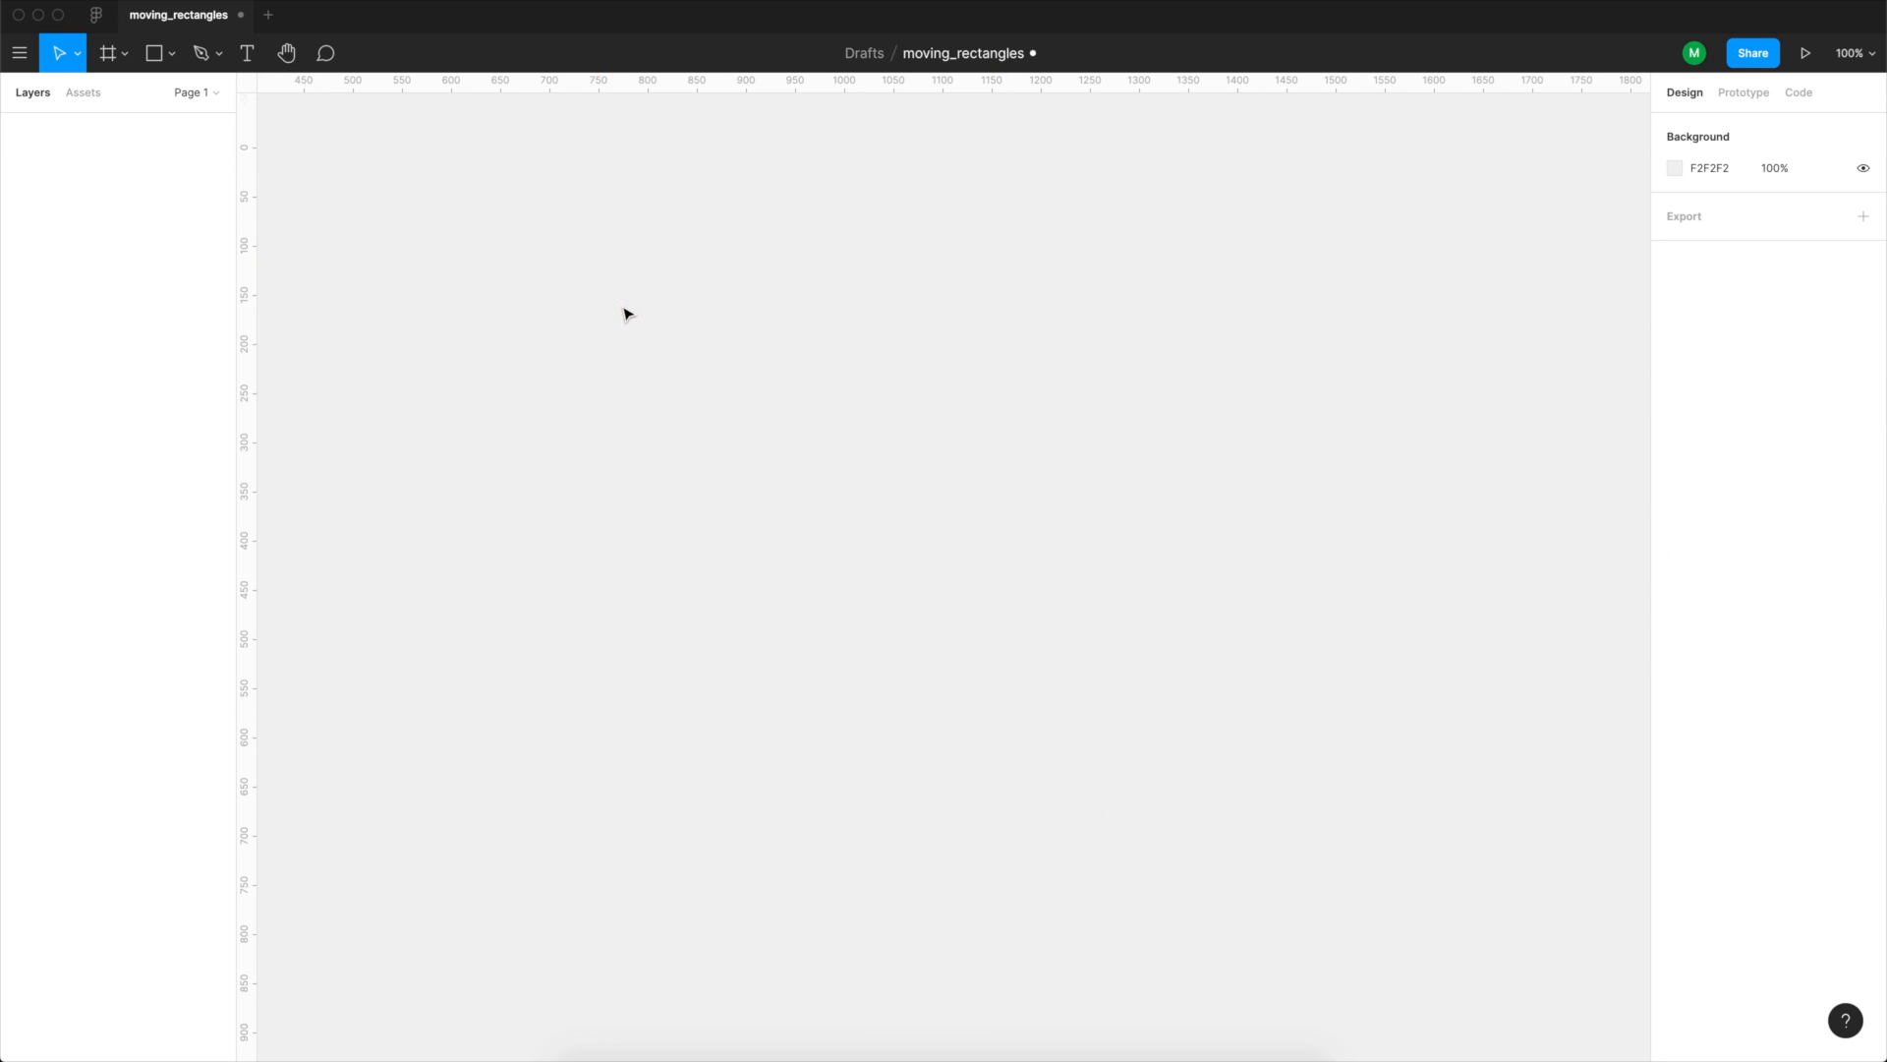
pyautogui.click(107, 52)
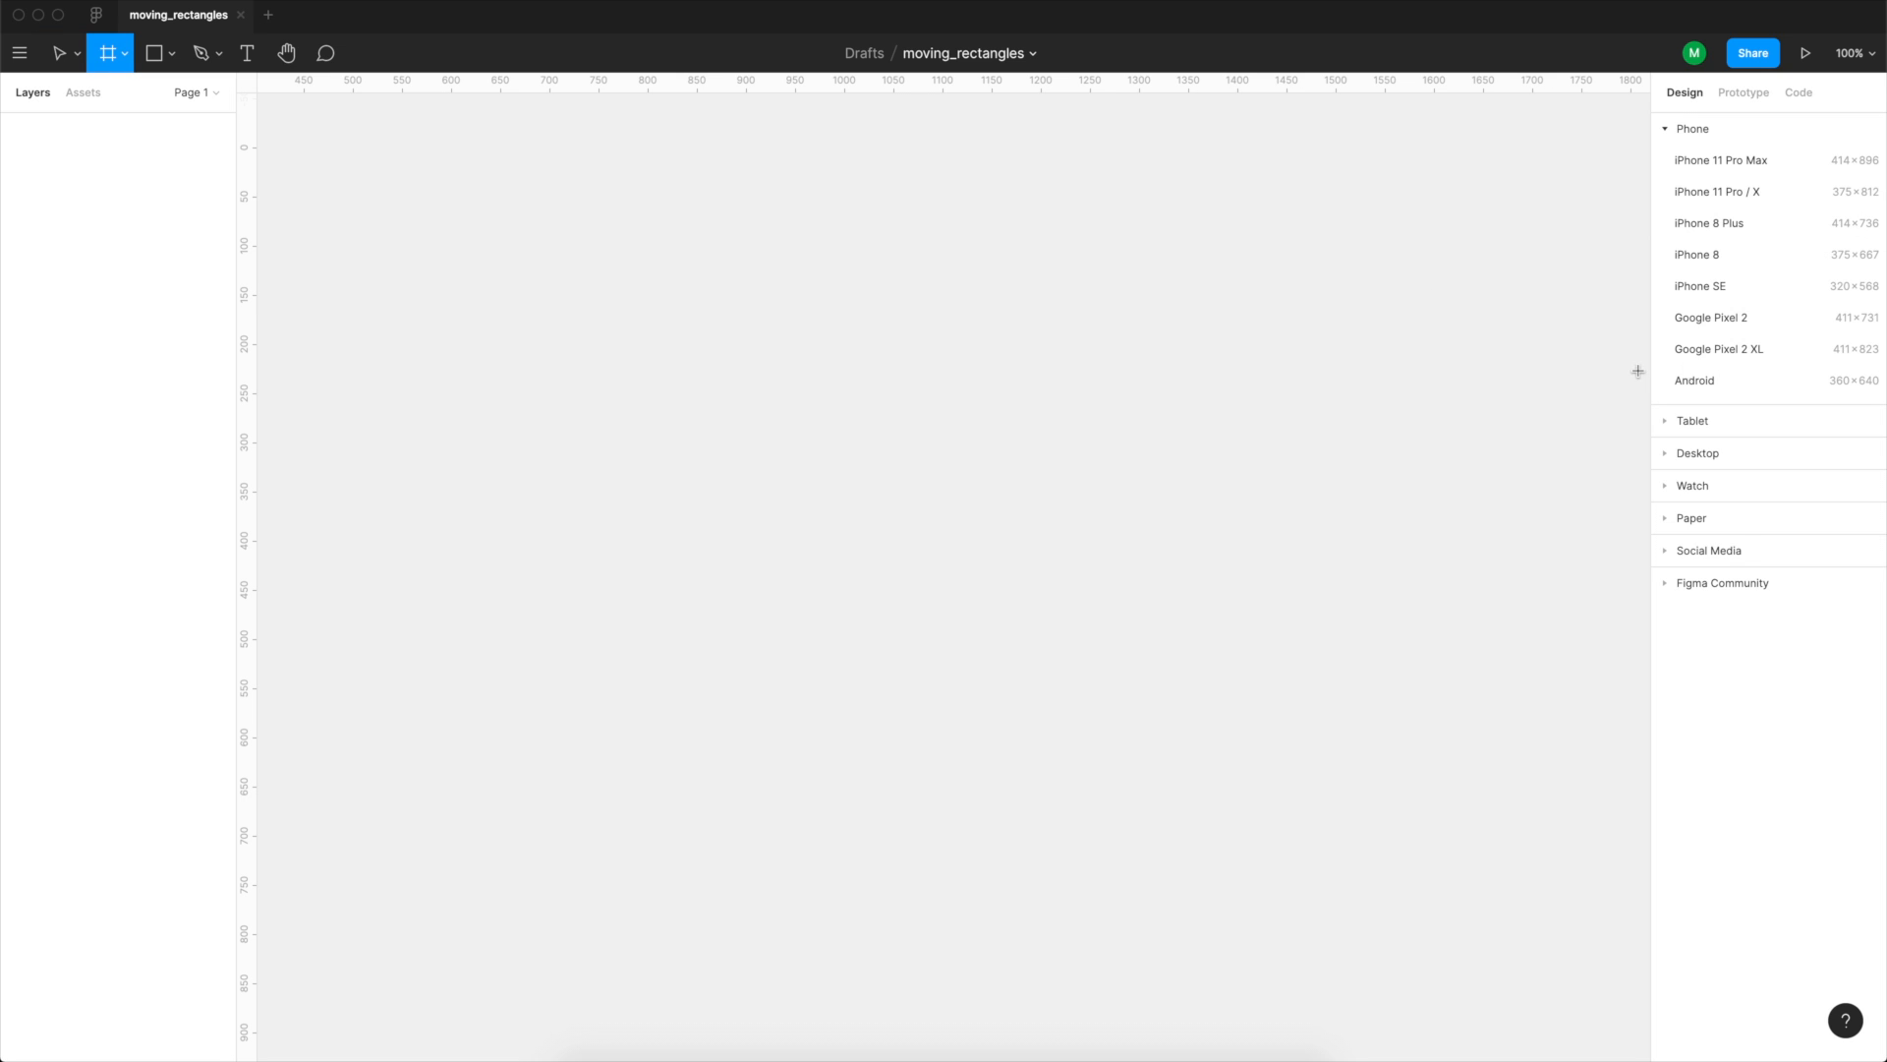
pyautogui.moveTo(1717, 199)
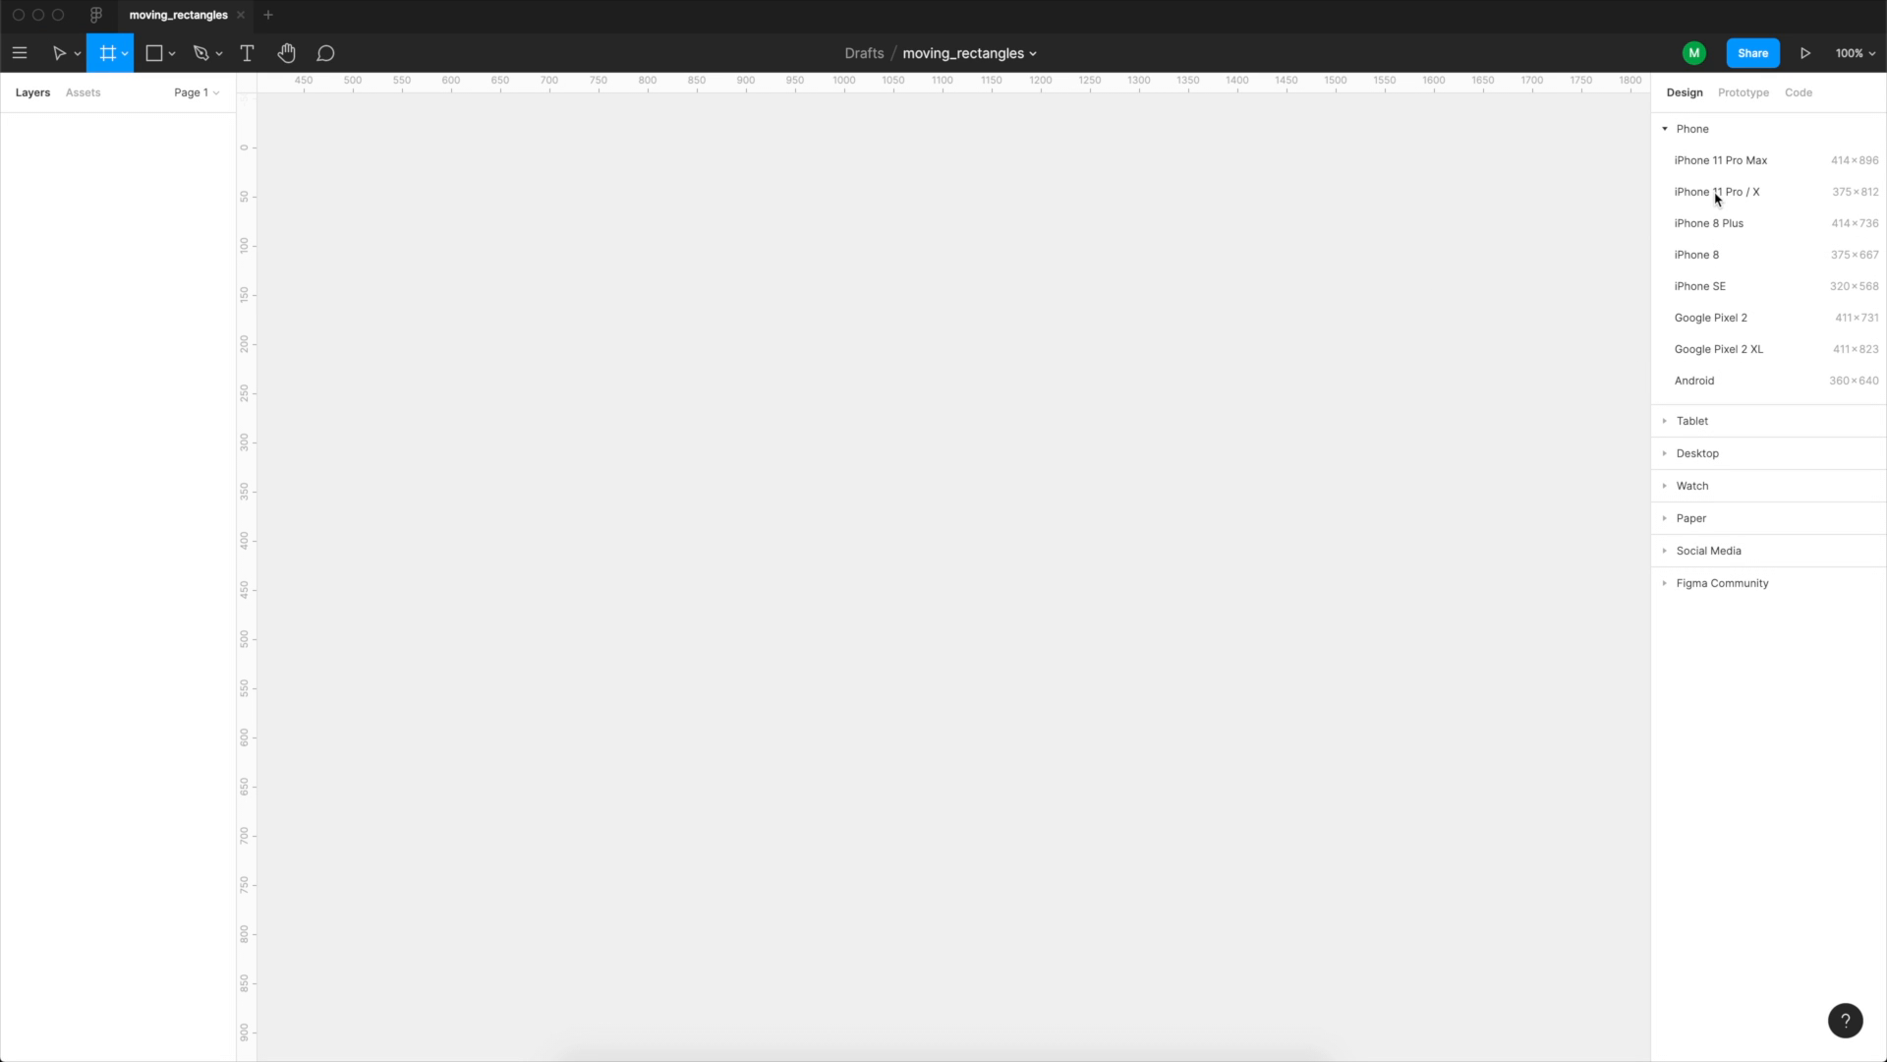
pyautogui.click(1716, 191)
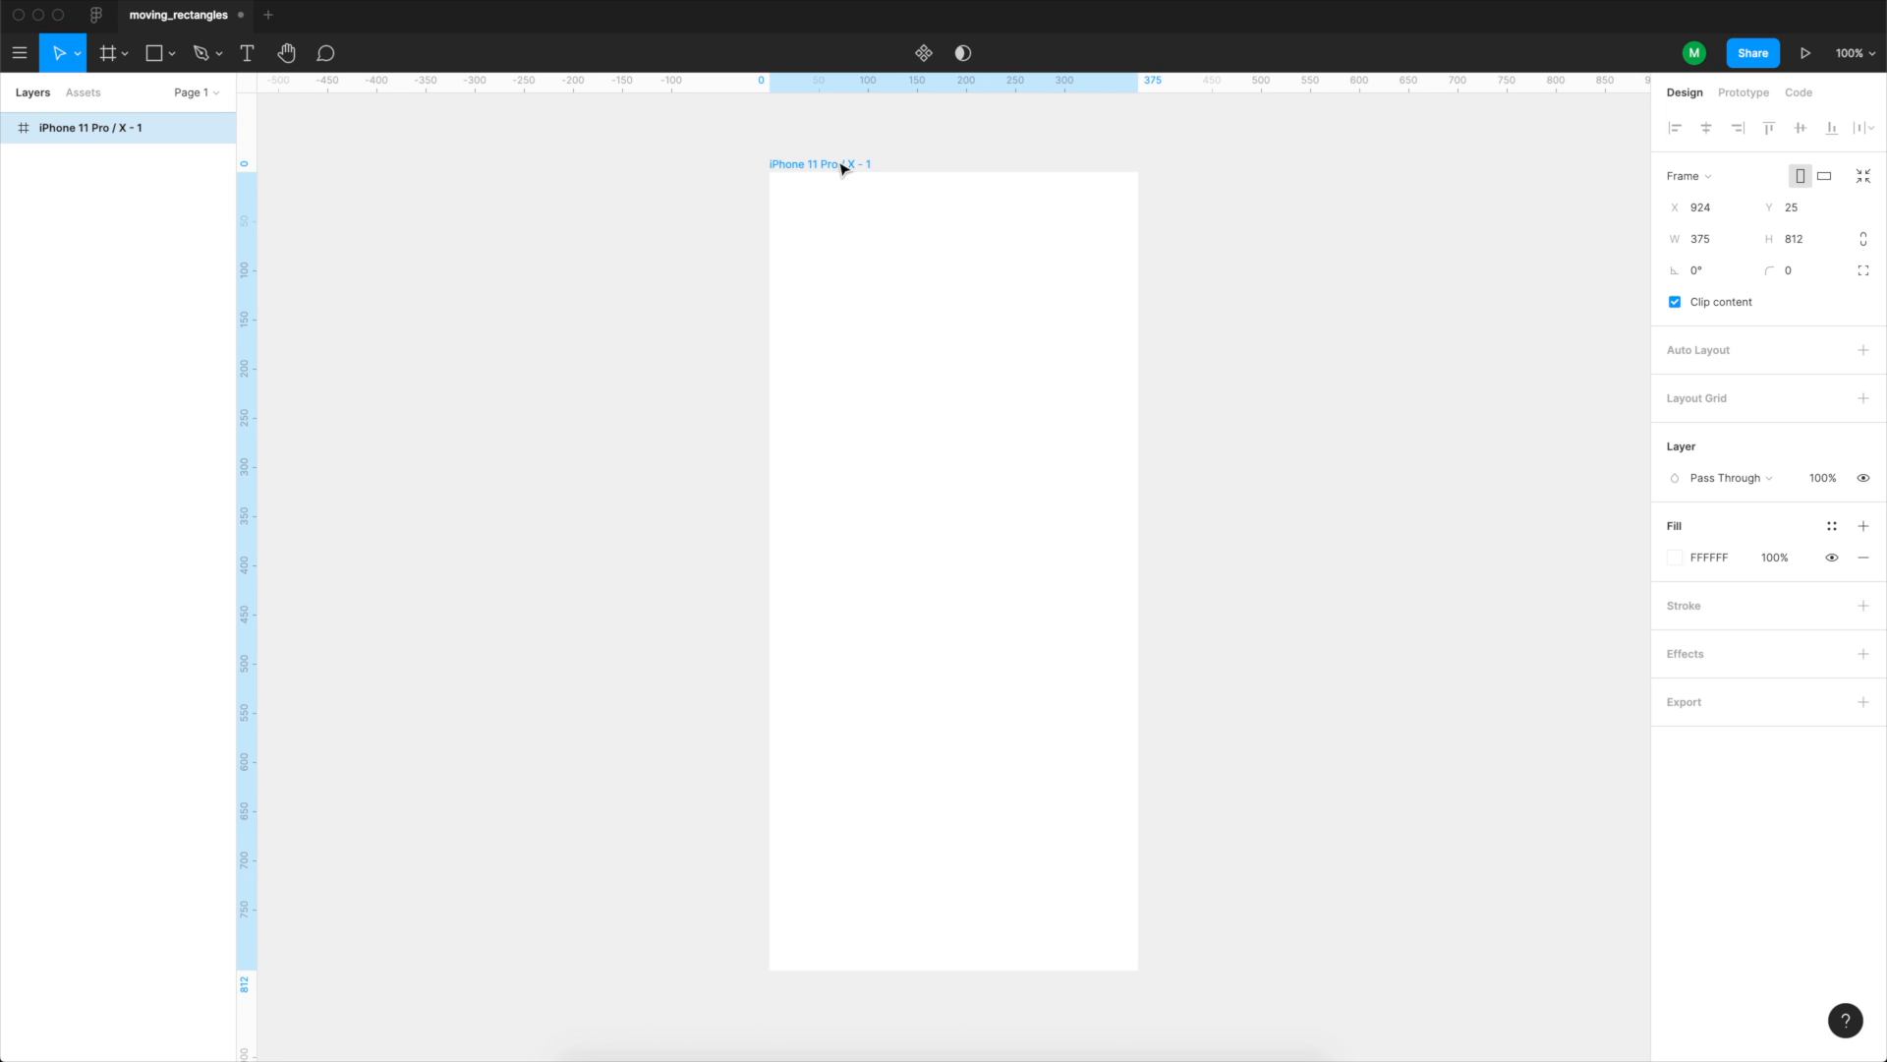
# Draw a 262×114 grey rectangle in the phone frame, centred horizontally near y 349.
pyautogui.moveTo(827, 299); pyautogui.dragTo(1070, 415)
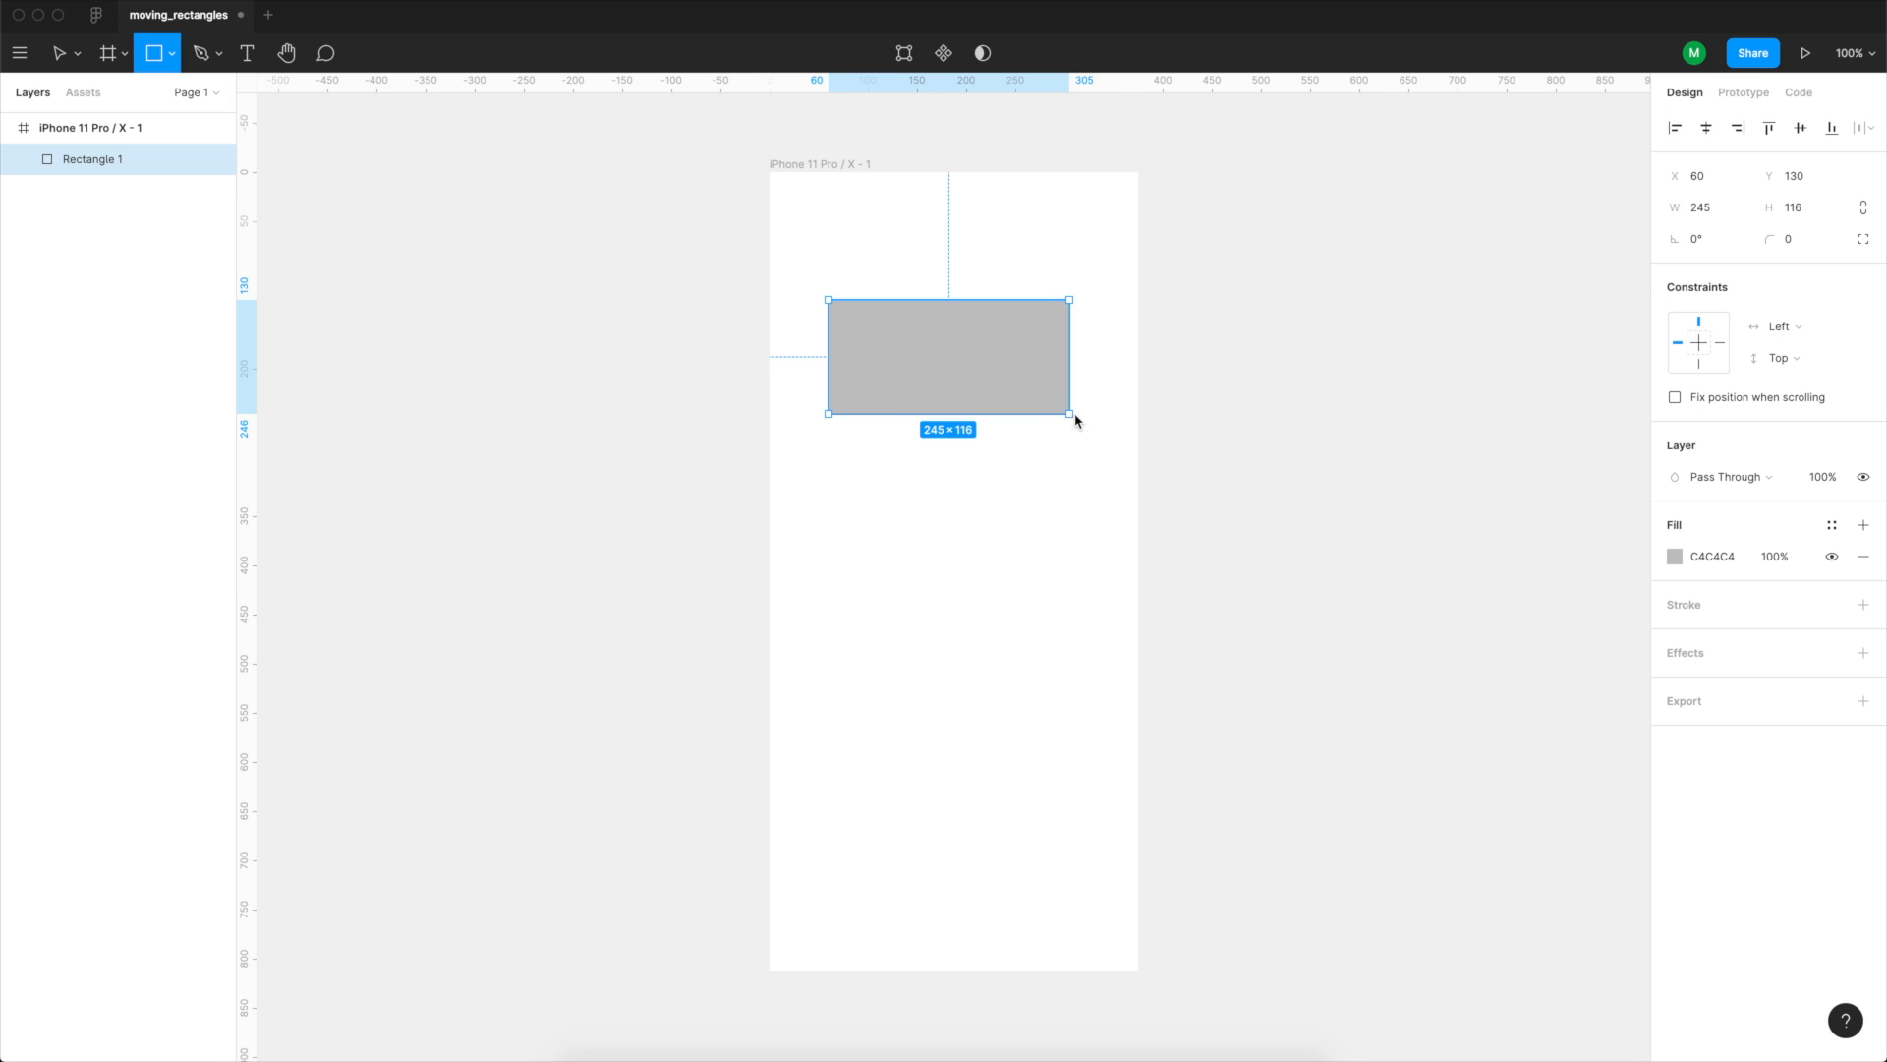
pyautogui.moveTo(1072, 409); pyautogui.dragTo(1087, 409)
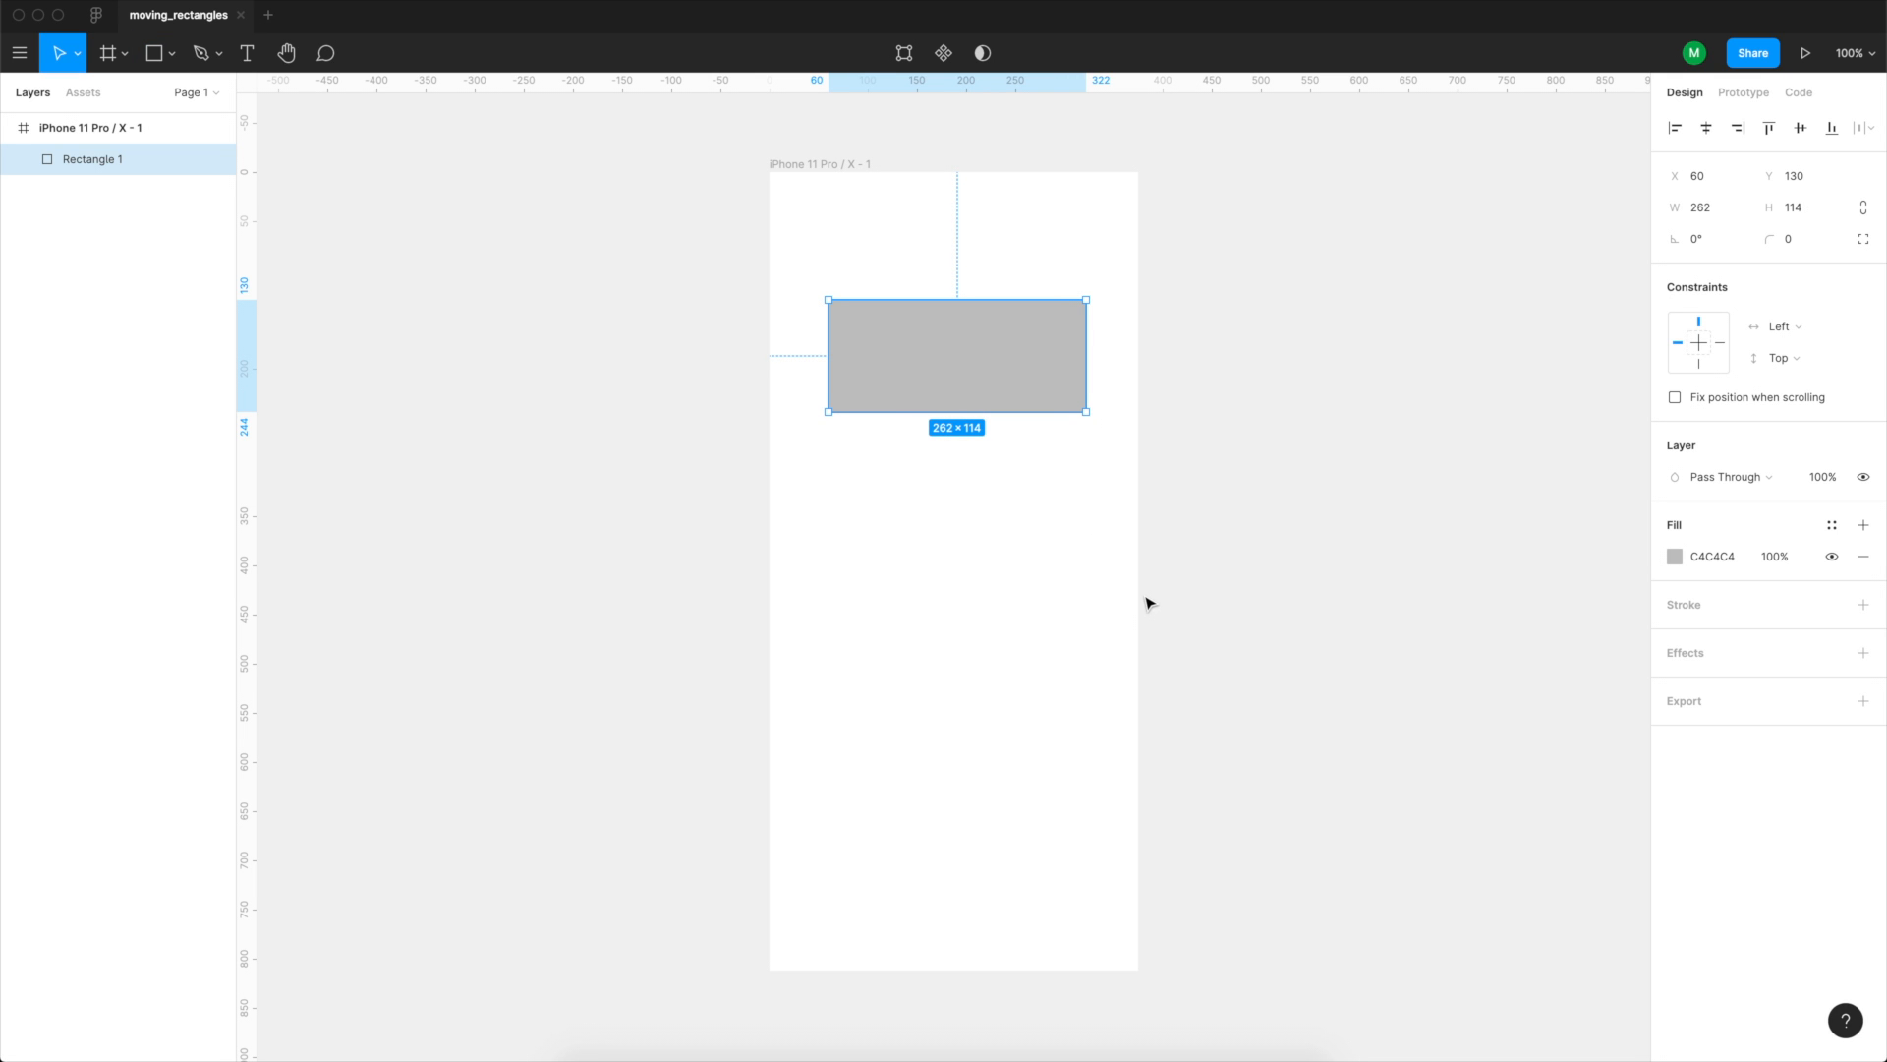
pyautogui.moveTo(957, 355); pyautogui.dragTo(948, 386)
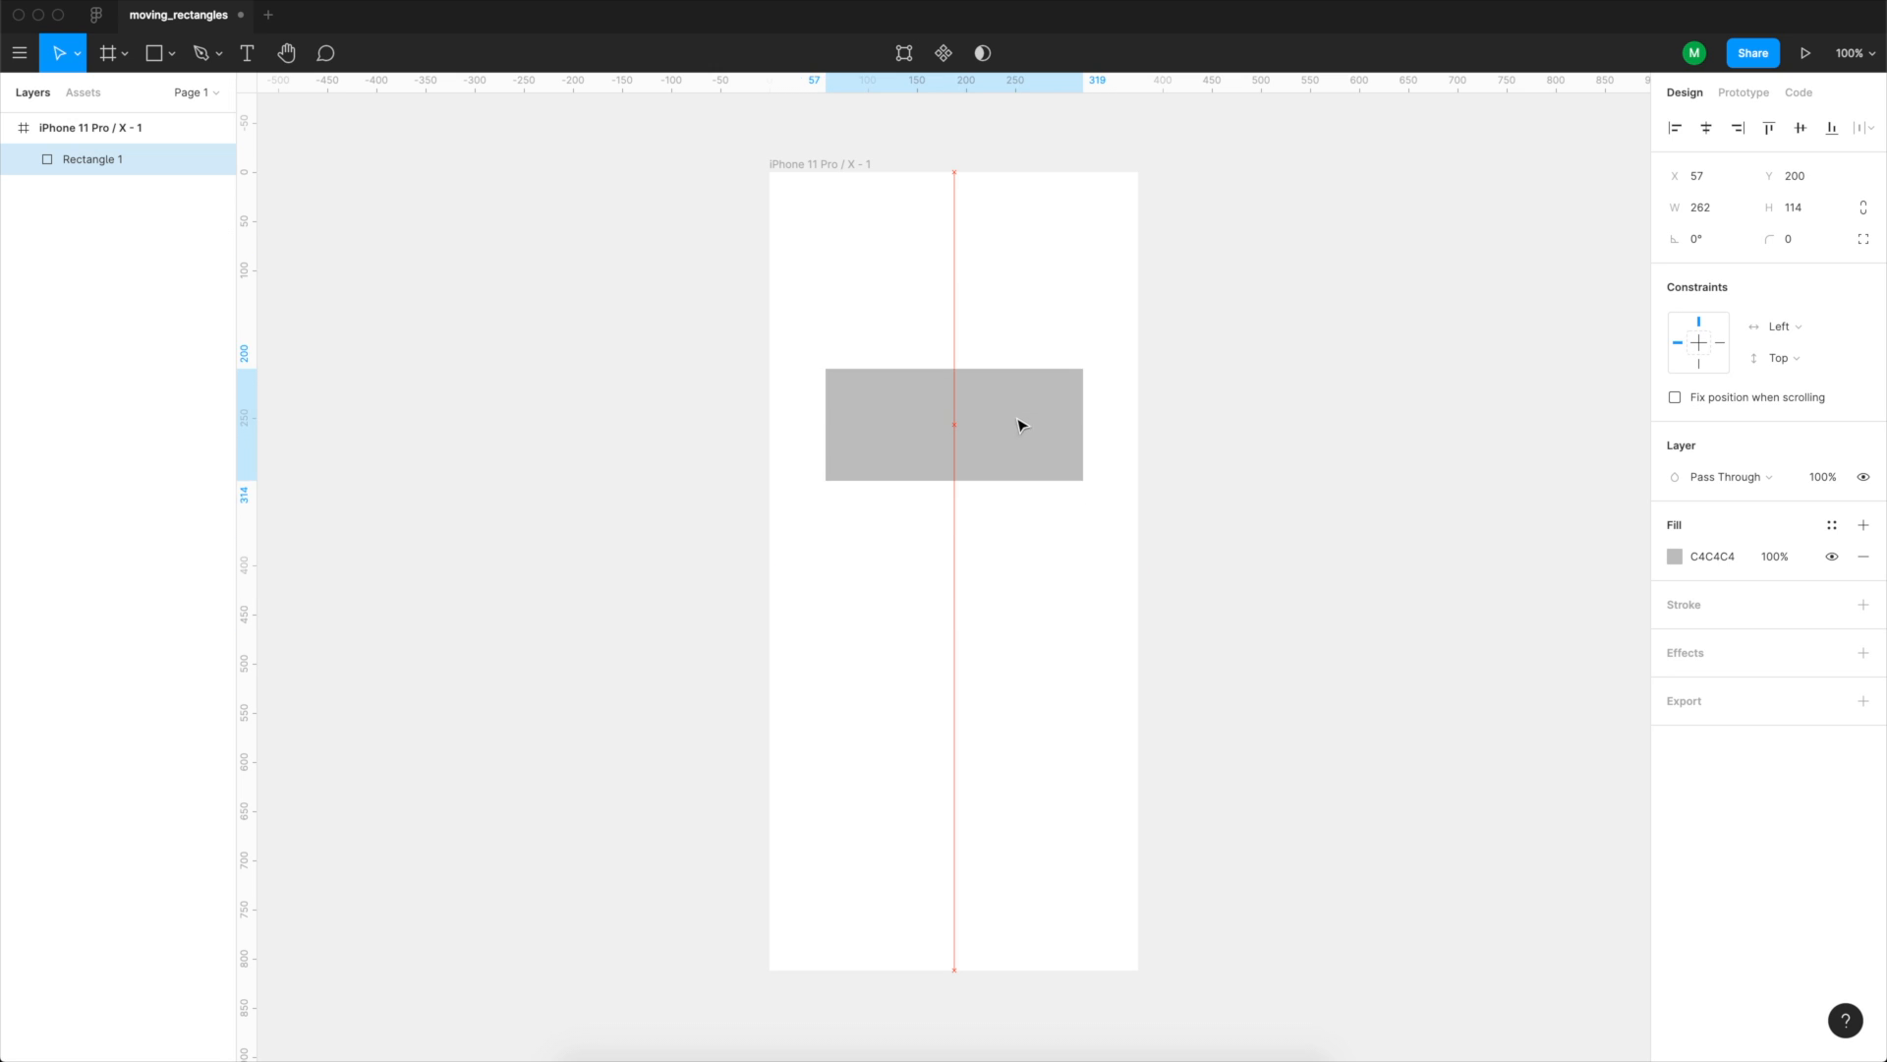
pyautogui.moveTo(1020, 423); pyautogui.dragTo(1021, 579)
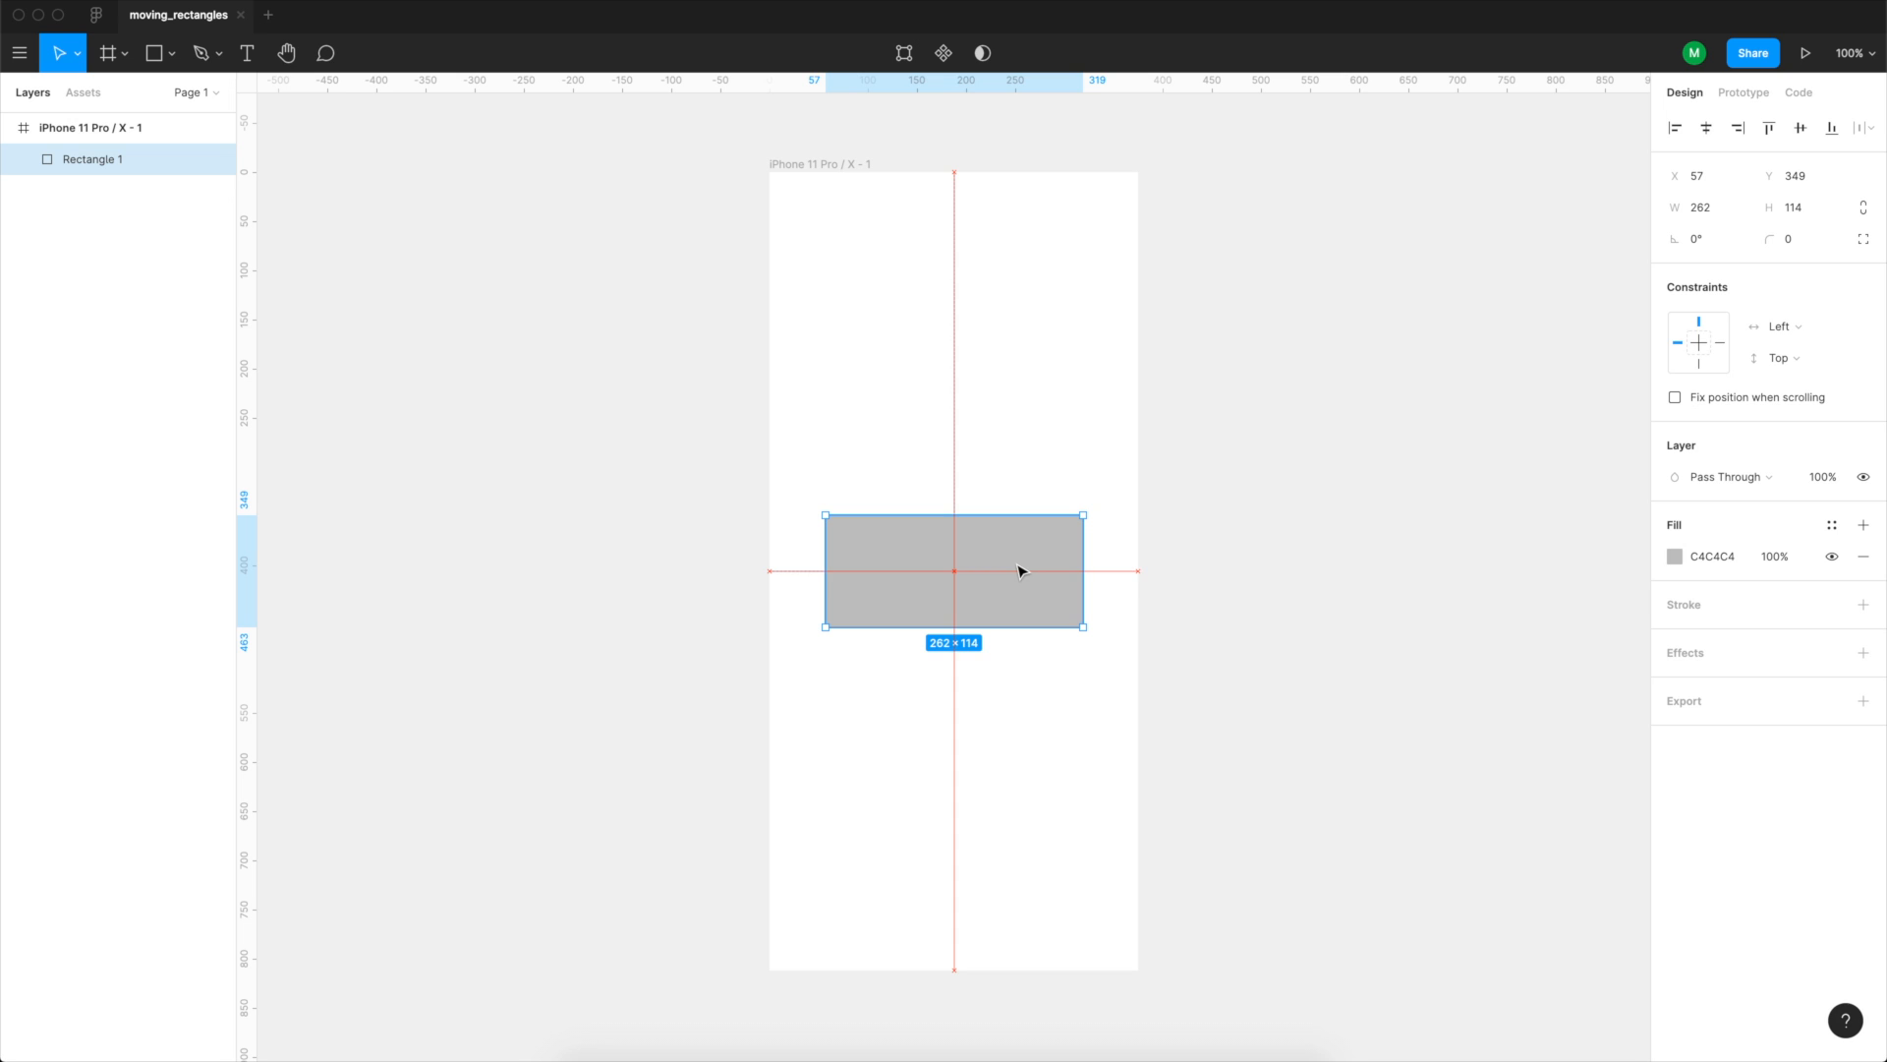
pyautogui.click(1277, 530)
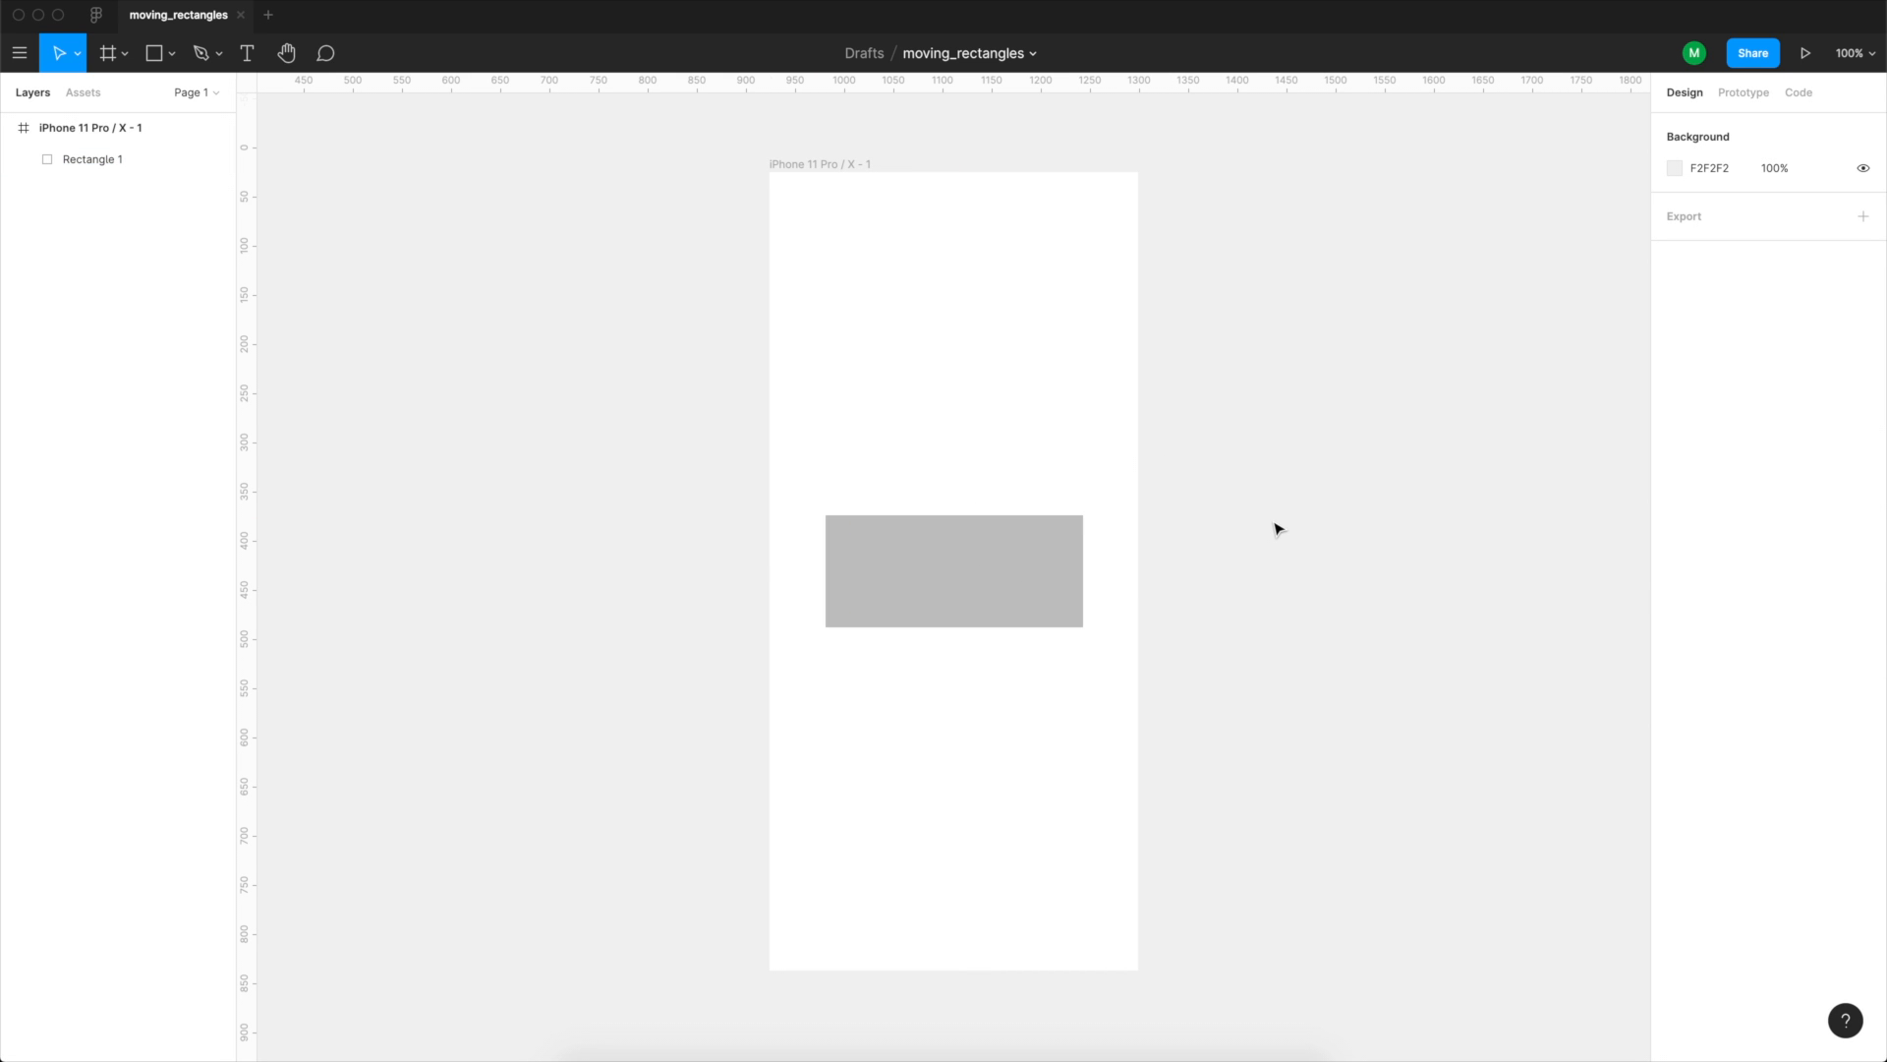
# Select the grey rectangle and zoom in to 400% on it.
pyautogui.click(954, 570)
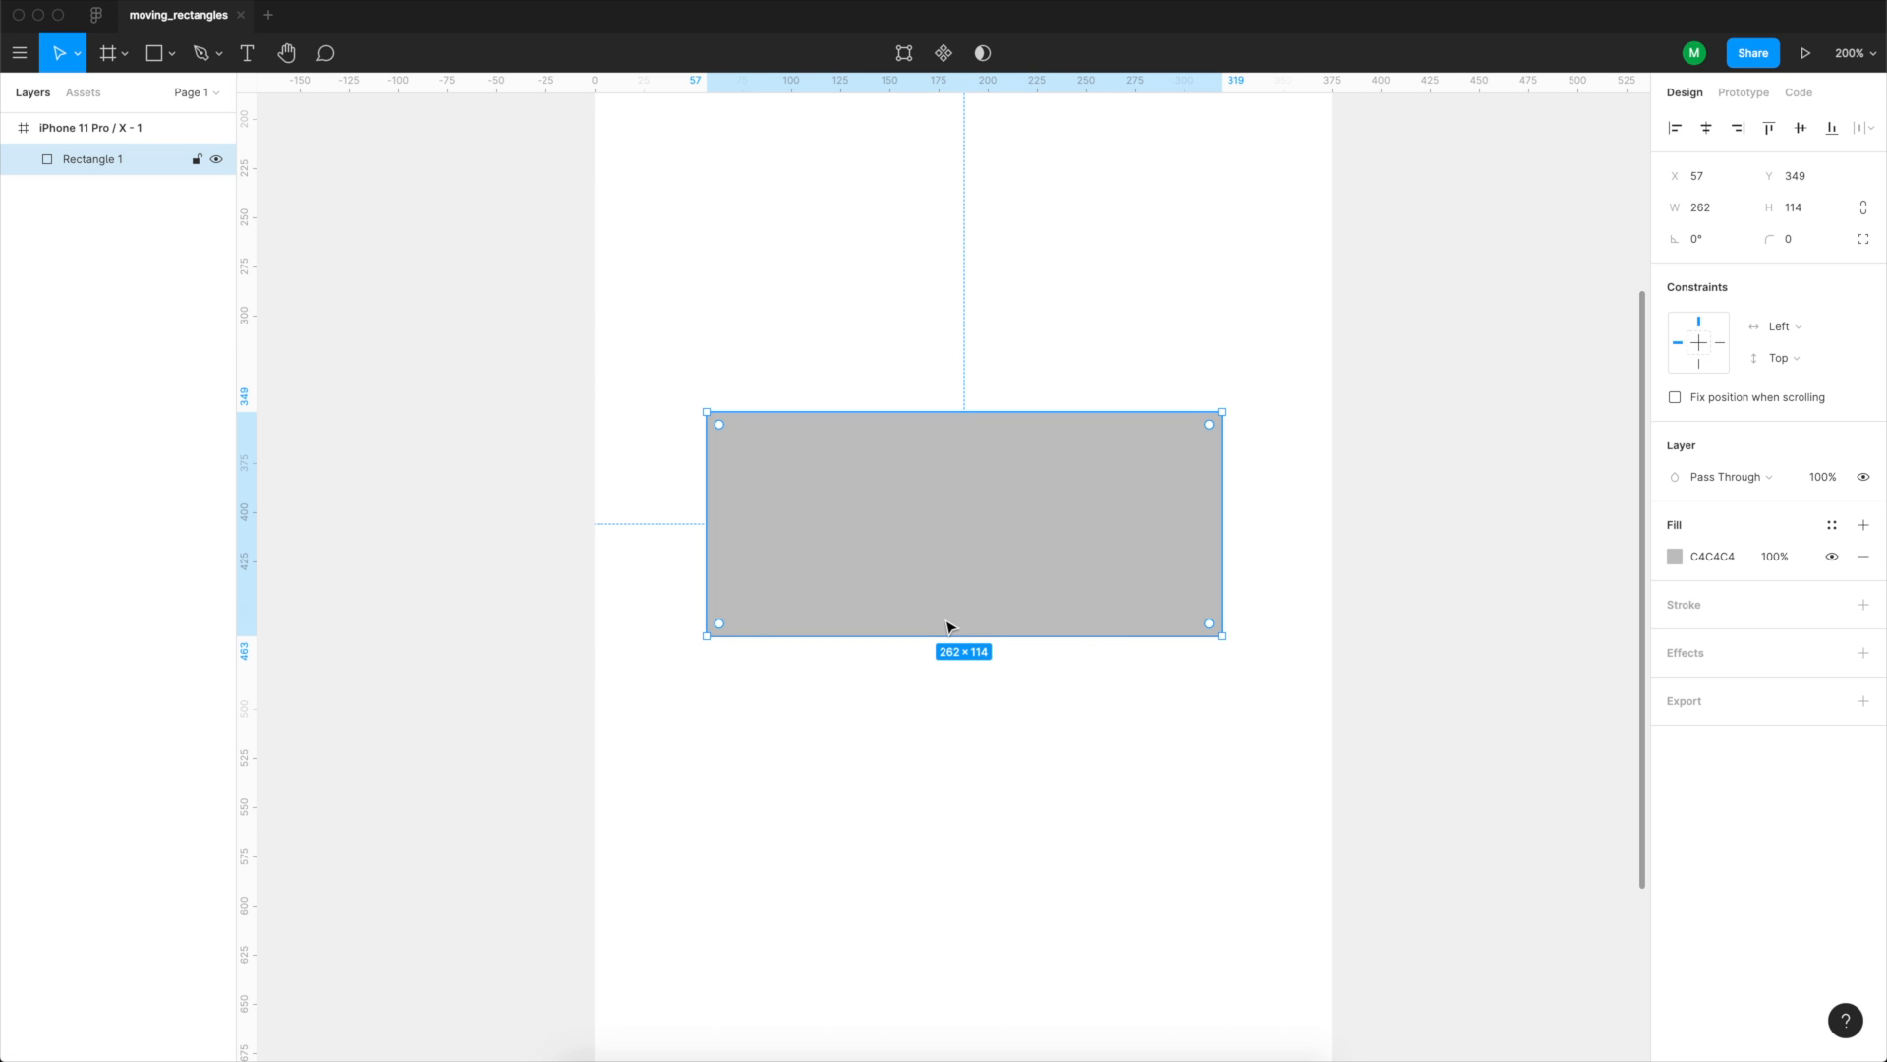
pyautogui.moveTo(1162, 590)
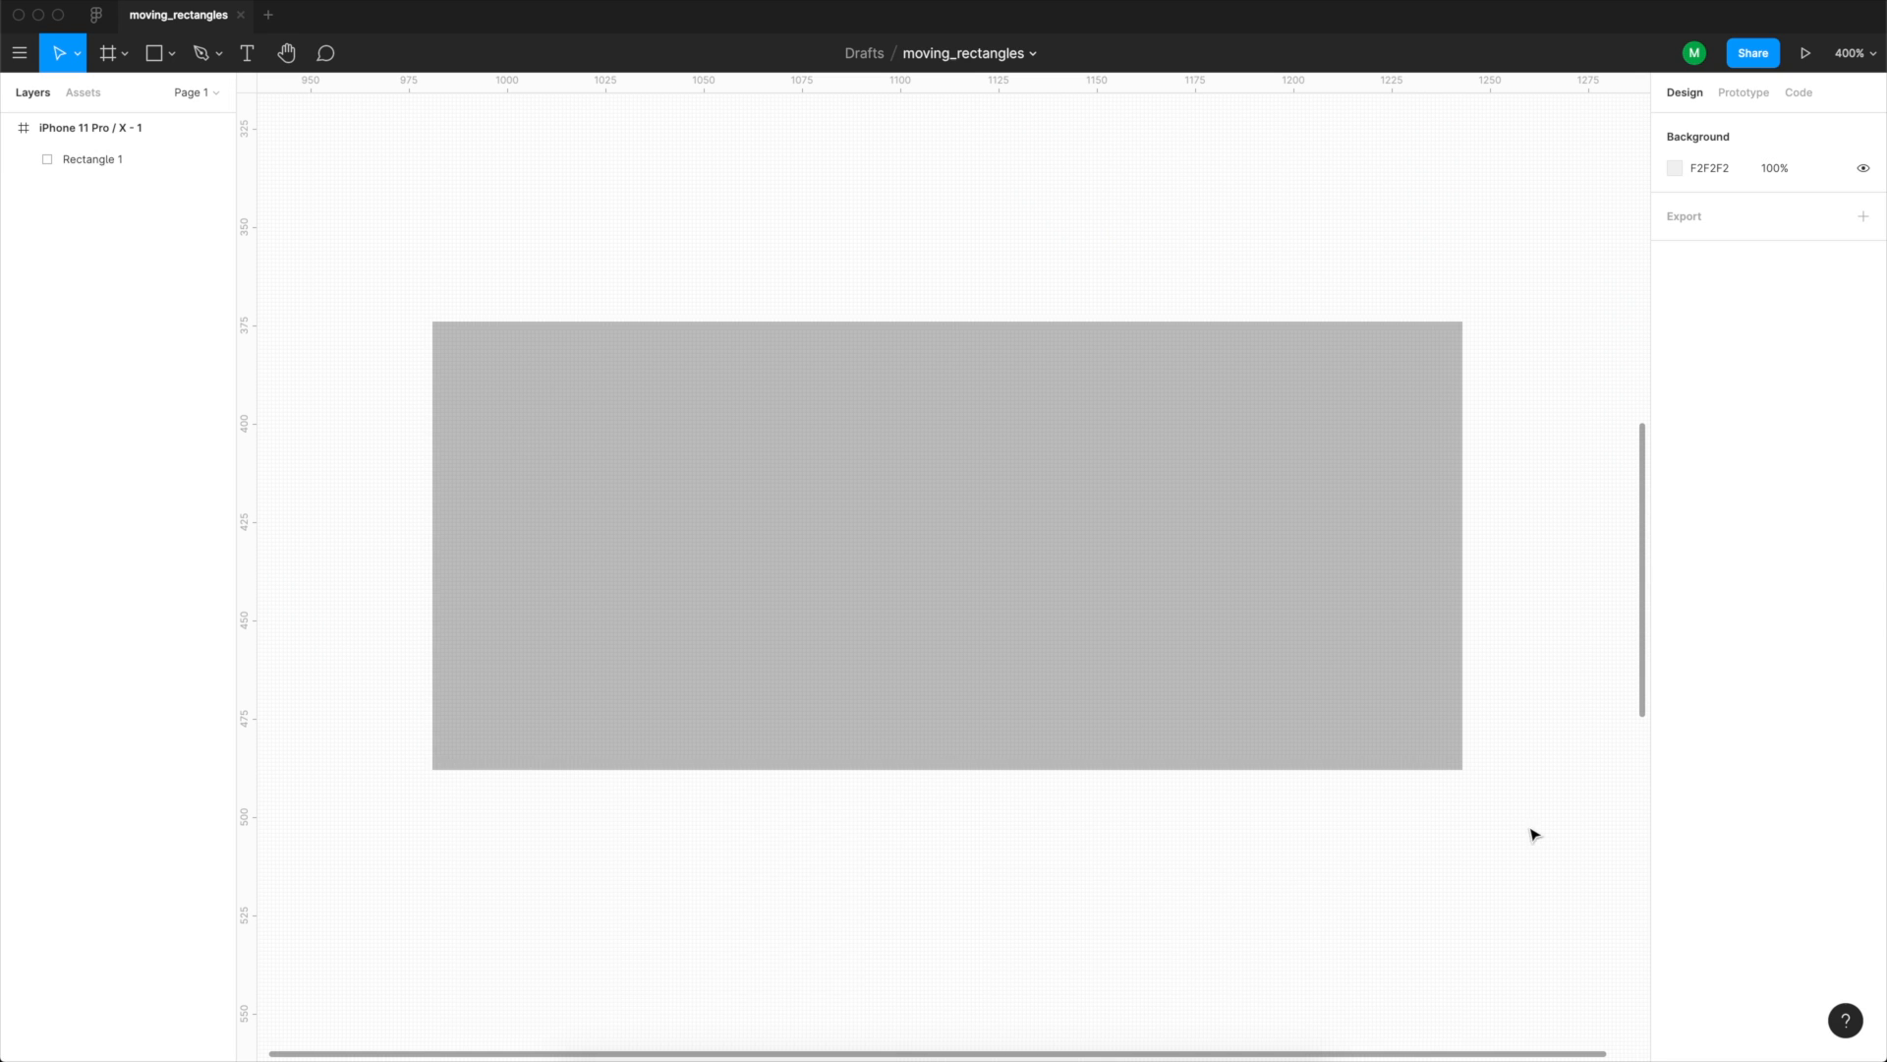
pyautogui.click(945, 543)
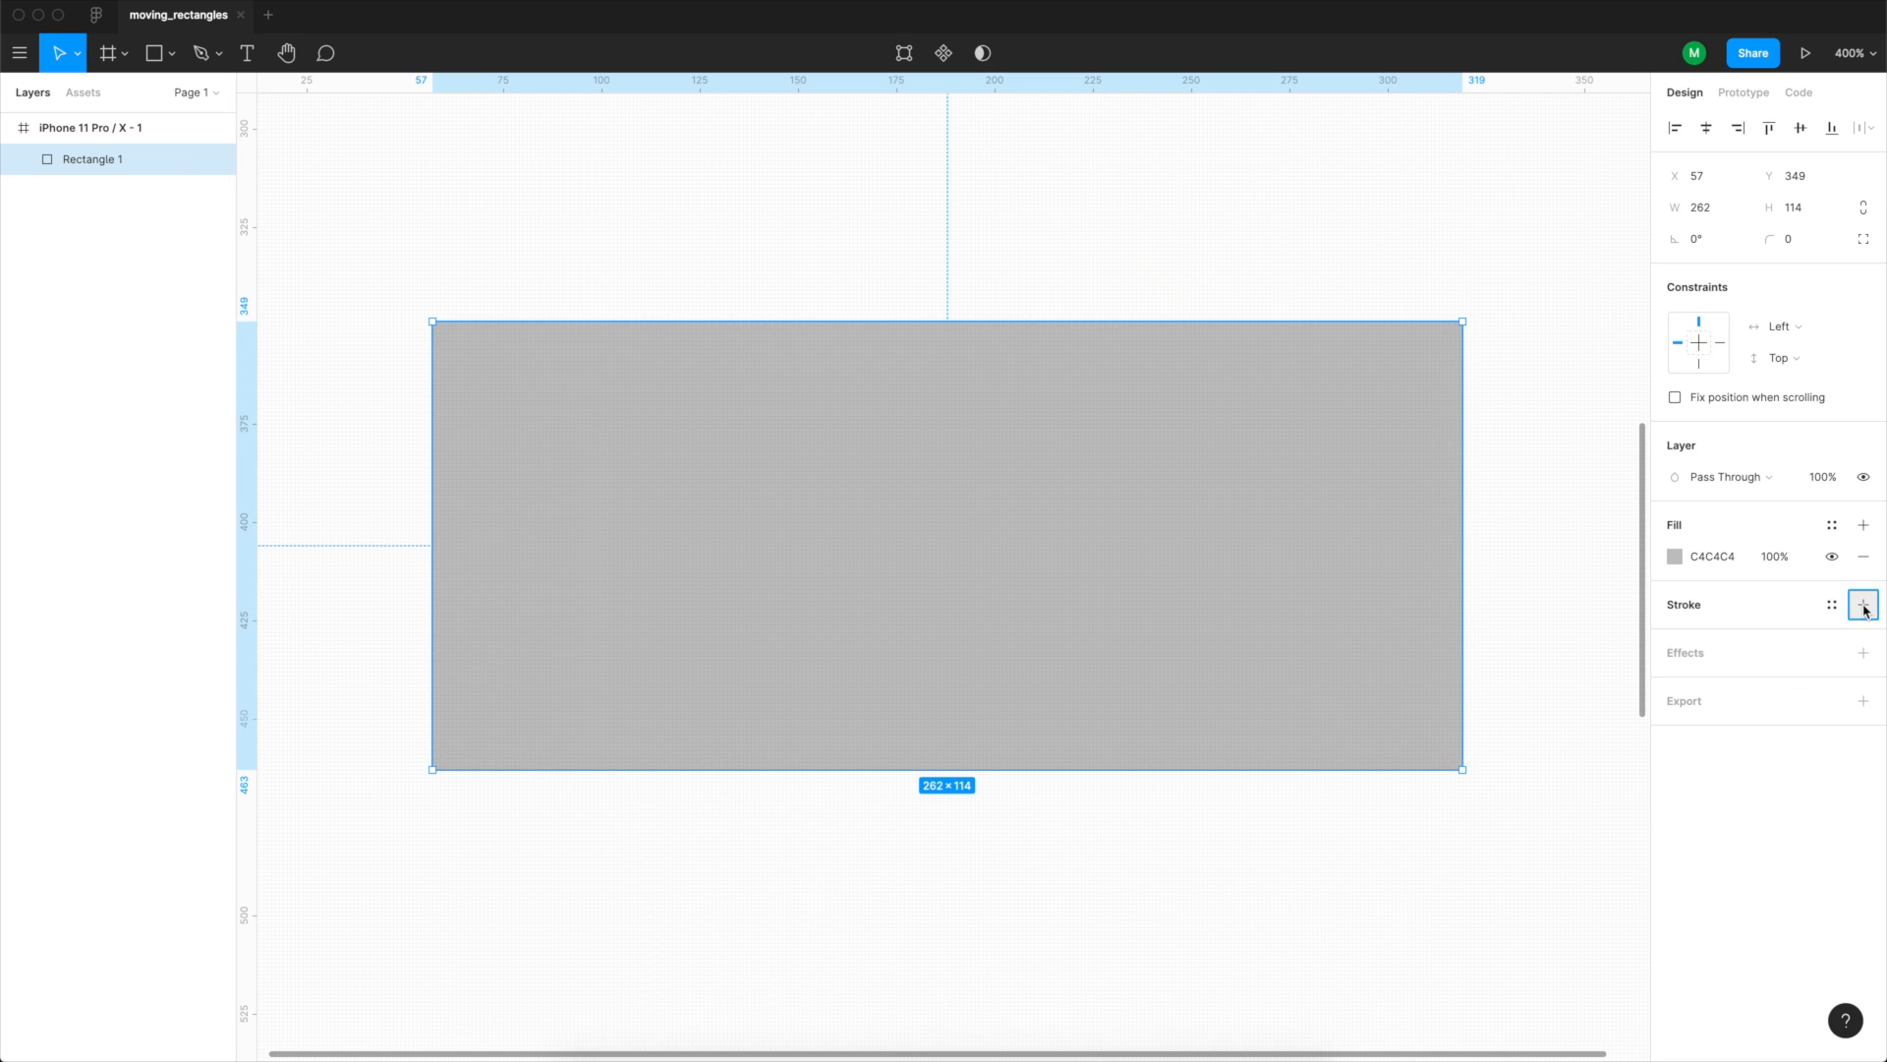
# Add a 10 px stroke centred on the rectangle's edge.
pyautogui.click(1862, 605)
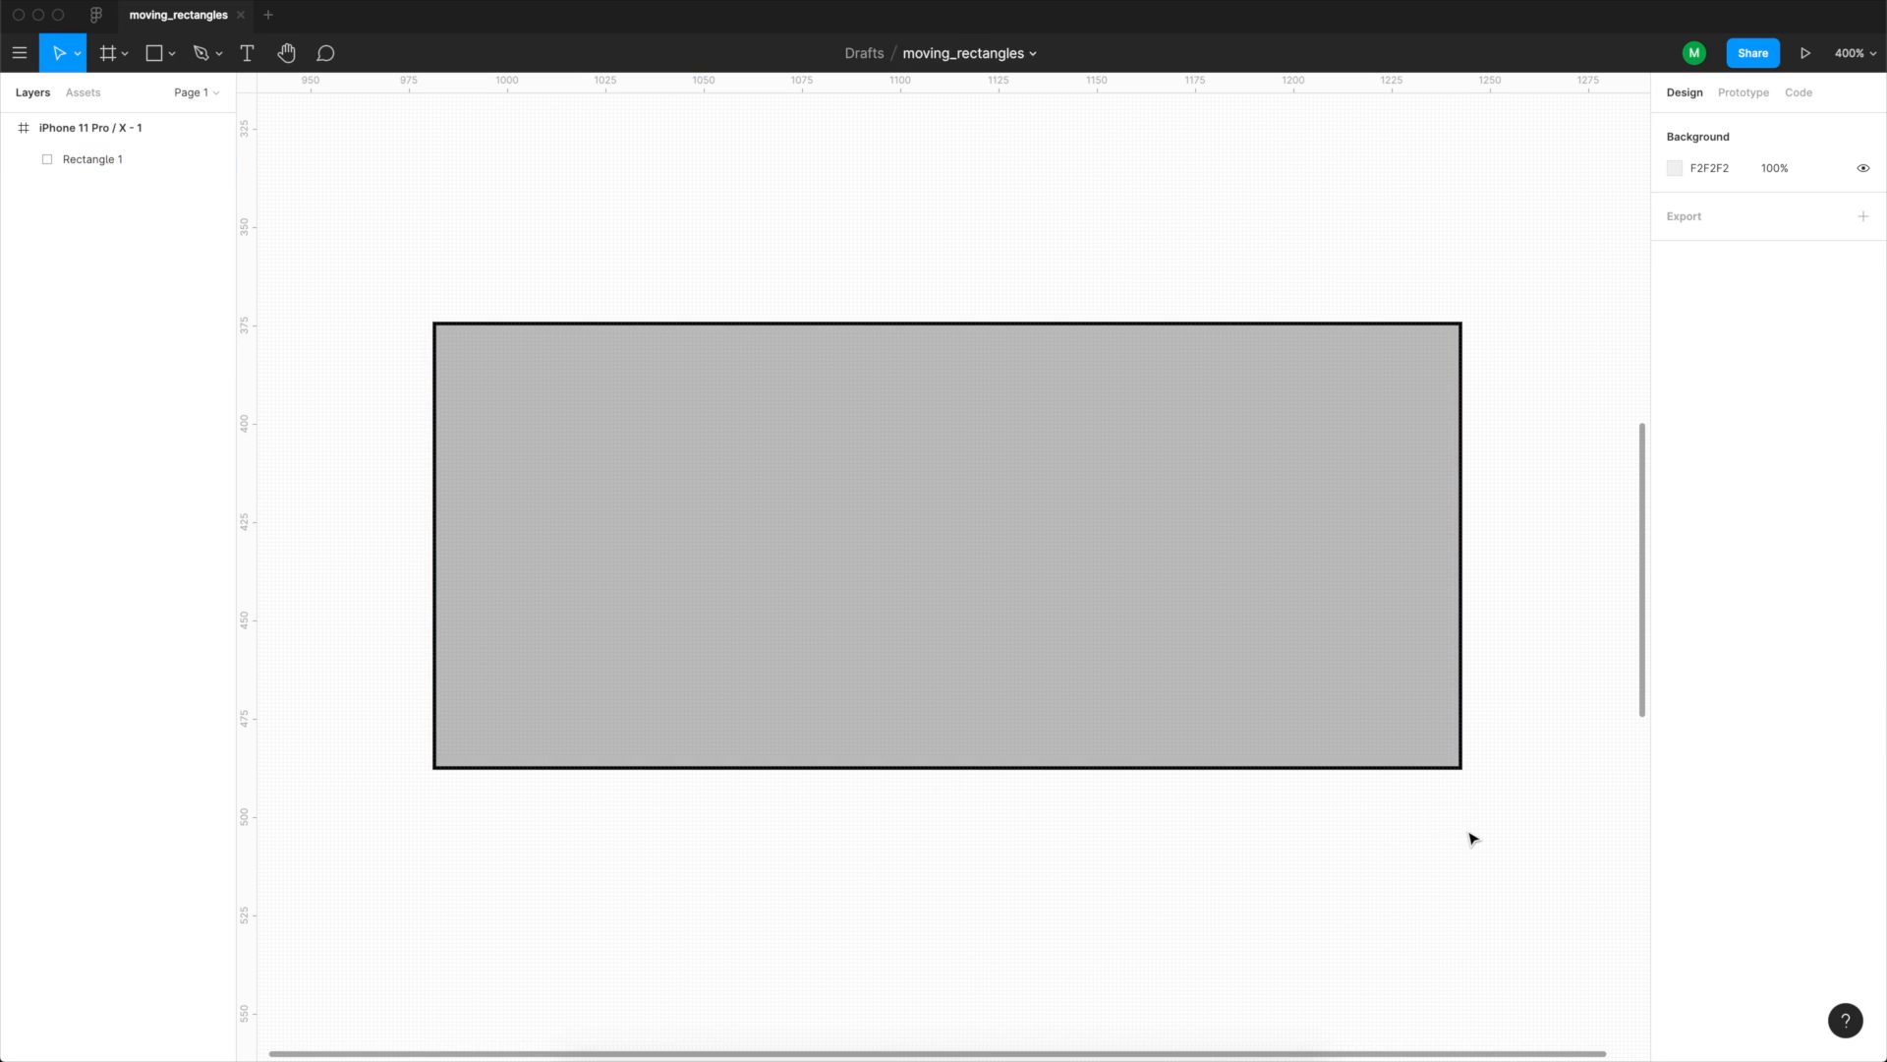
pyautogui.click(945, 541)
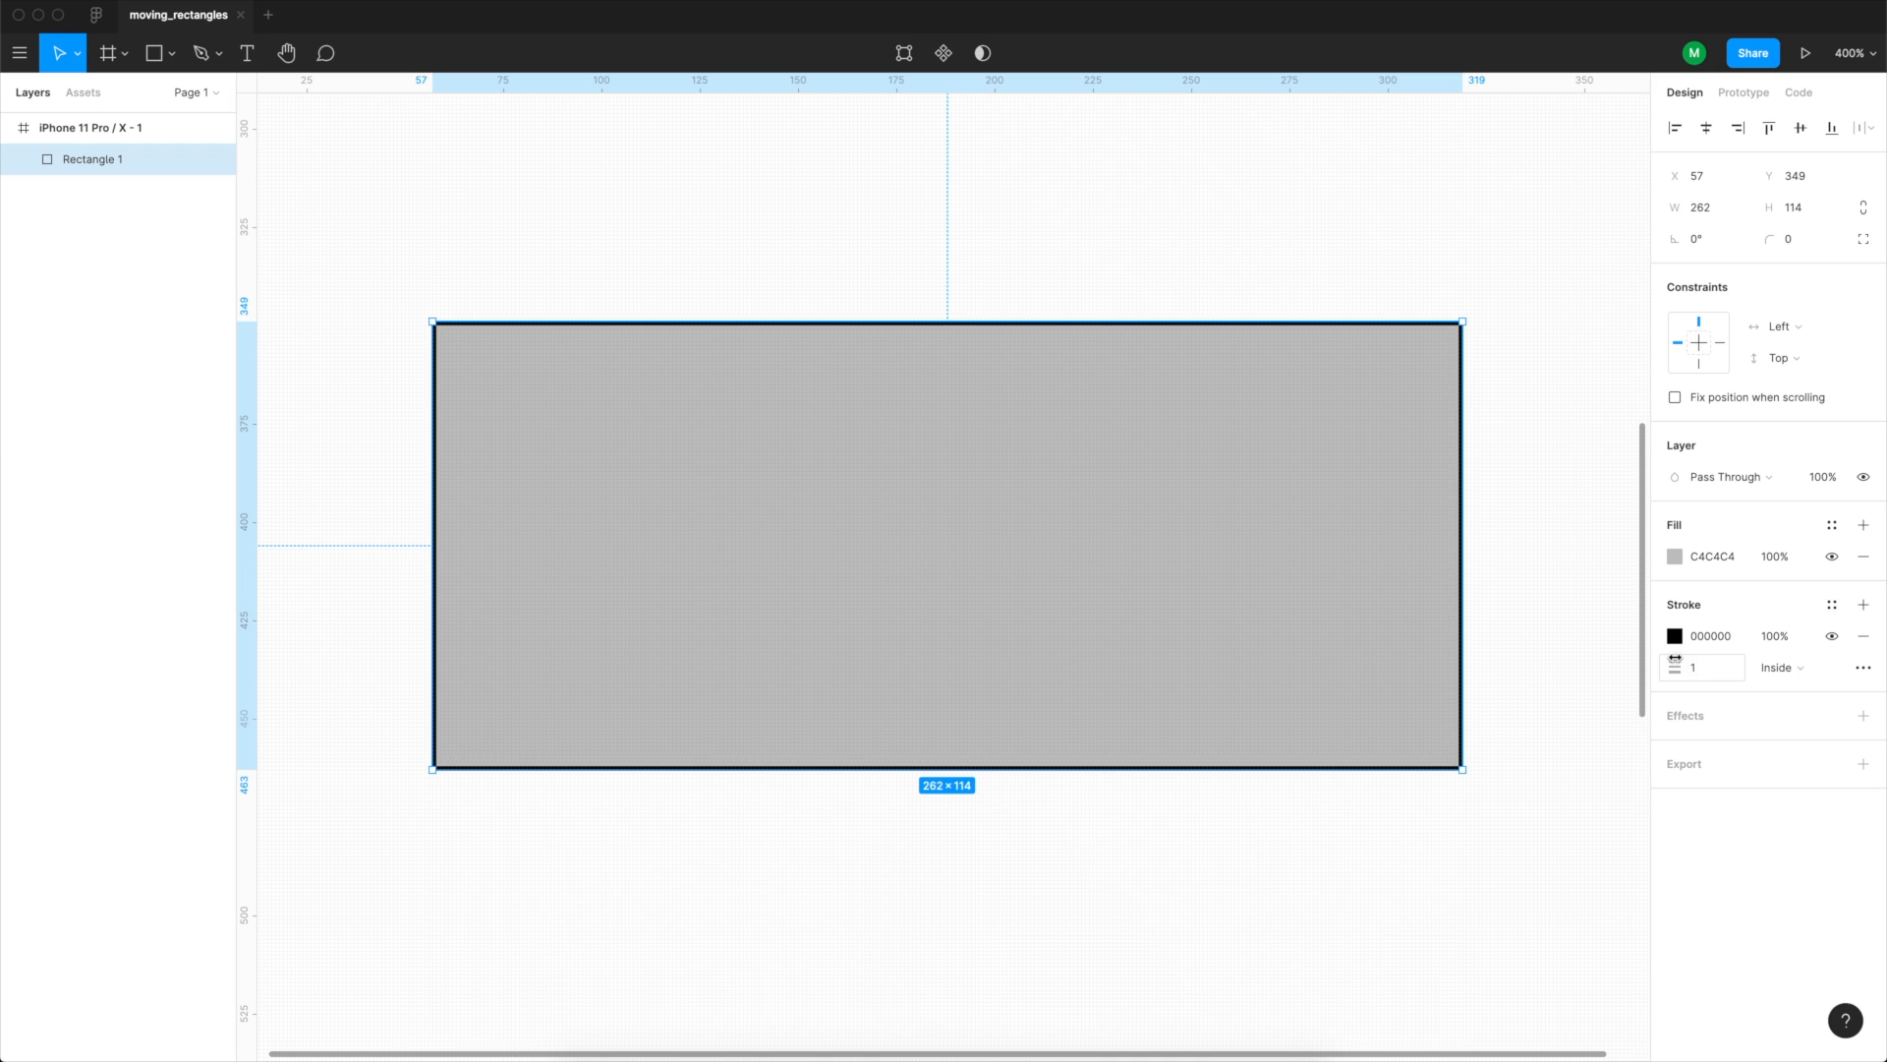
pyautogui.write('10')
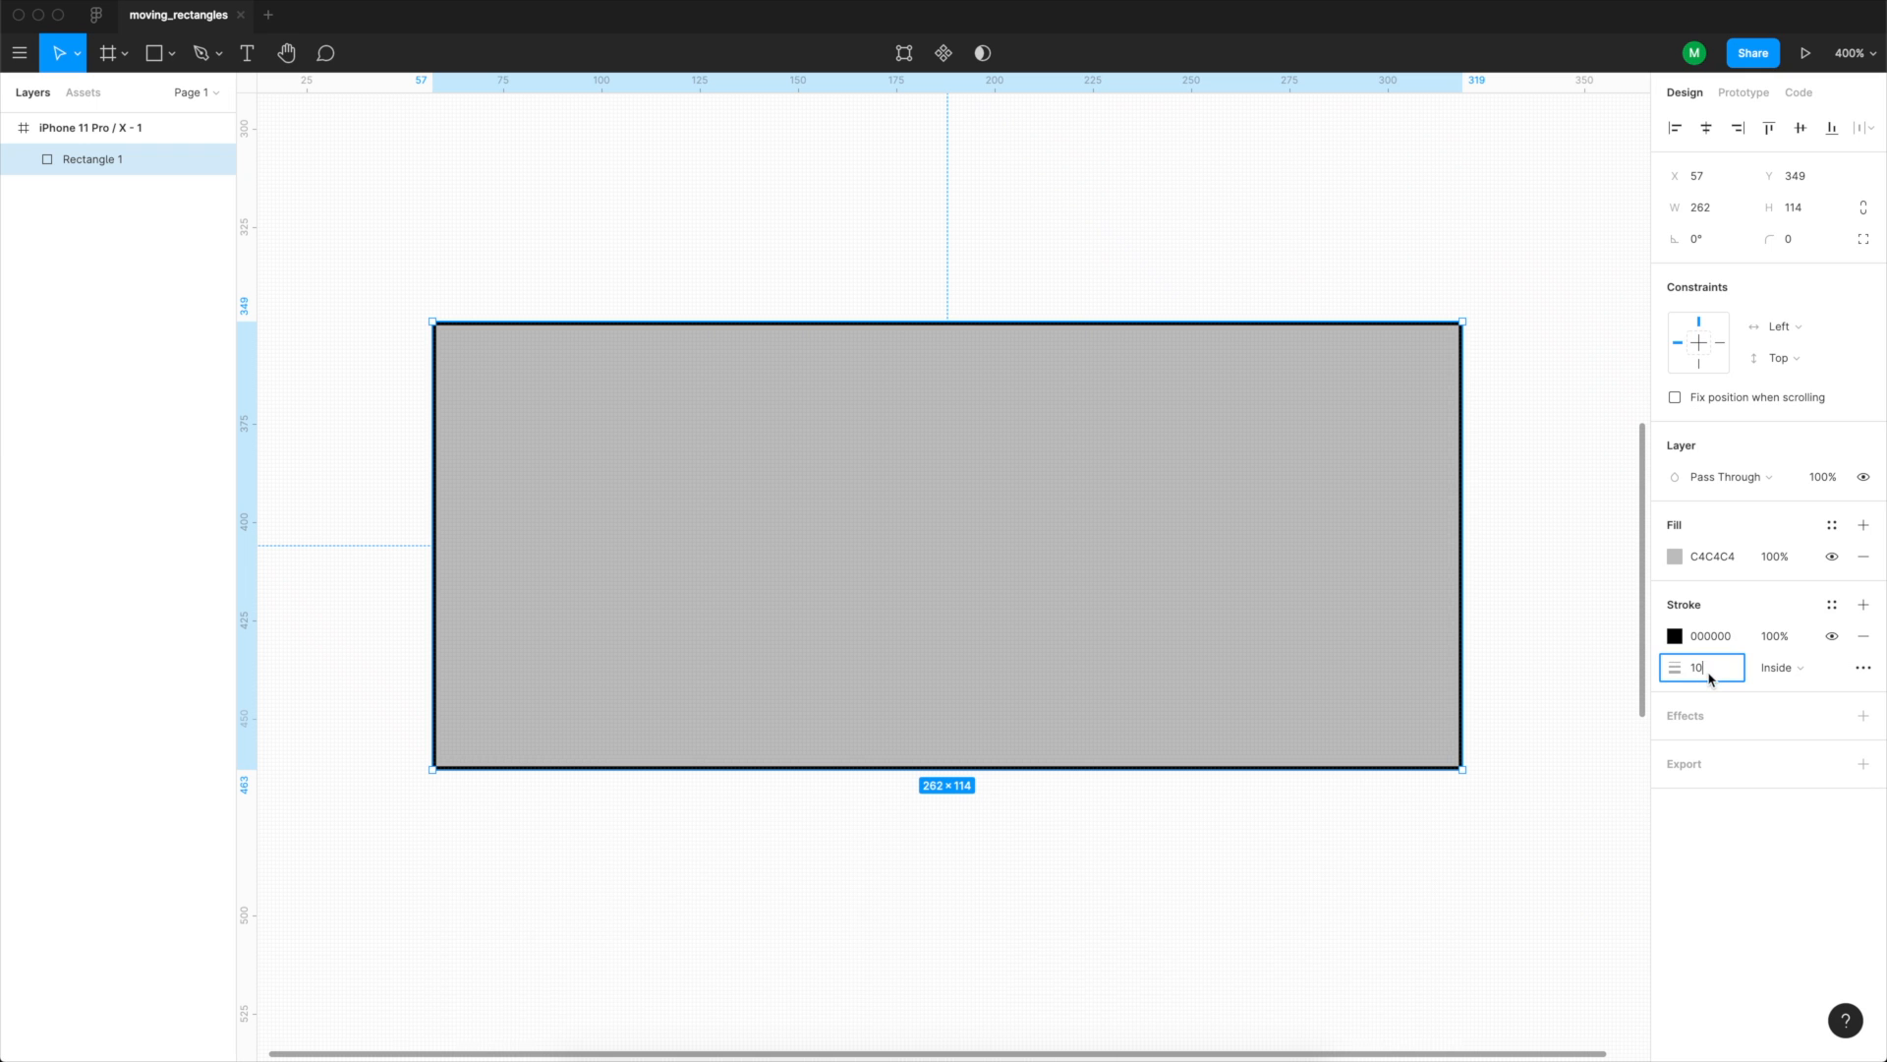
pyautogui.press('Enter')
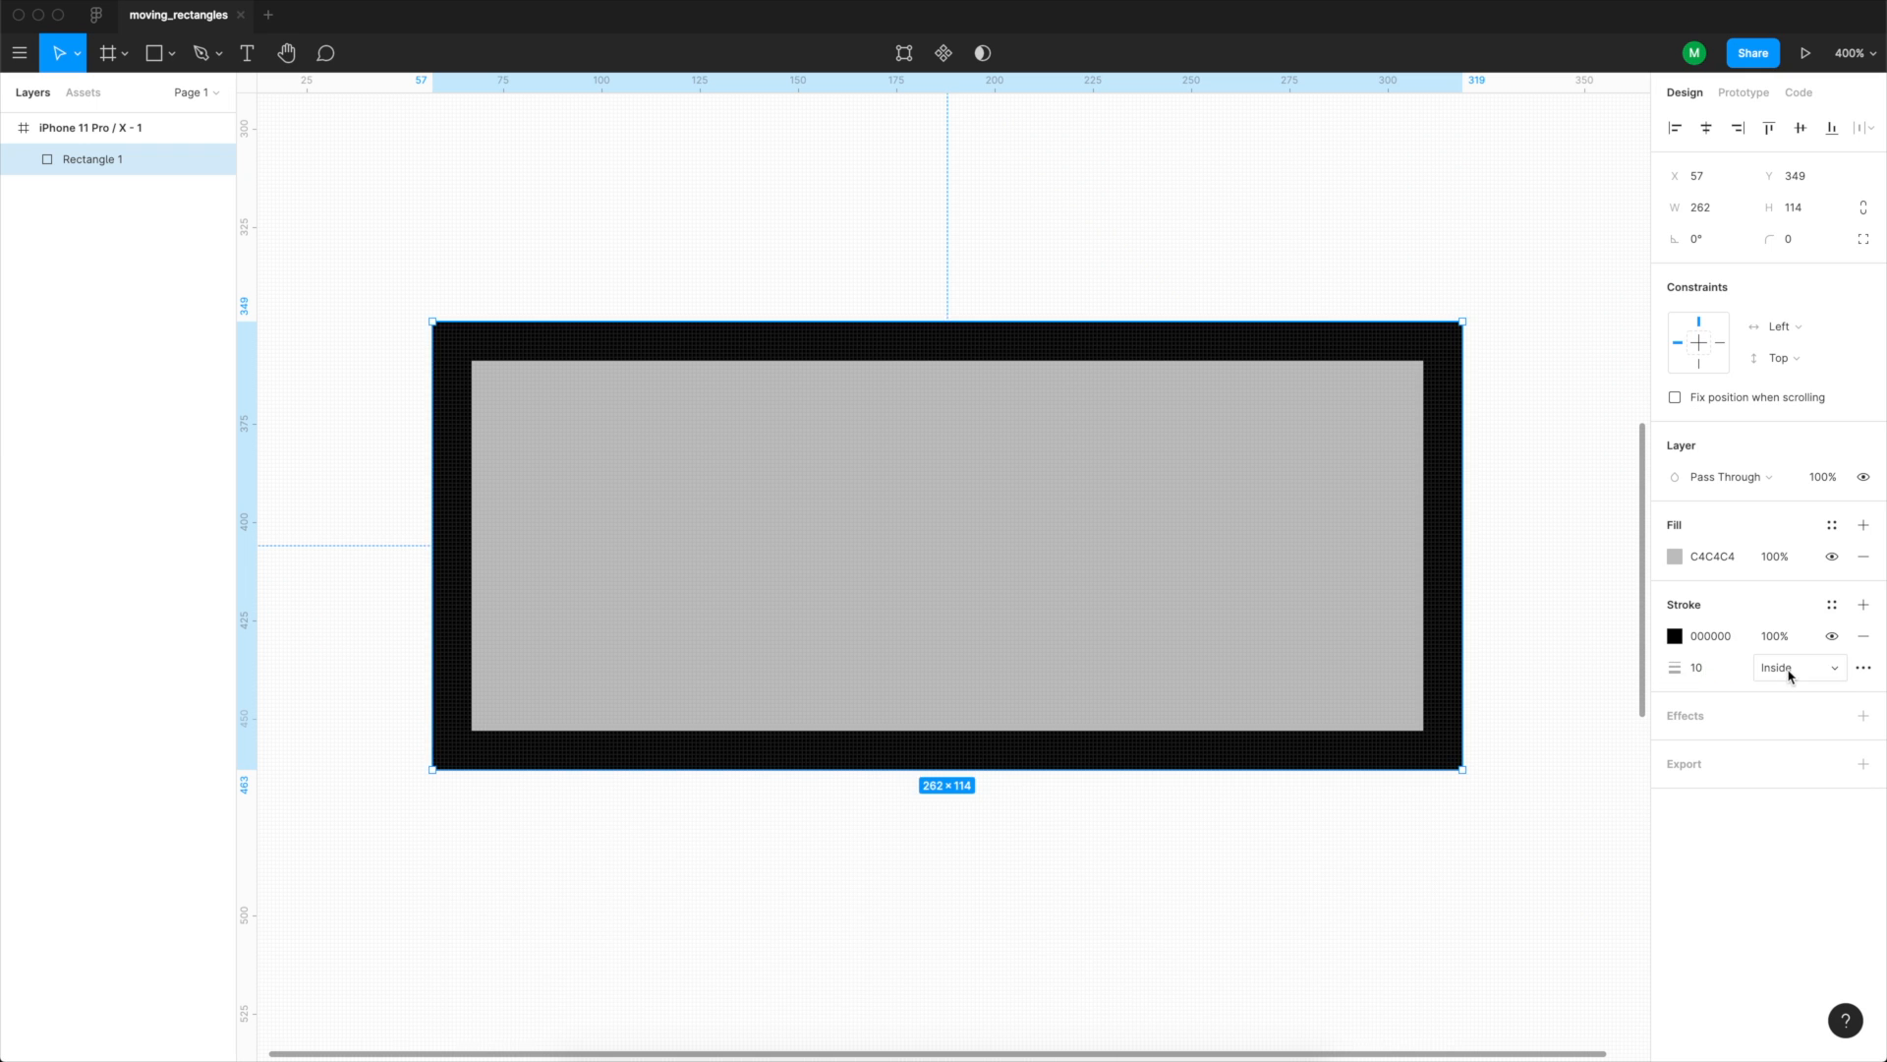
pyautogui.click(1793, 666)
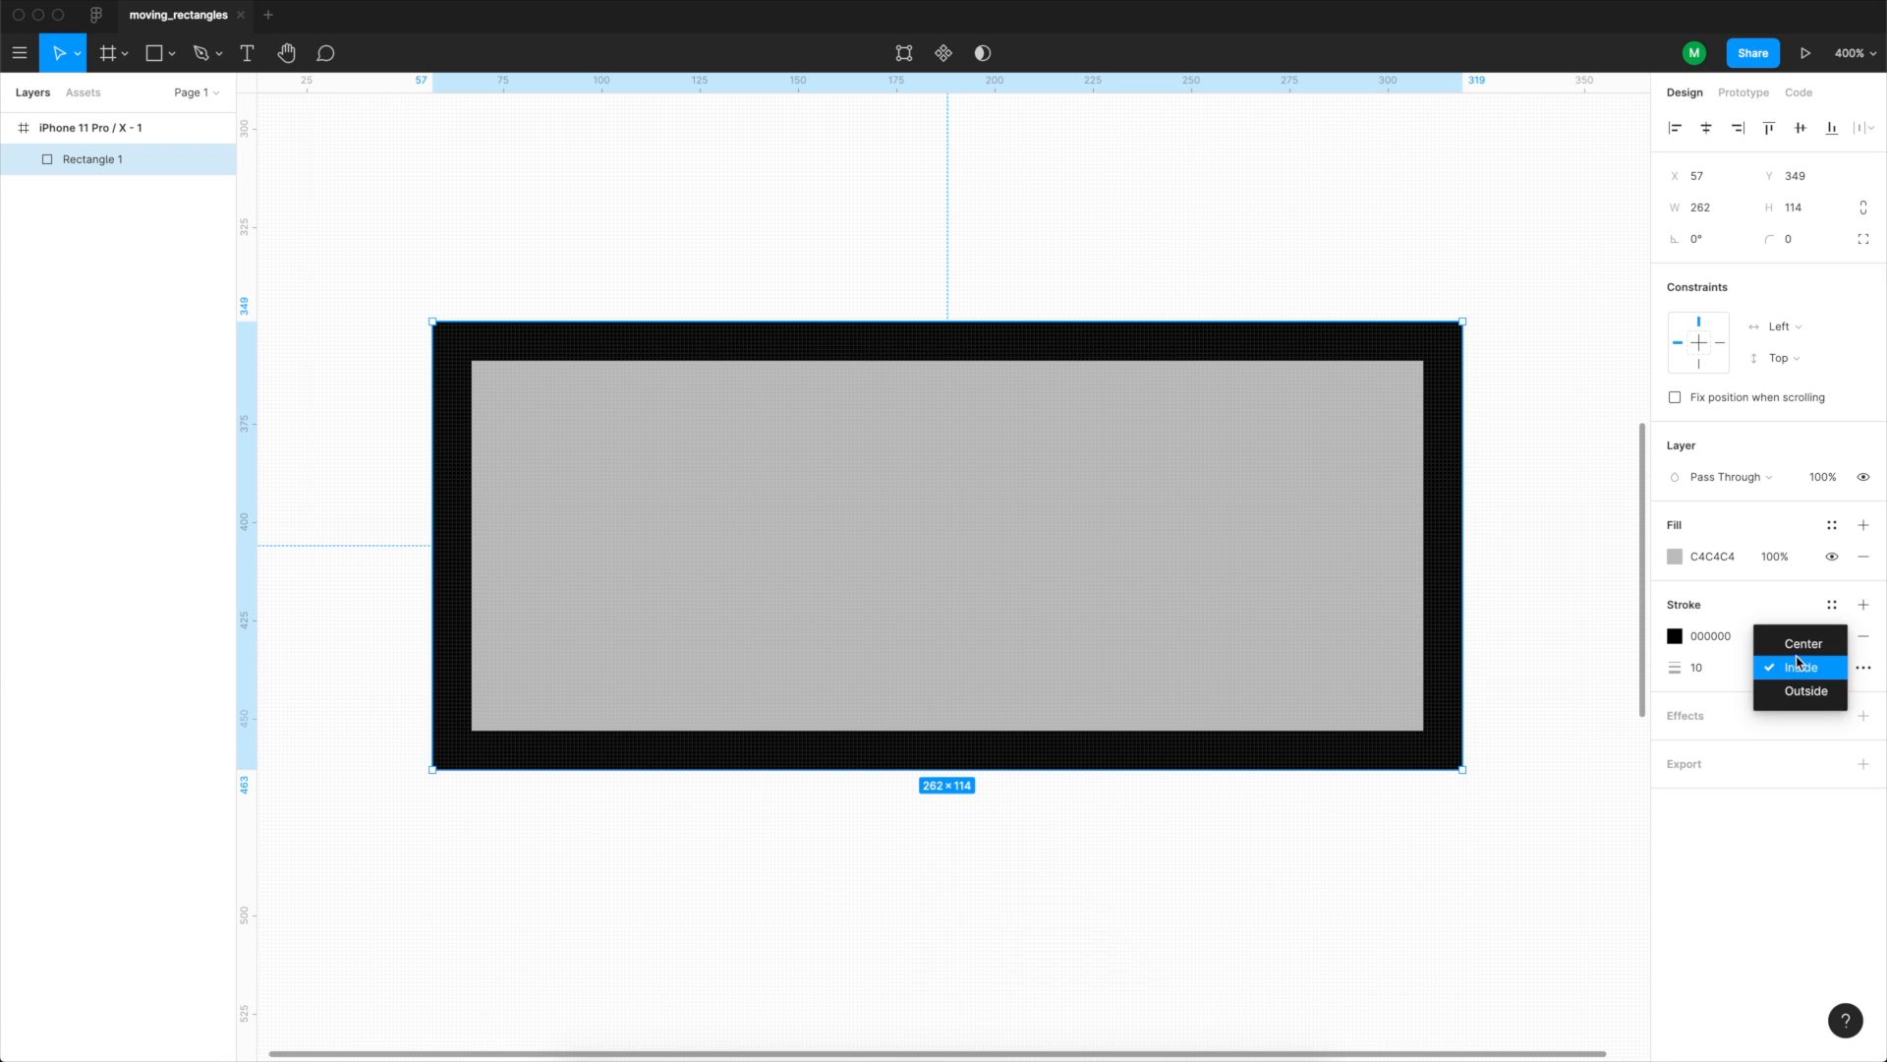
pyautogui.click(1802, 643)
pyautogui.write('50')
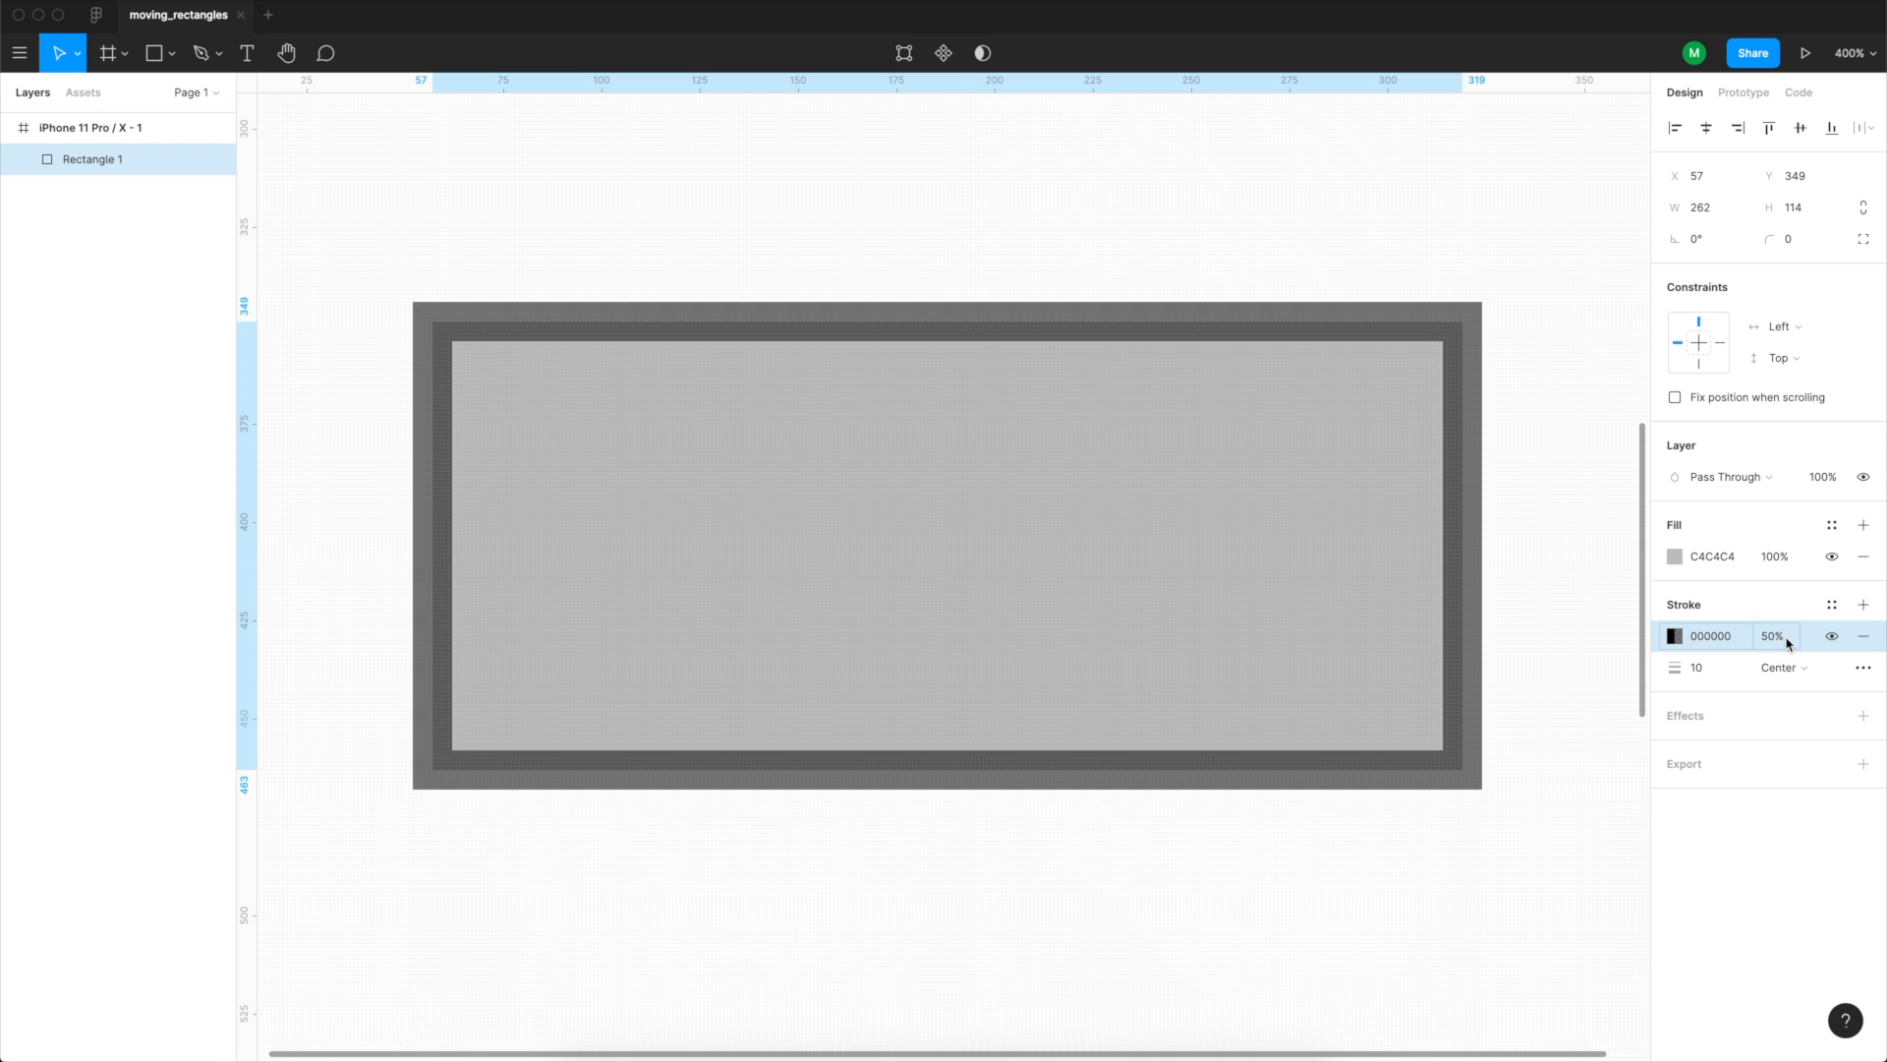
# Remove the stroke again, leaving the rectangle with only its fill.
pyautogui.click(947, 541)
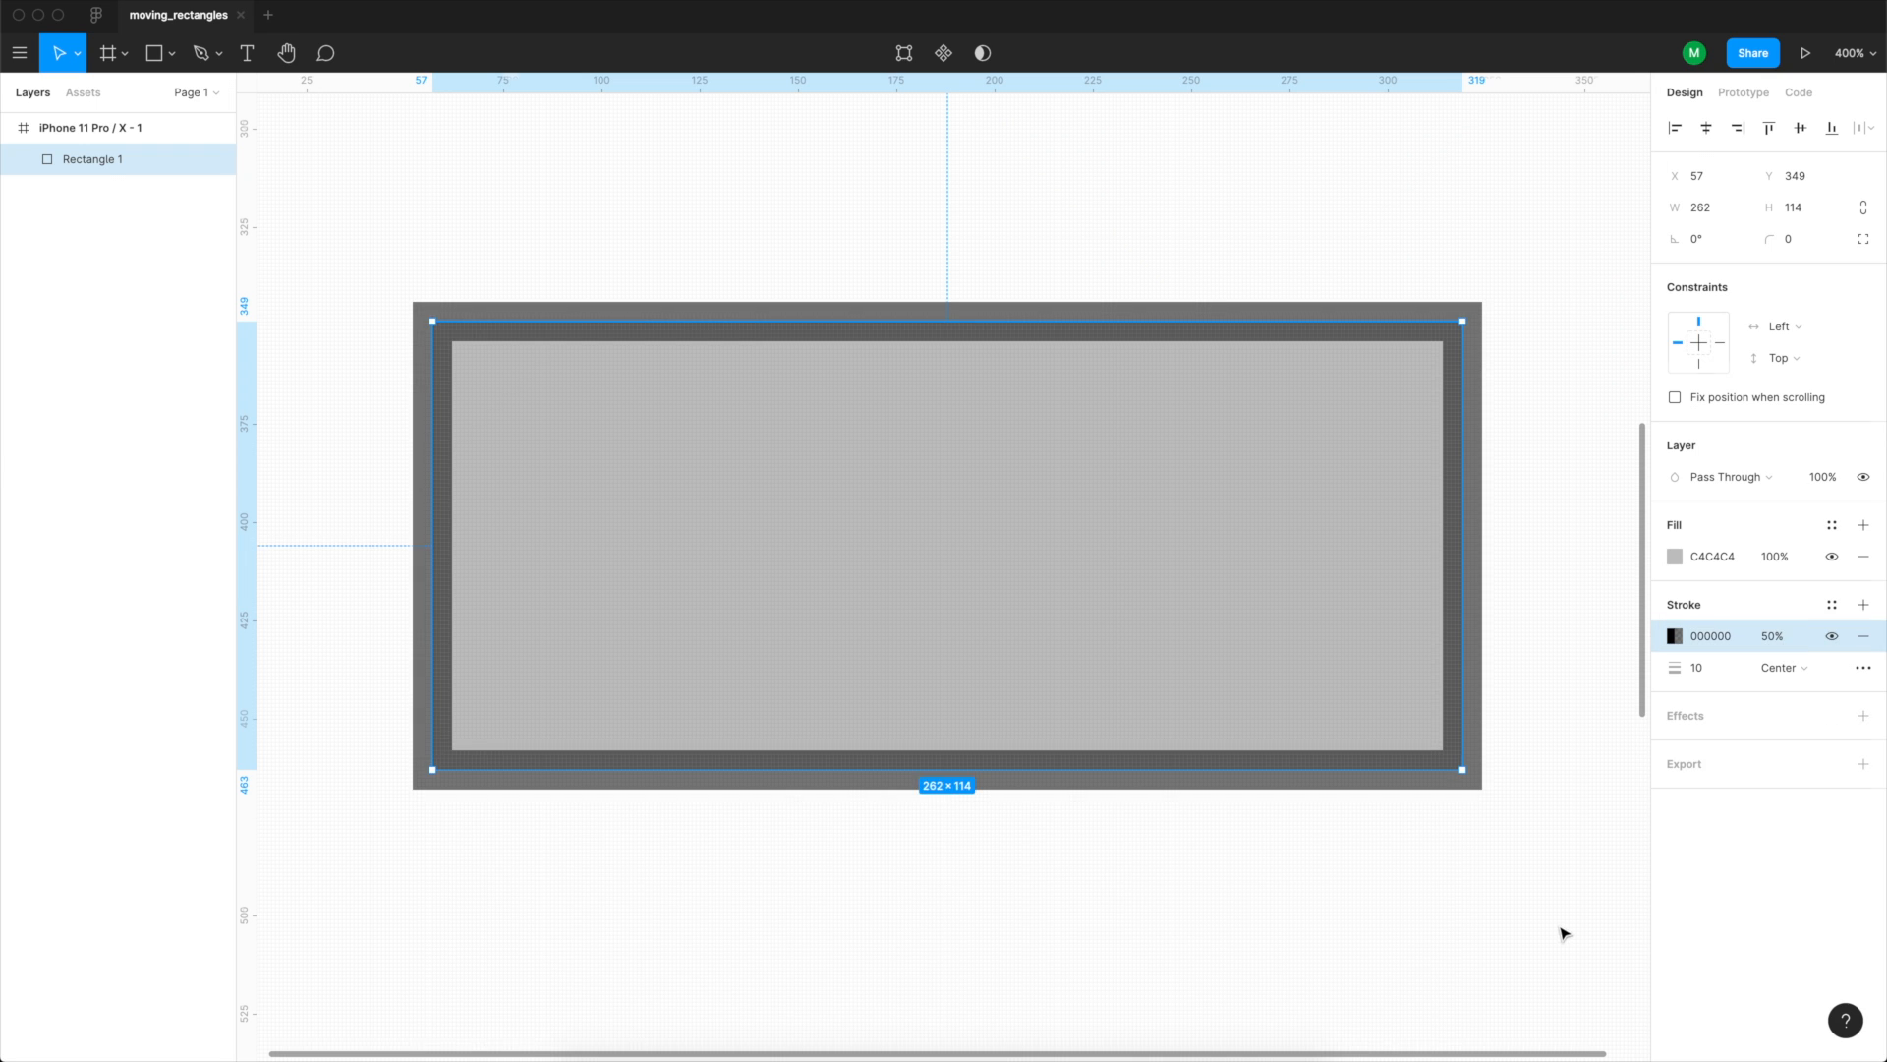
pyautogui.click(1800, 666)
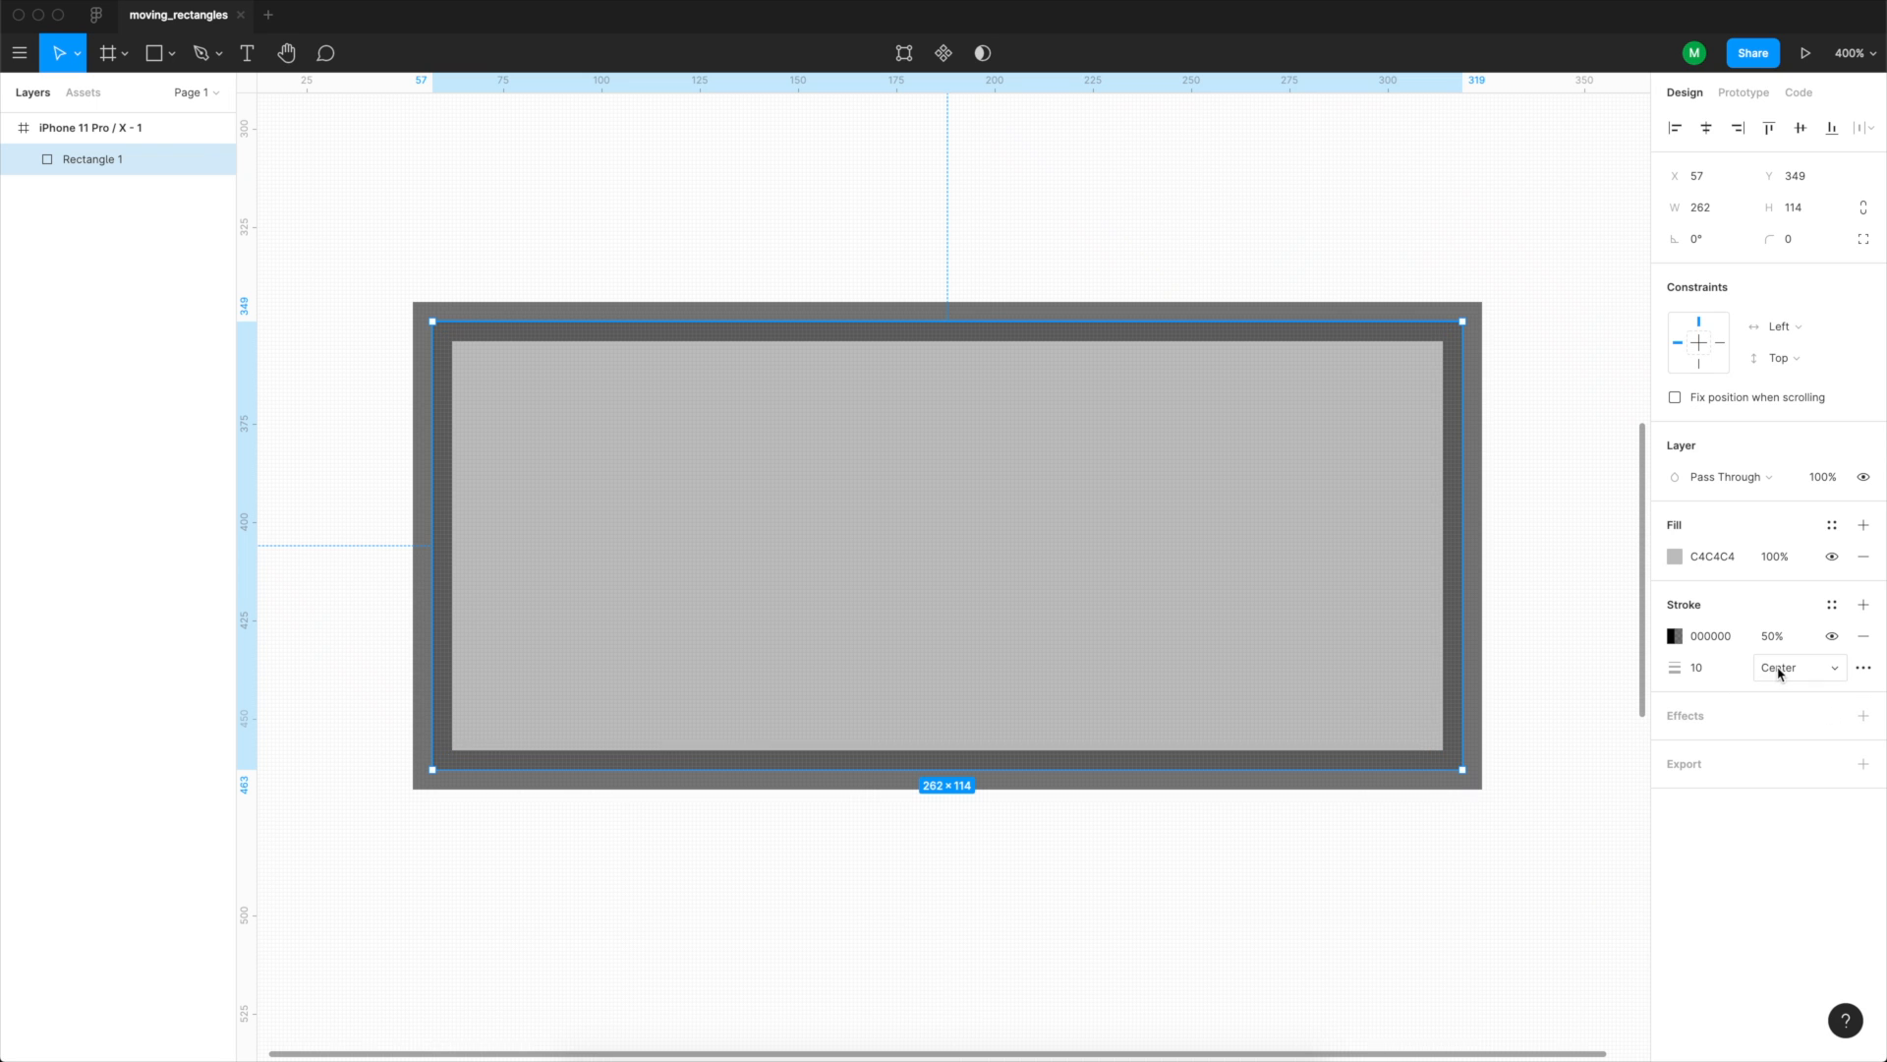
pyautogui.click(1793, 669)
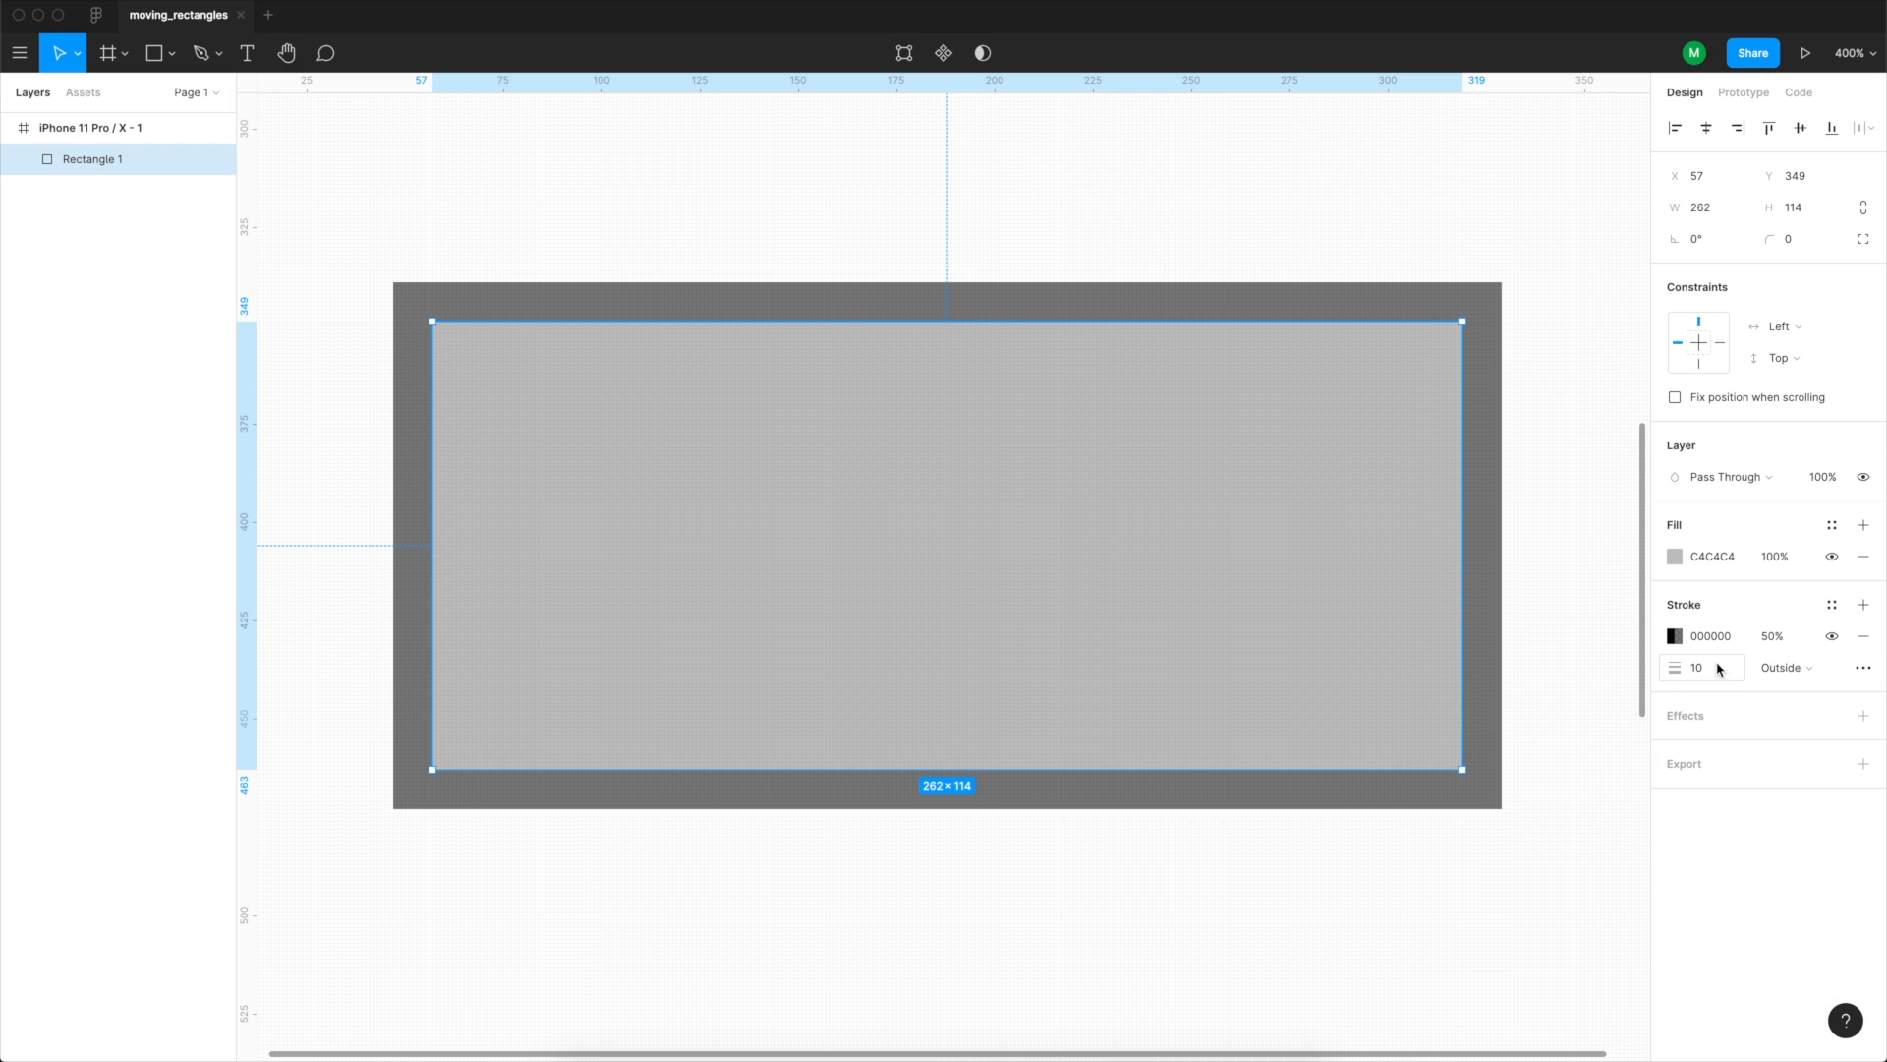
pyautogui.click(1863, 636)
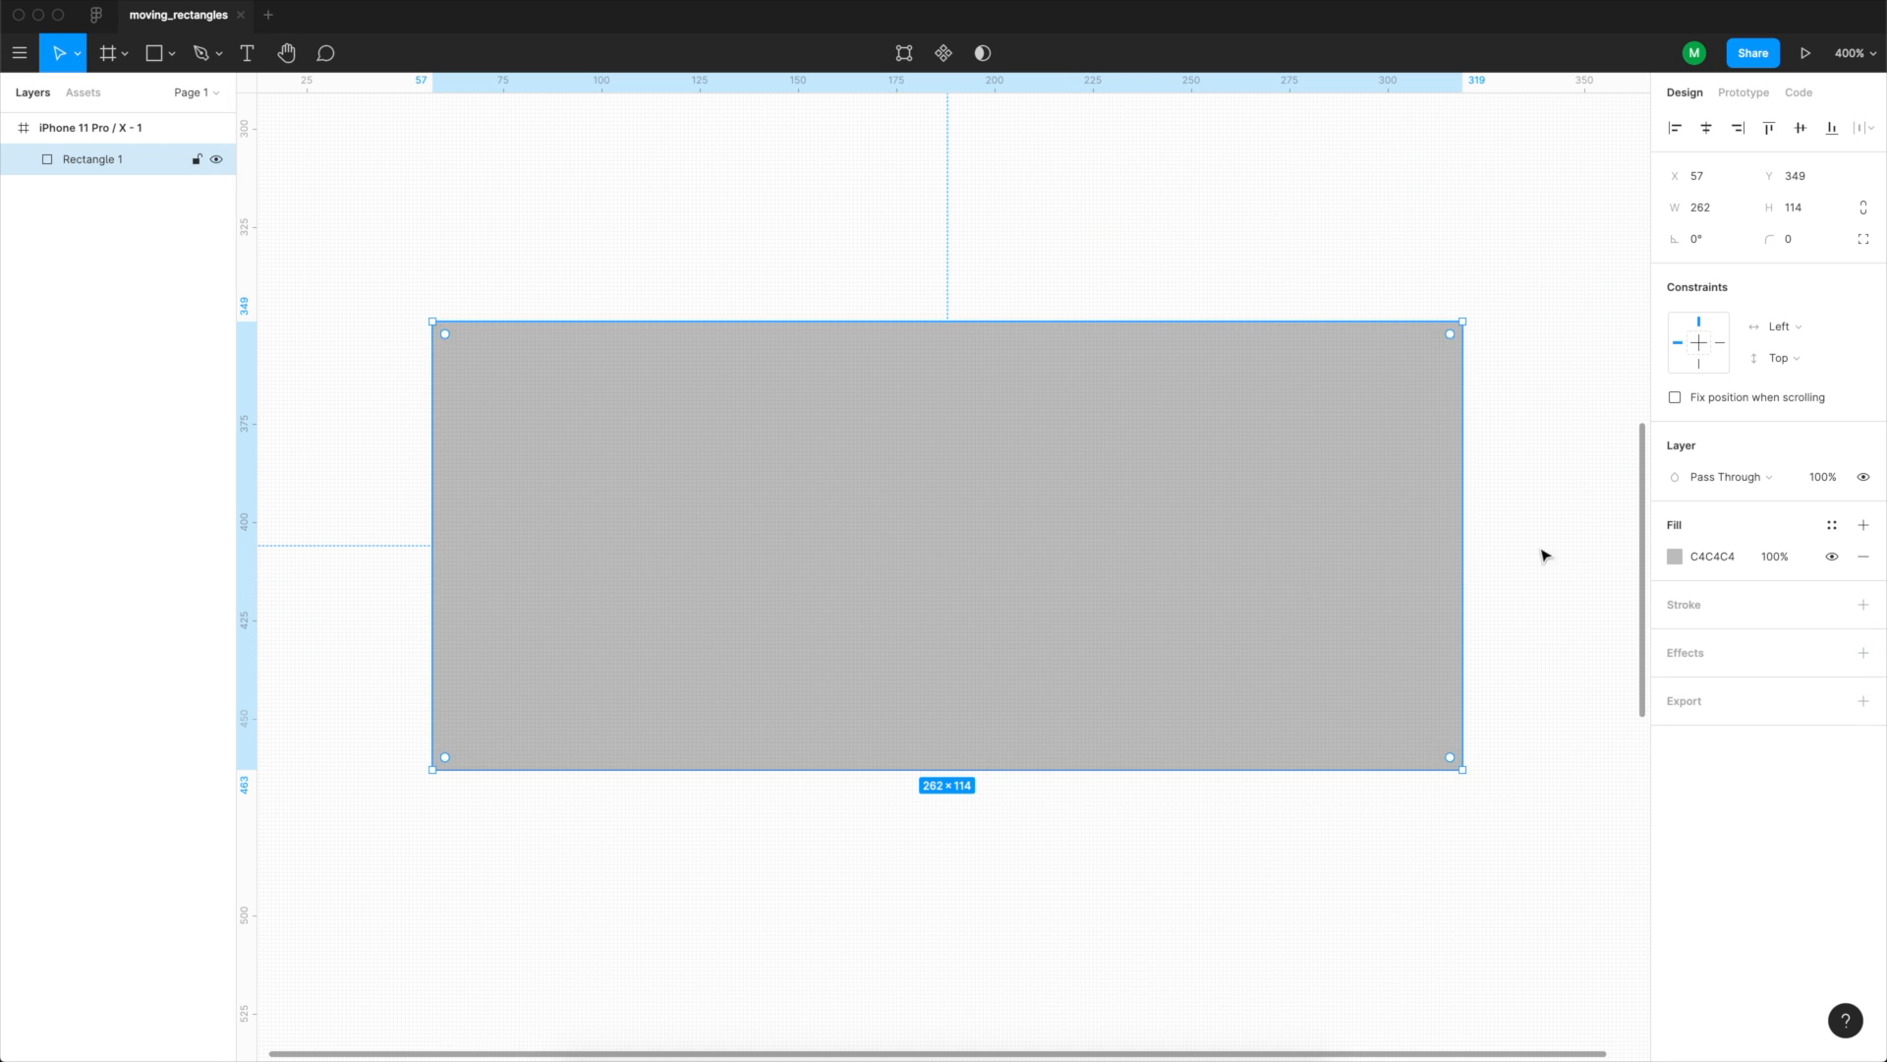
# Set the rectangle's fill to a soft coral red, around F36161.
pyautogui.click(1673, 557)
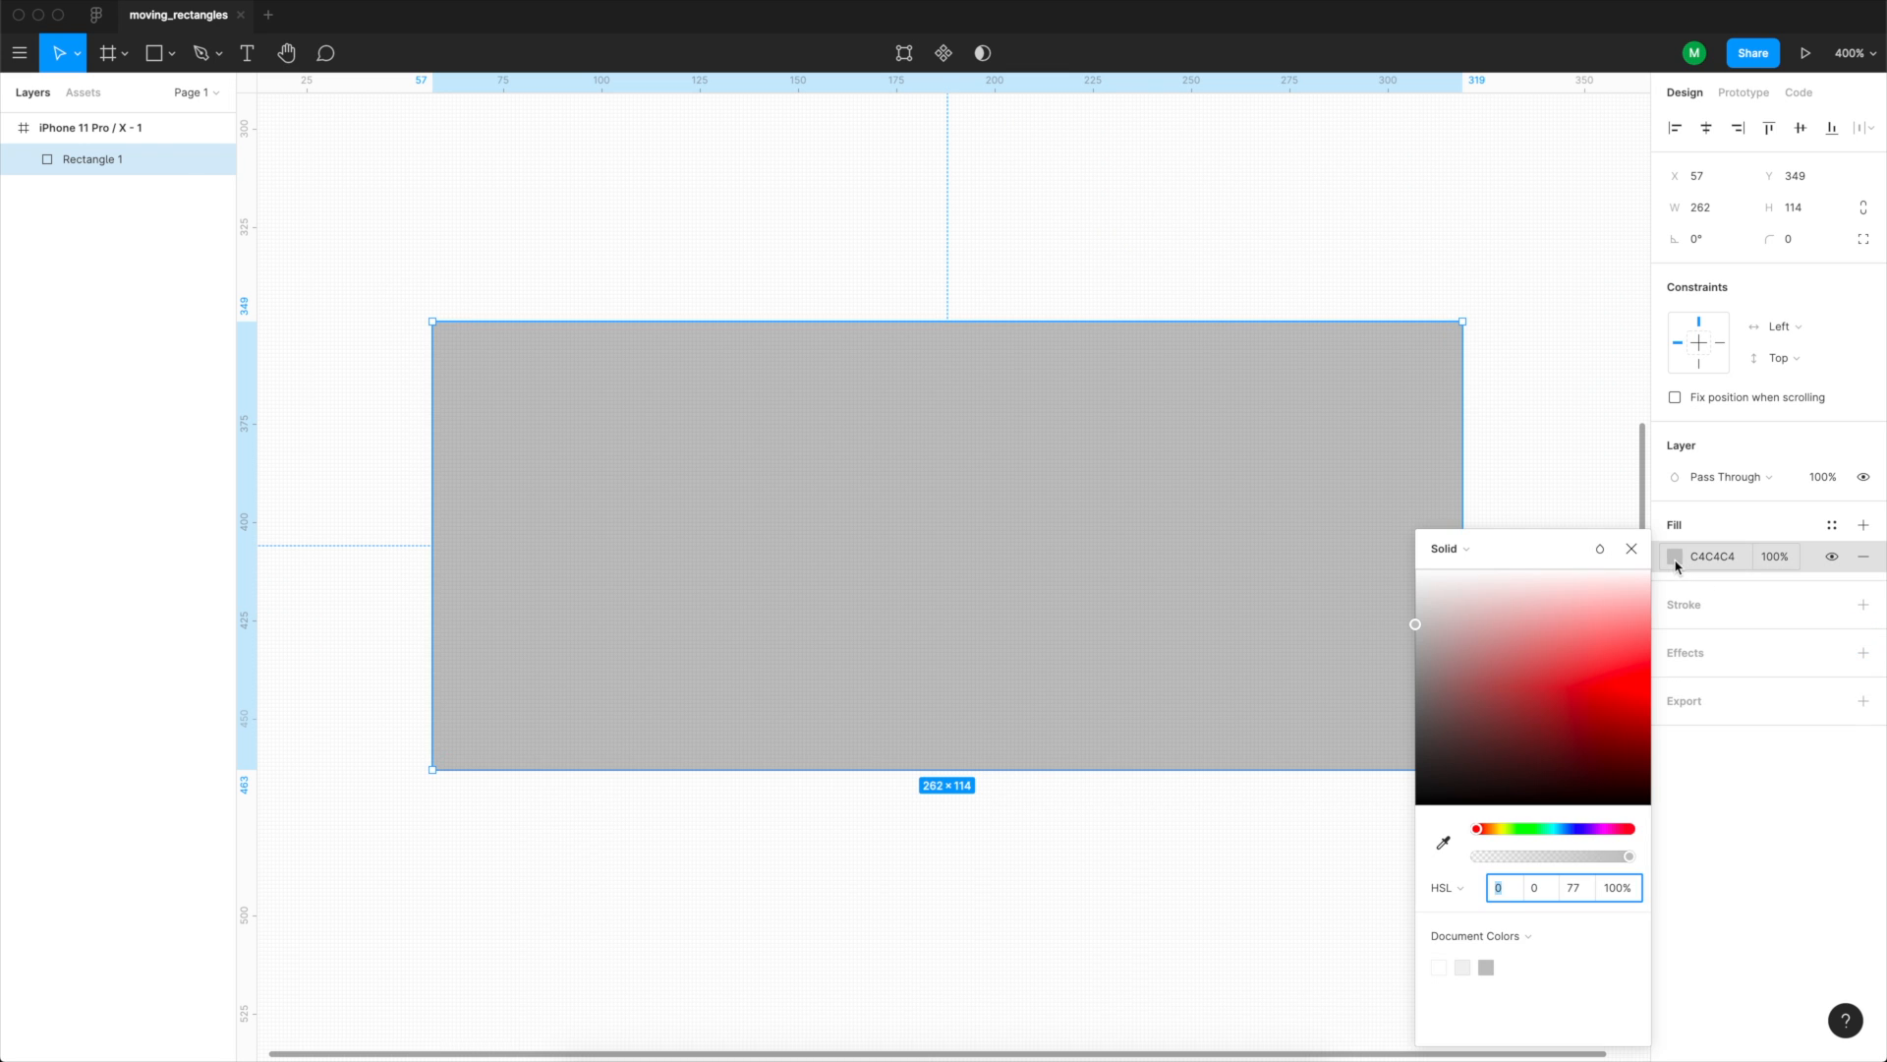
pyautogui.moveTo(1594, 662)
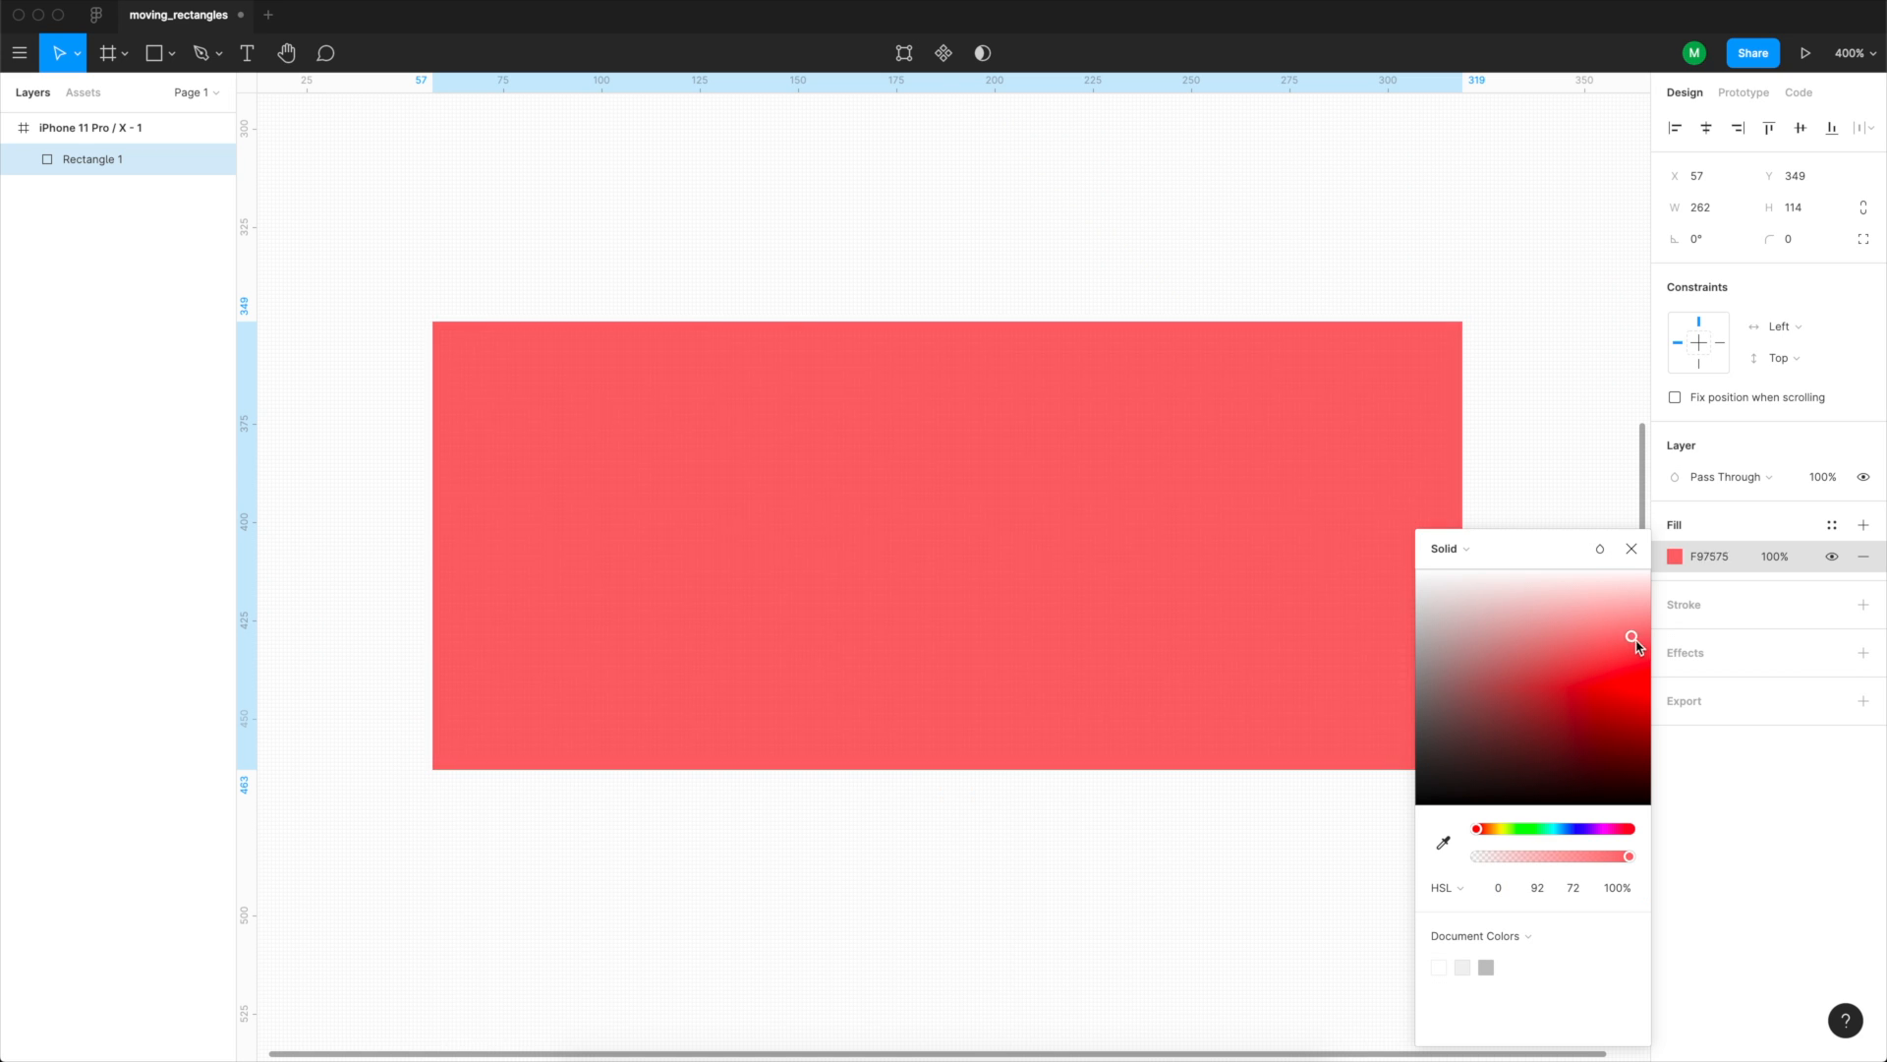
pyautogui.moveTo(1635, 638); pyautogui.dragTo(1651, 674)
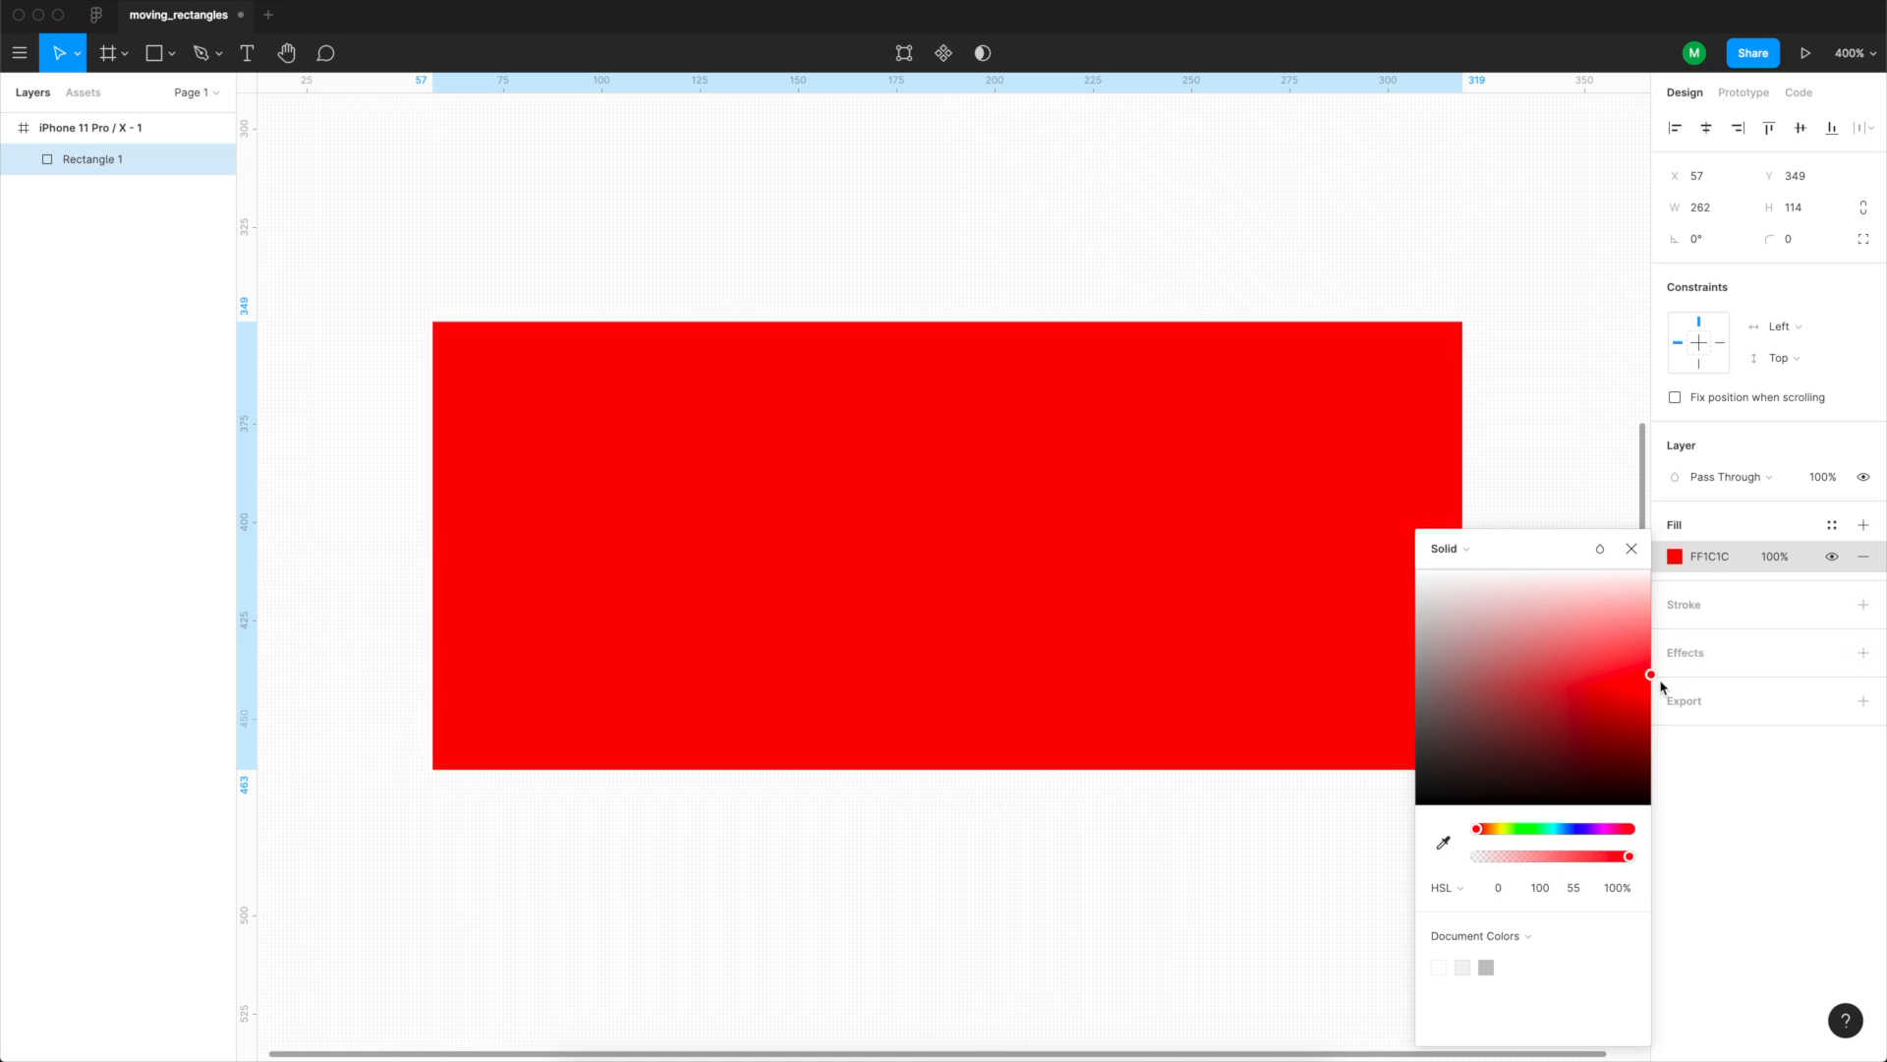
pyautogui.moveTo(1652, 674); pyautogui.dragTo(1619, 650)
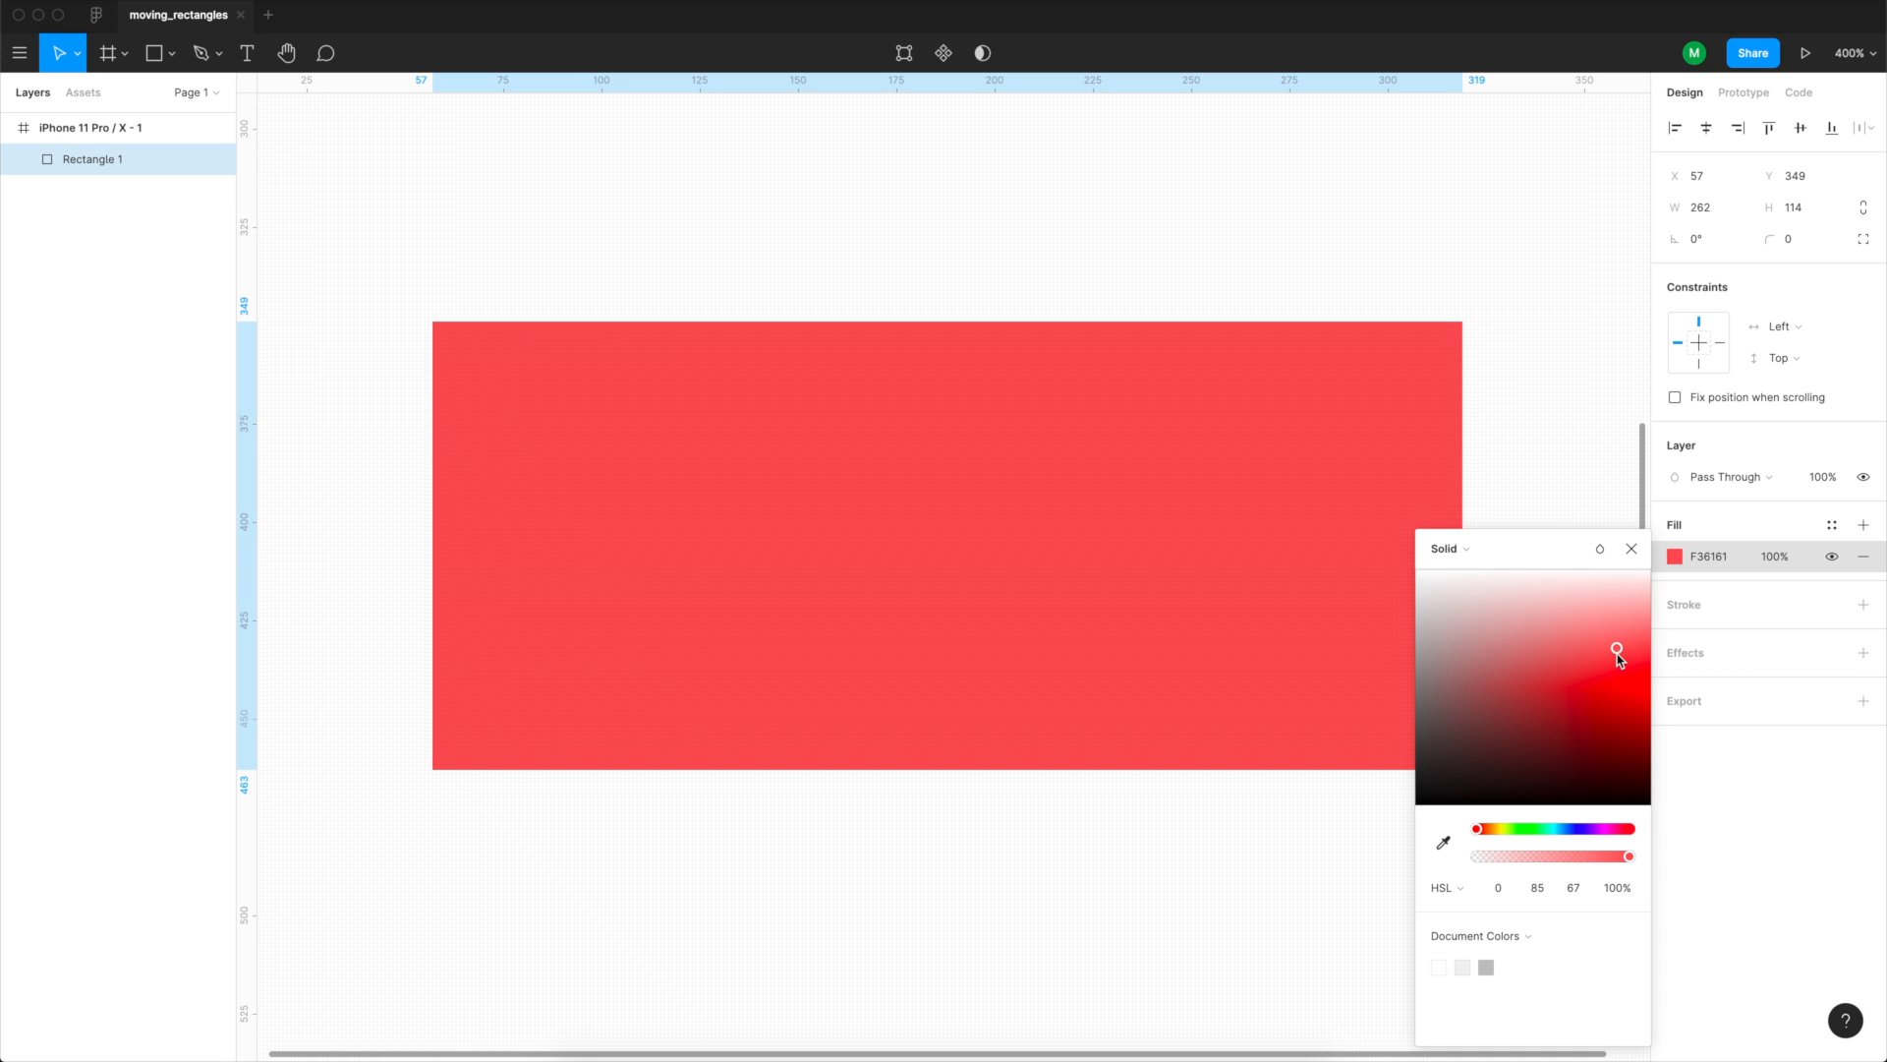
pyautogui.moveTo(1618, 650); pyautogui.dragTo(1605, 640)
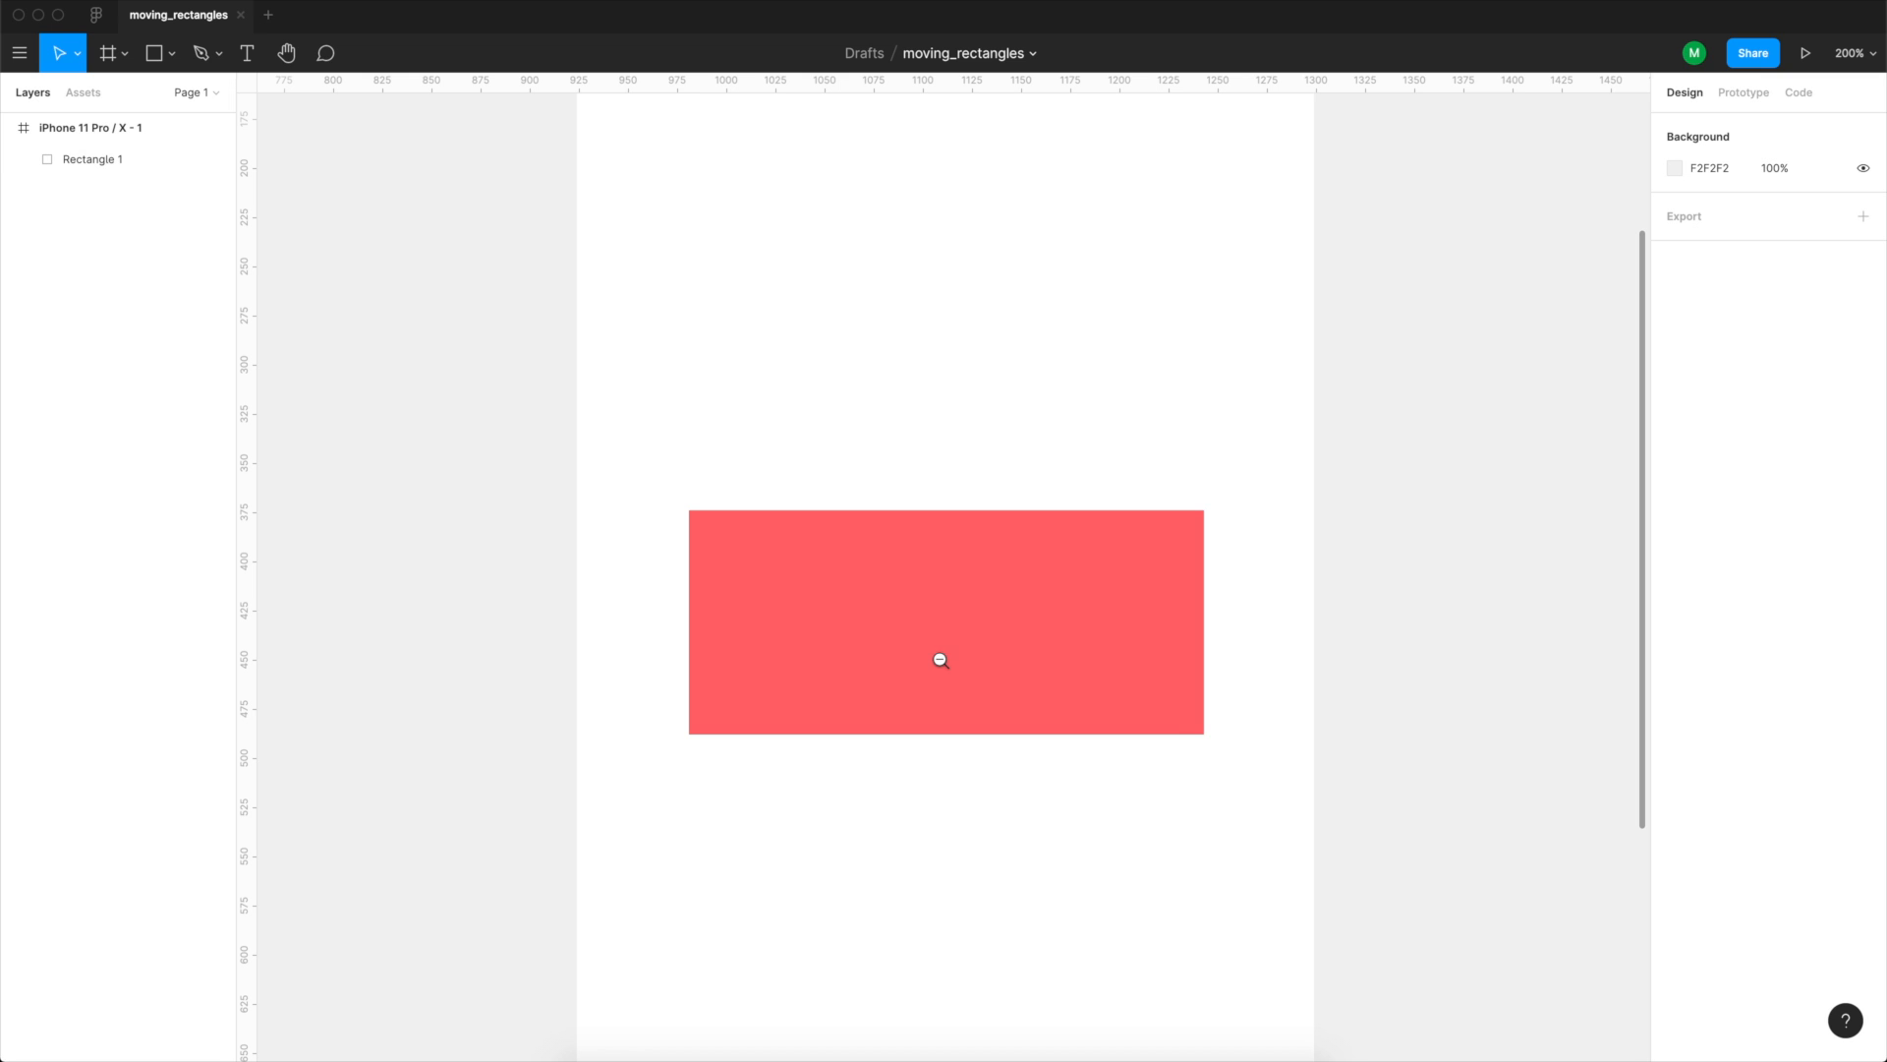
# Move the coral rectangle to x 32, y 238 and resize it to 311×271.
pyautogui.click(945, 622)
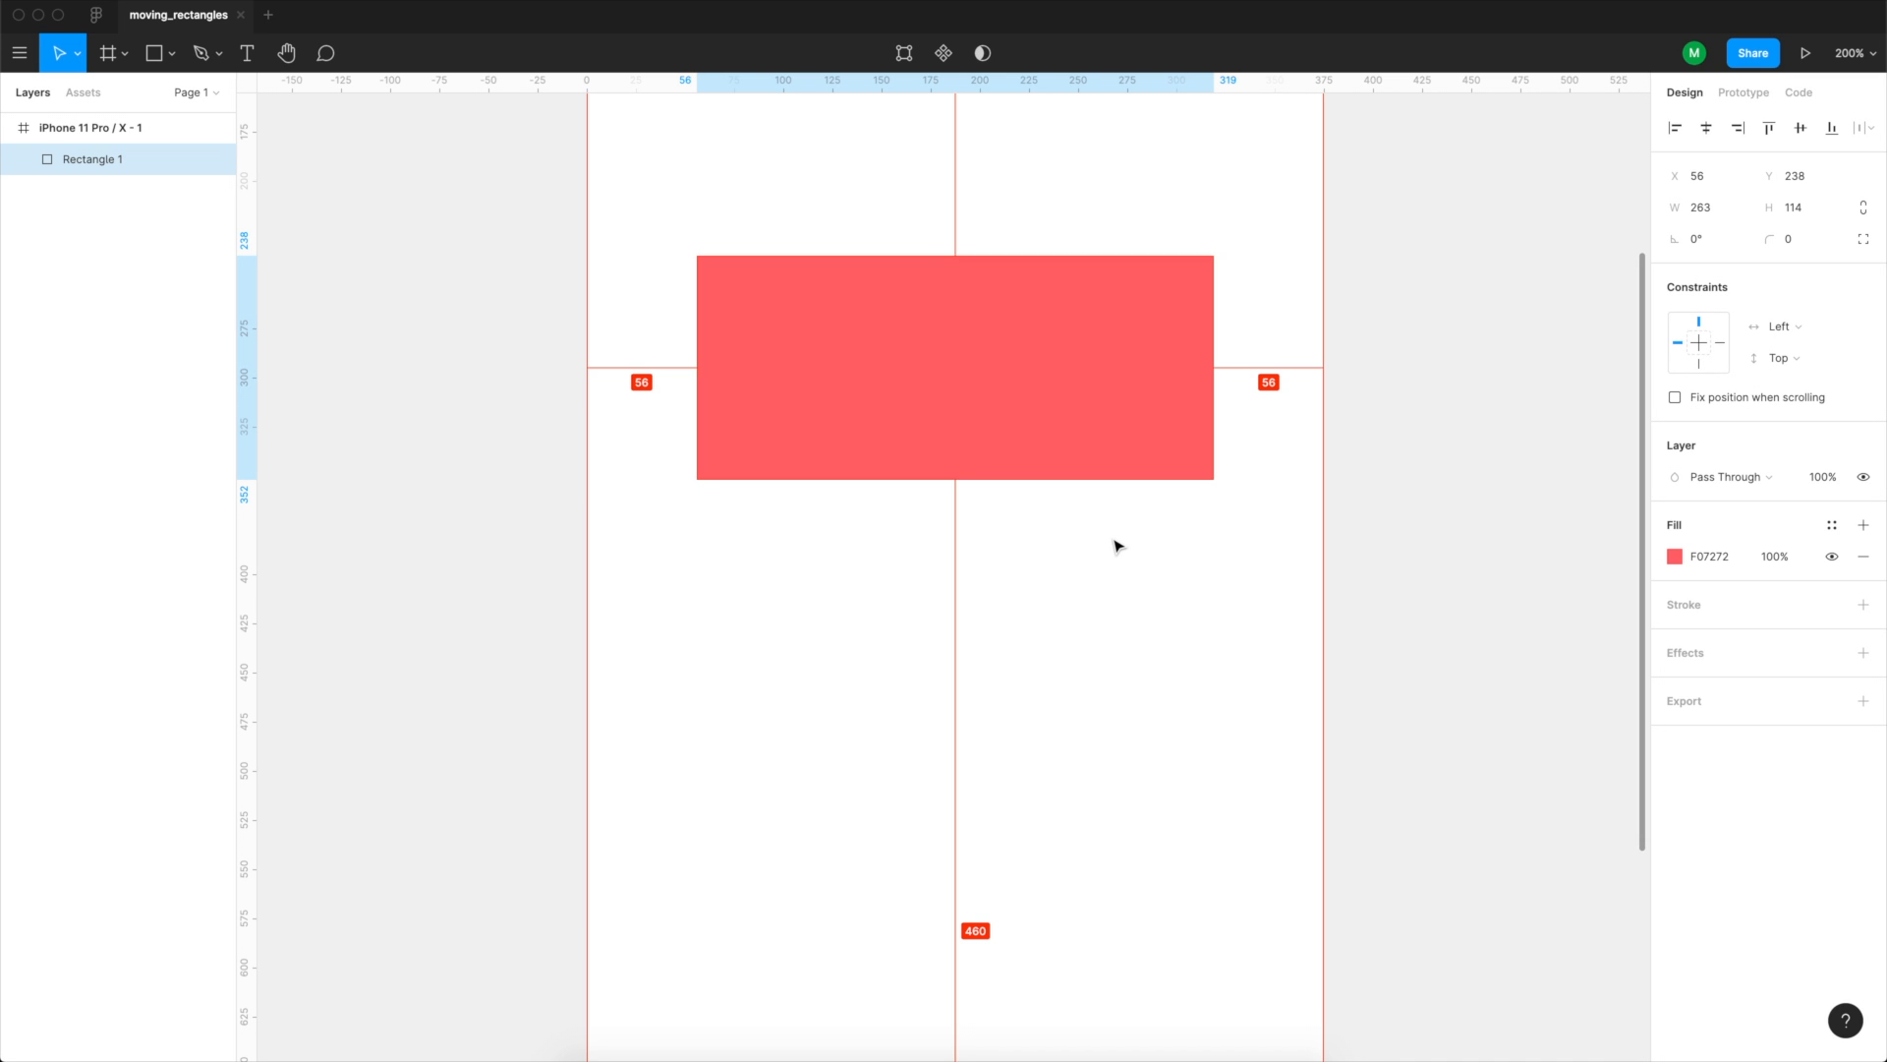
pyautogui.click(954, 366)
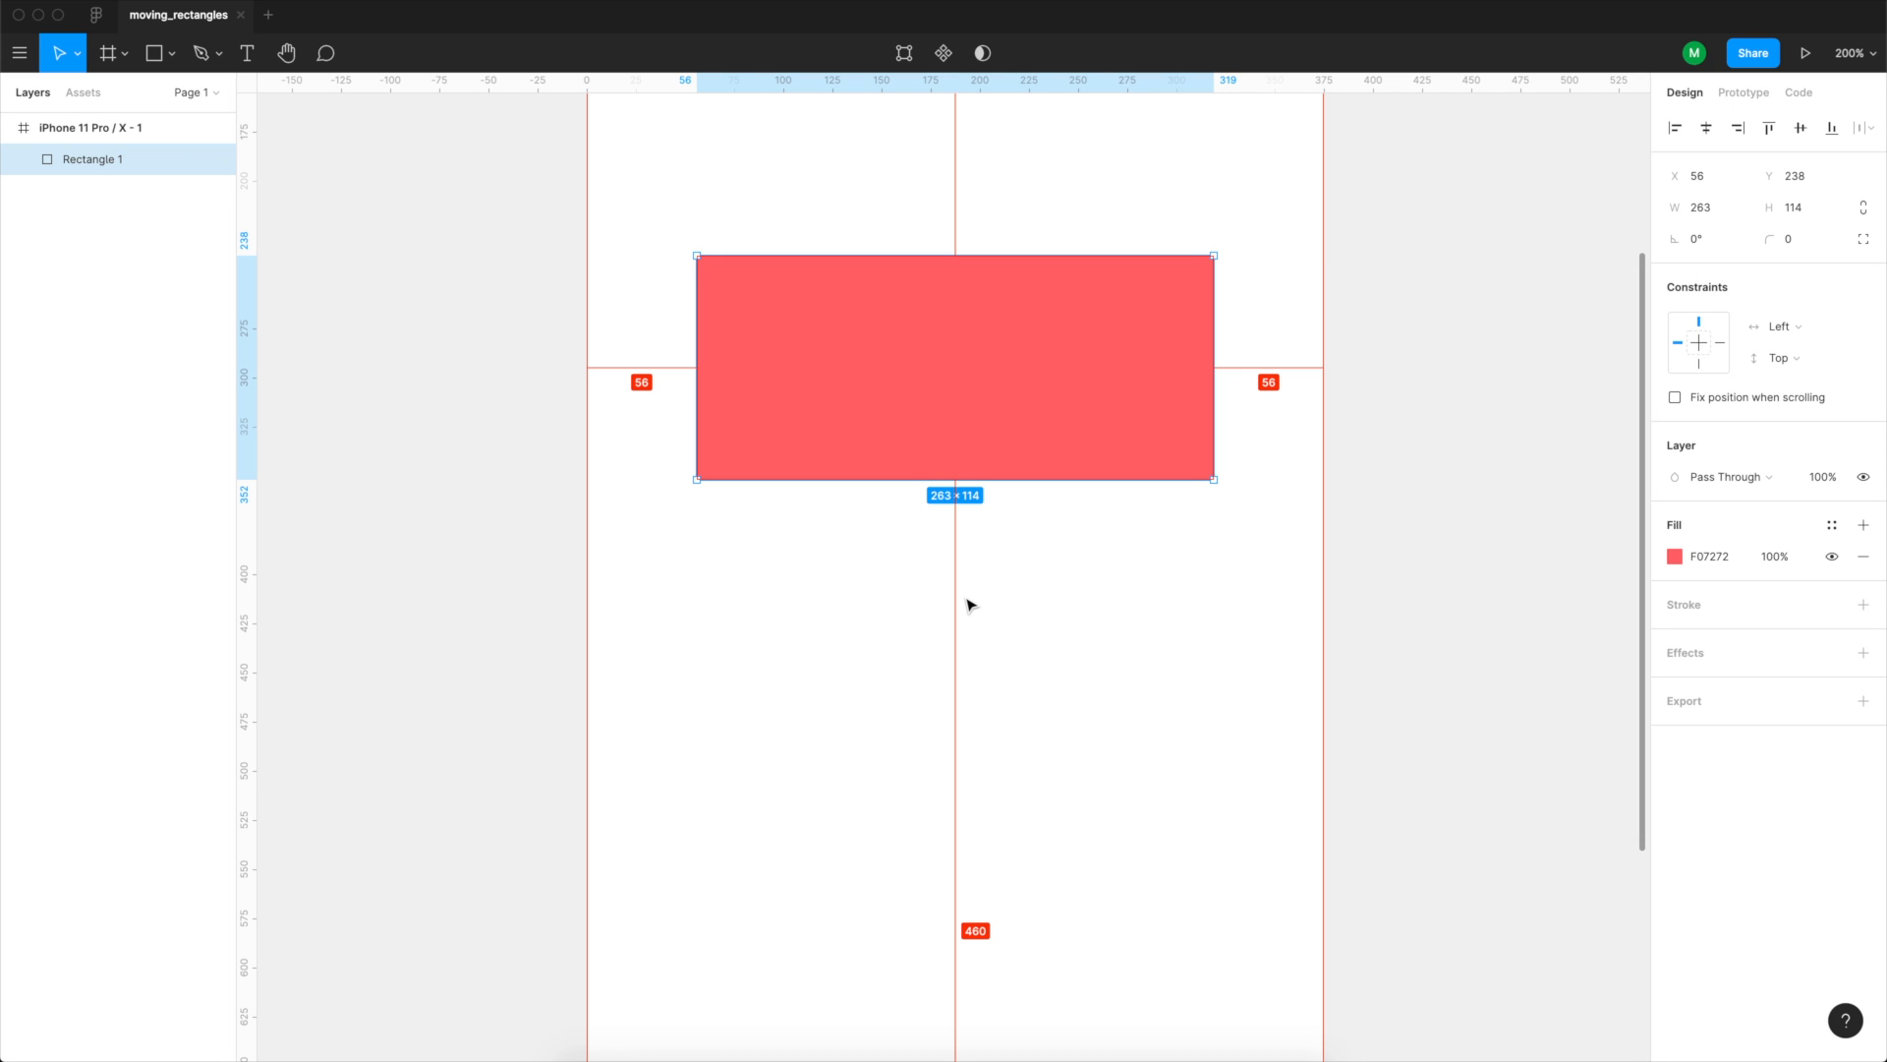
pyautogui.moveTo(680, 434)
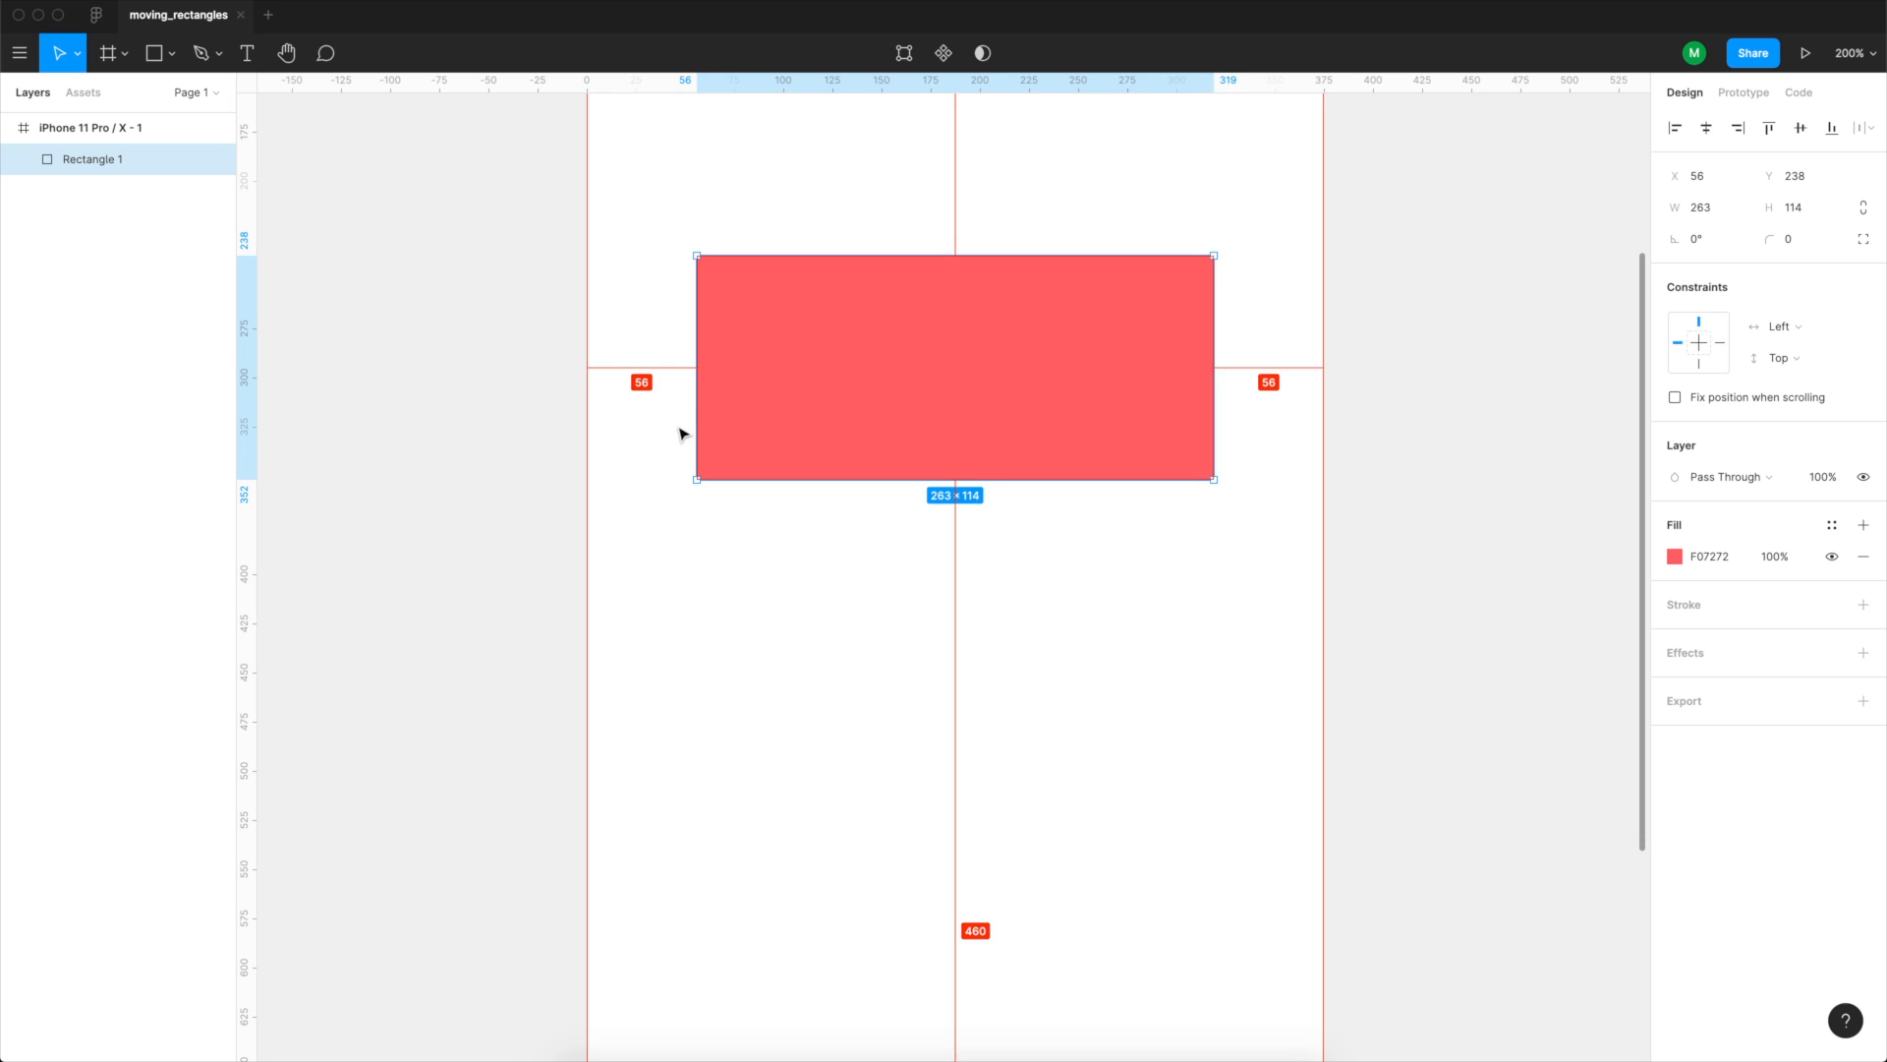
pyautogui.moveTo(951, 366); pyautogui.dragTo(920, 366)
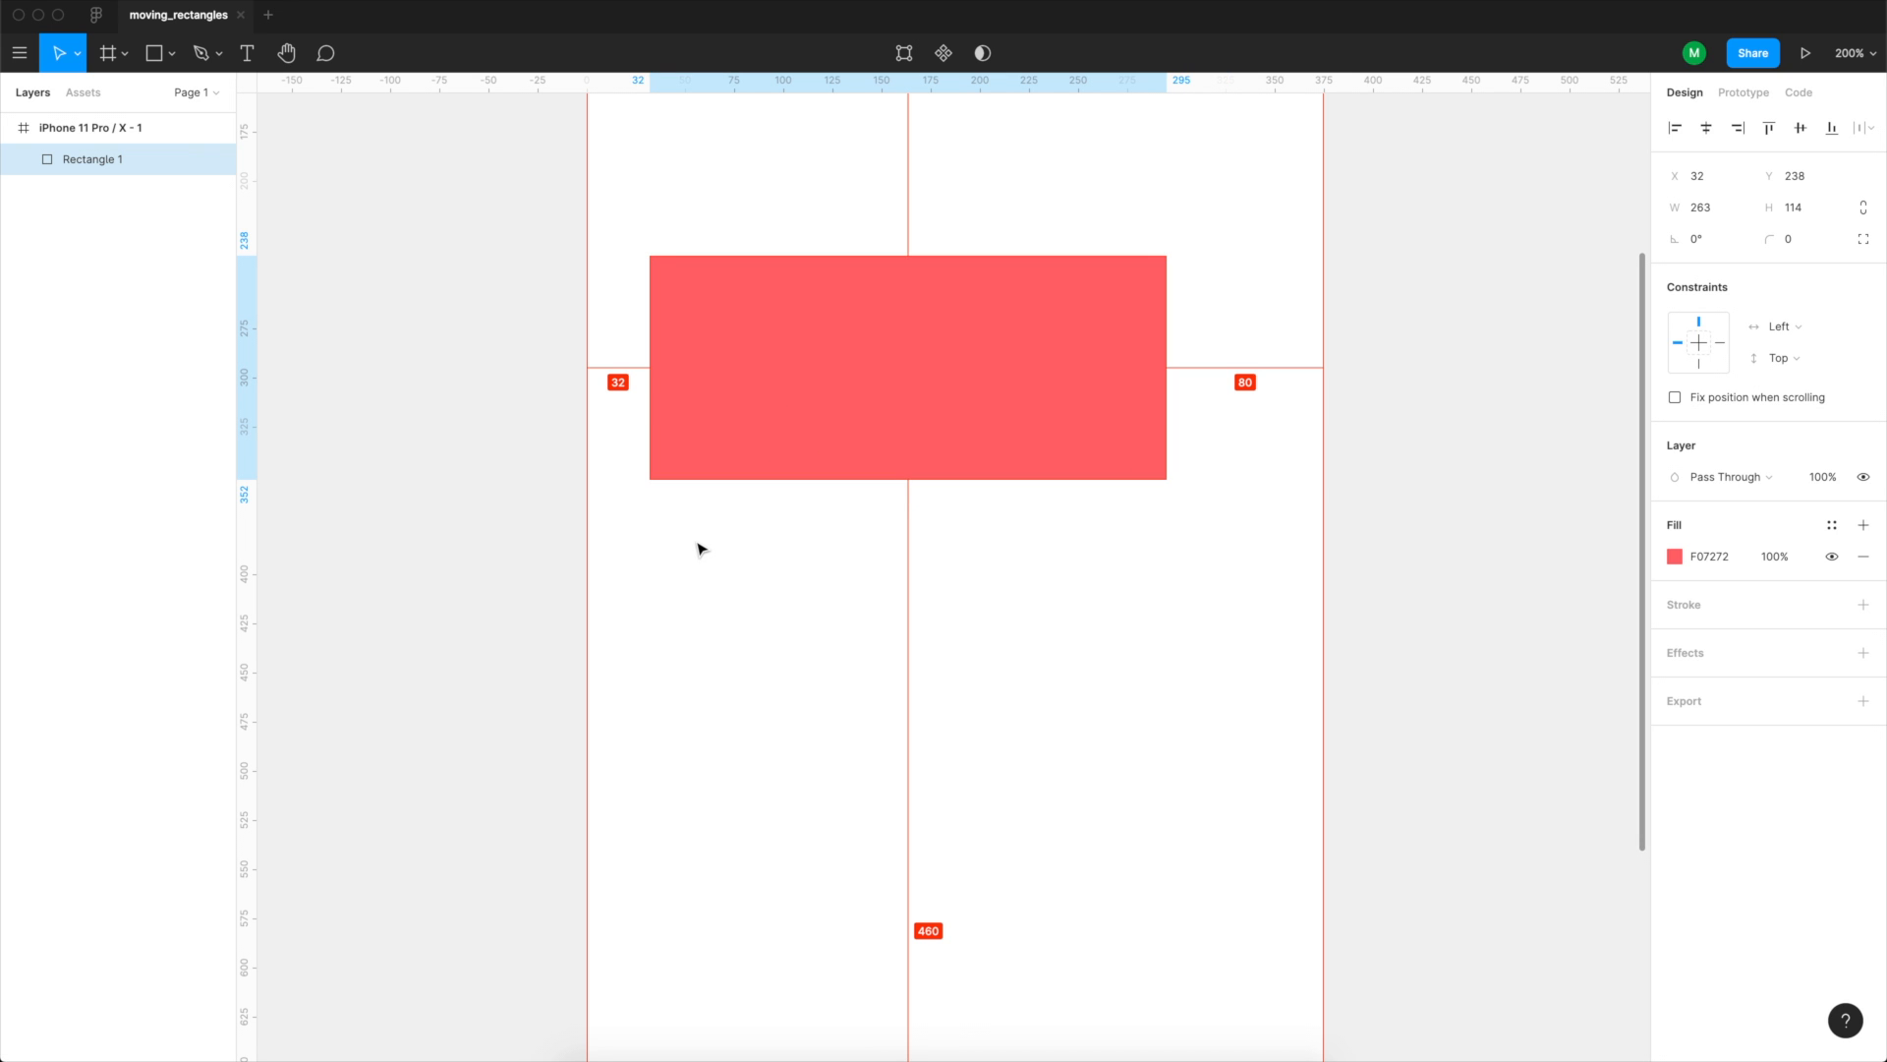
pyautogui.click(907, 366)
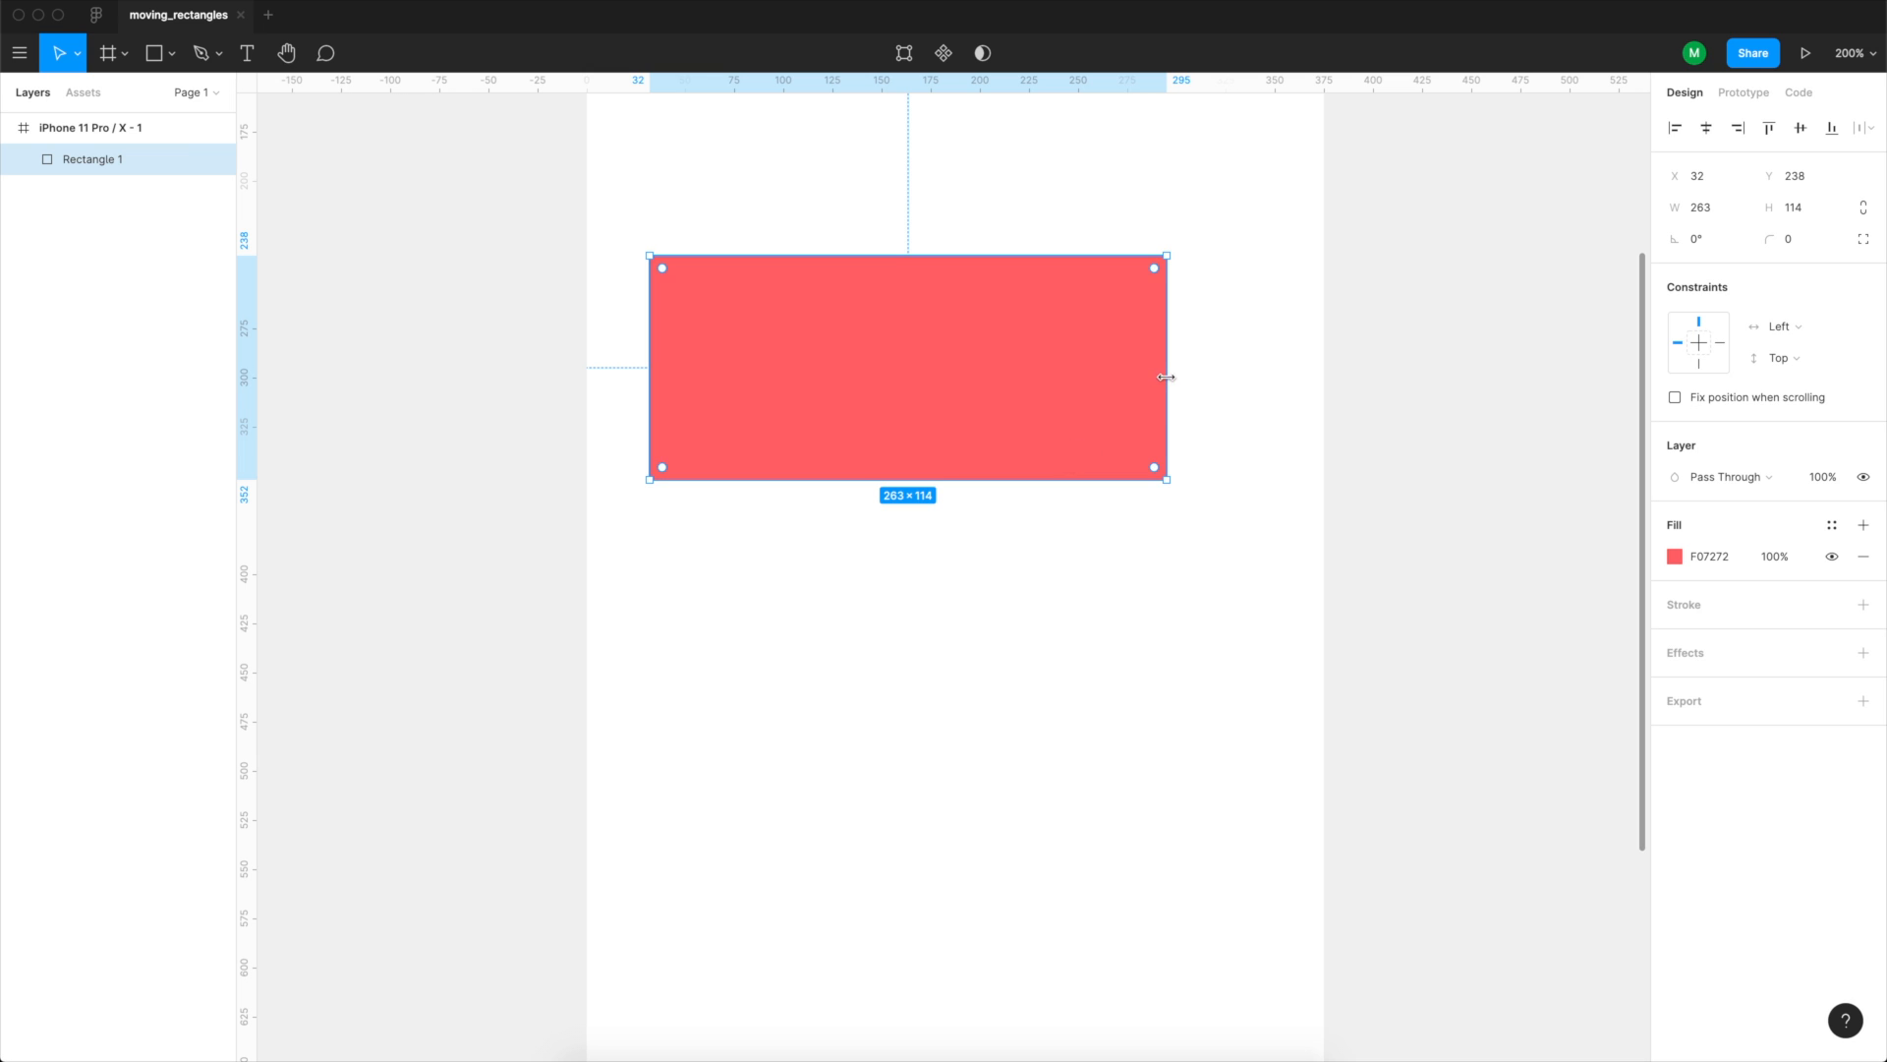
pyautogui.moveTo(1164, 377); pyautogui.dragTo(1277, 380)
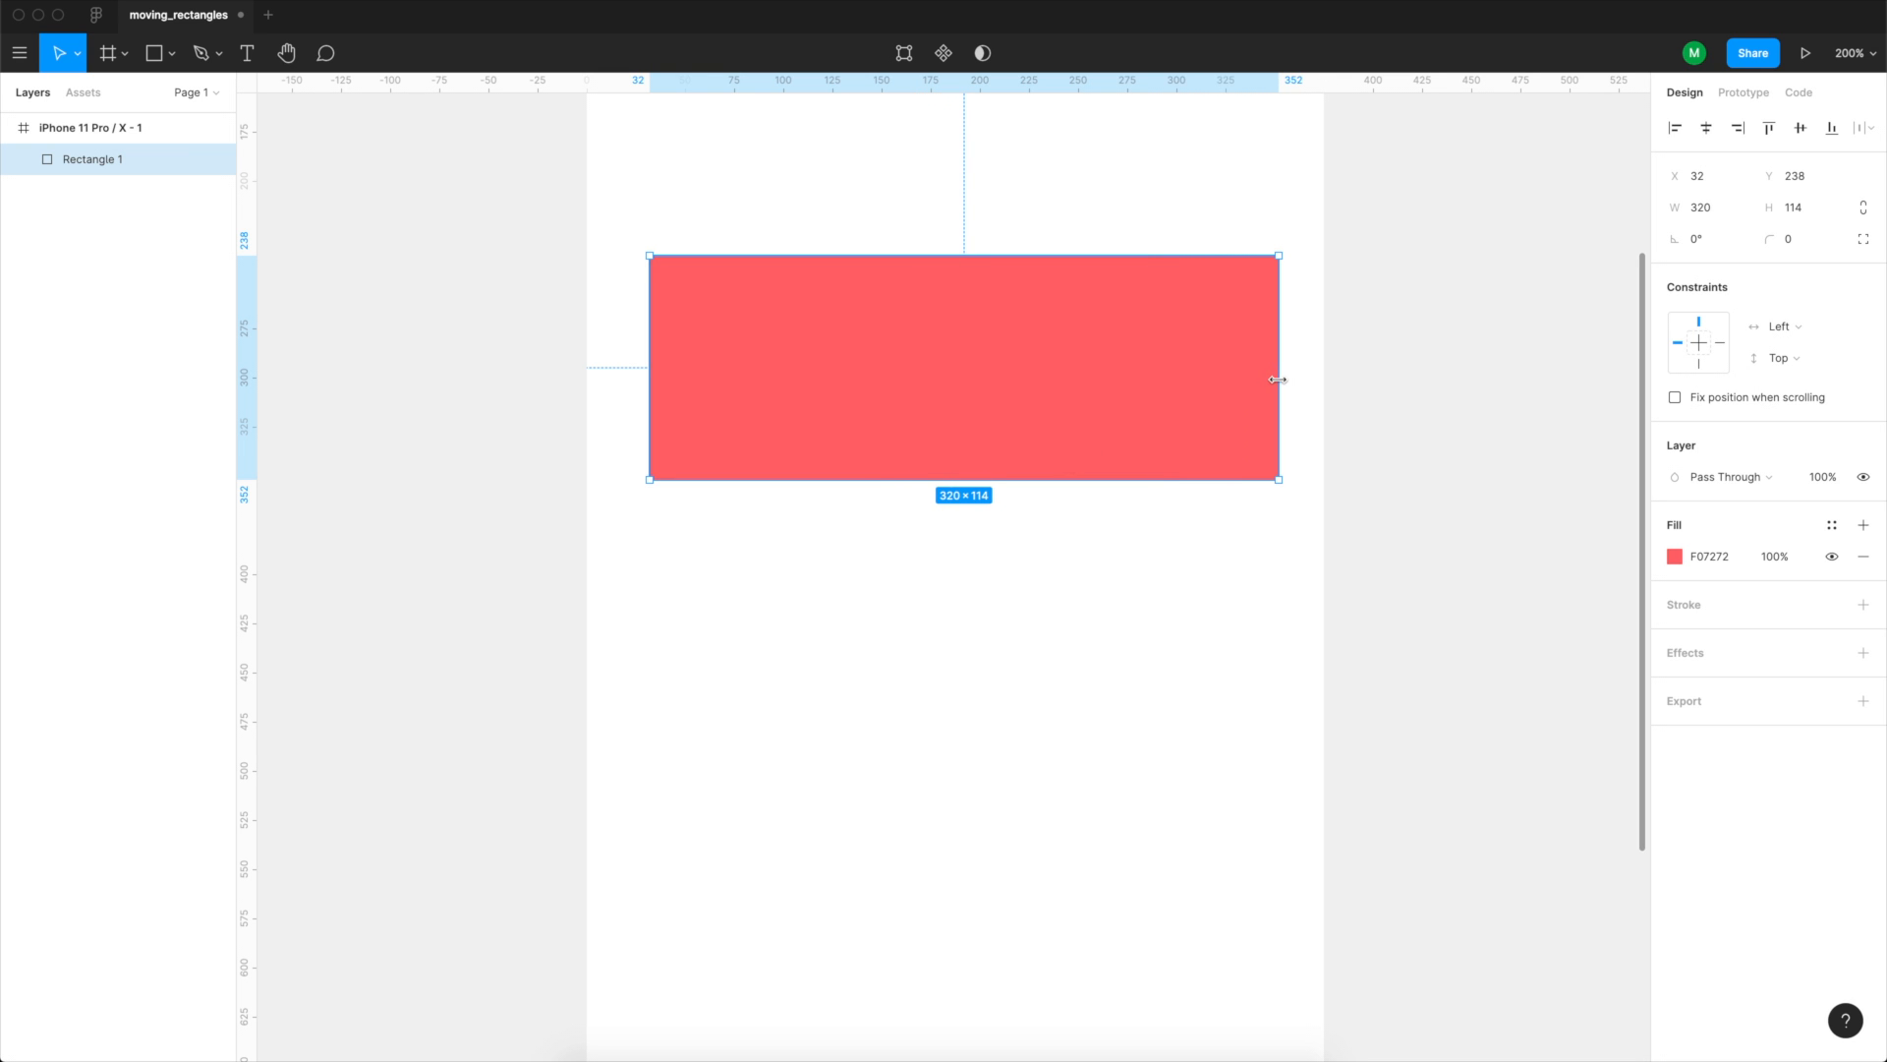
pyautogui.moveTo(1276, 366); pyautogui.dragTo(1265, 366)
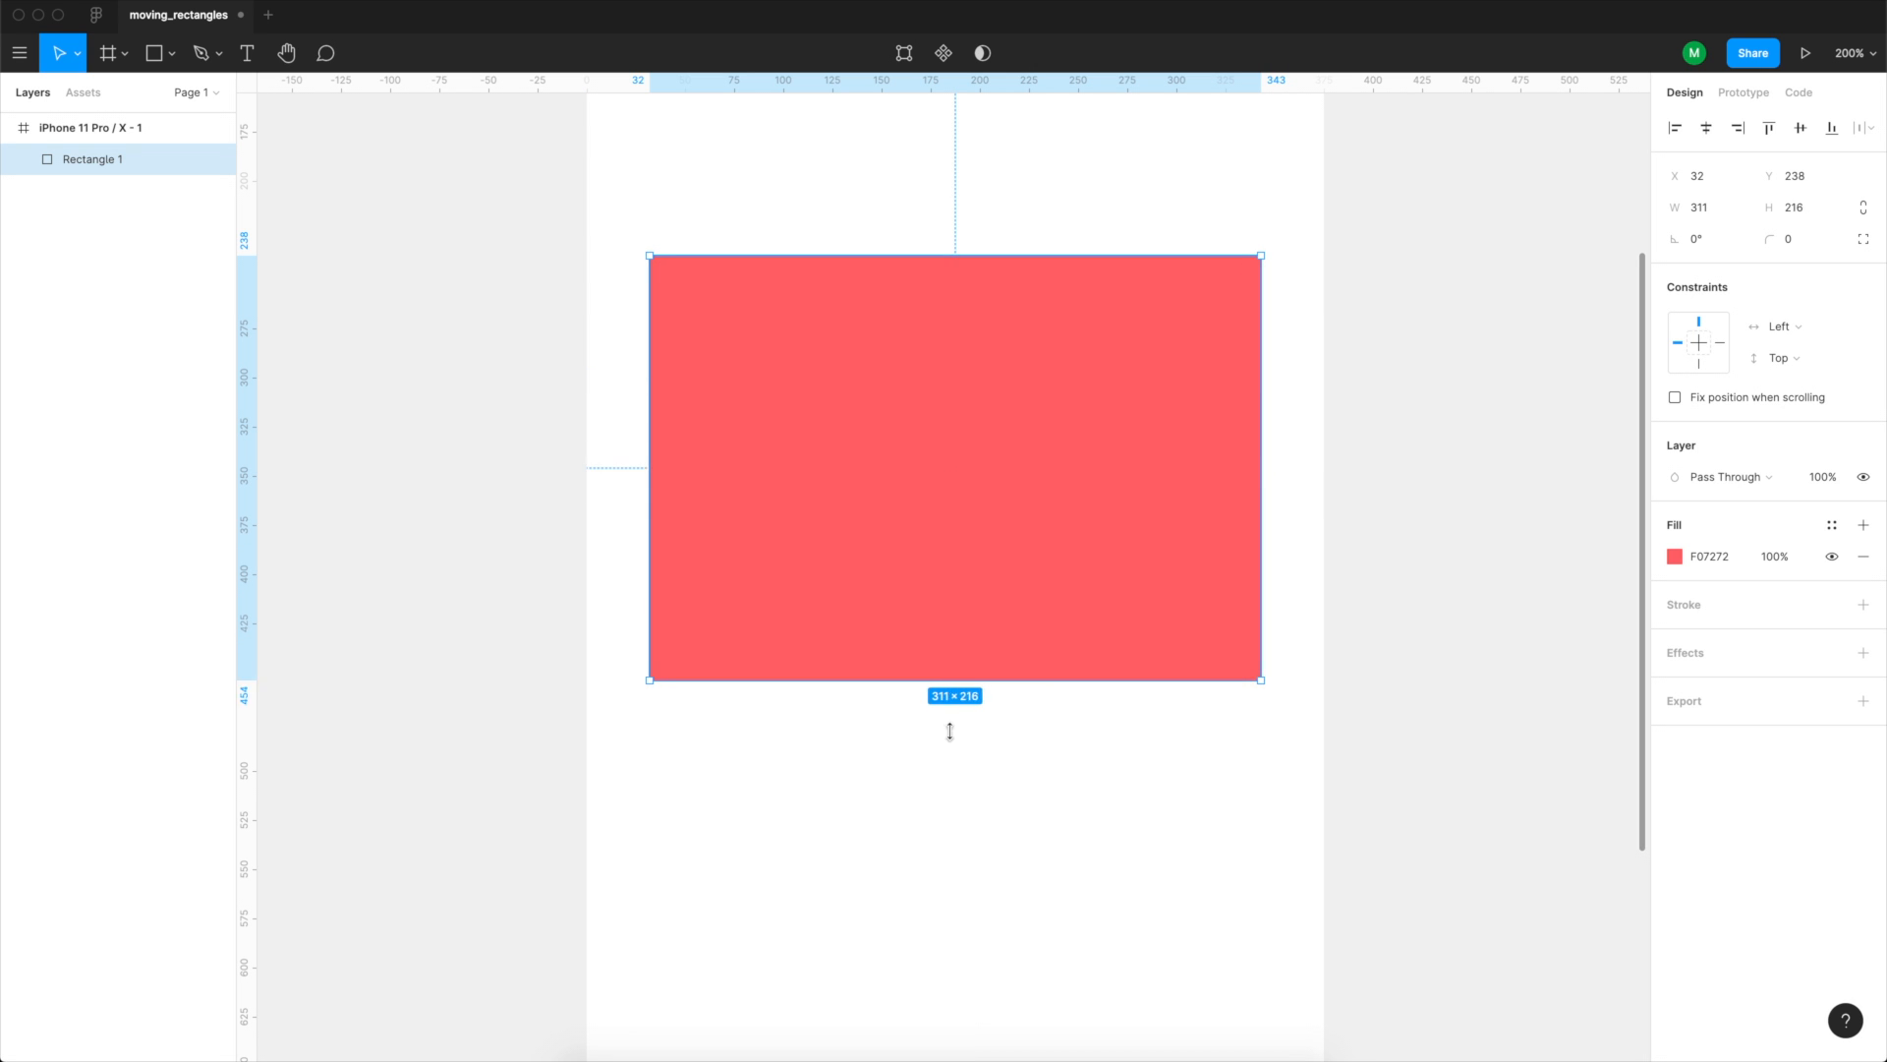
pyautogui.moveTo(955, 677); pyautogui.dragTo(955, 786)
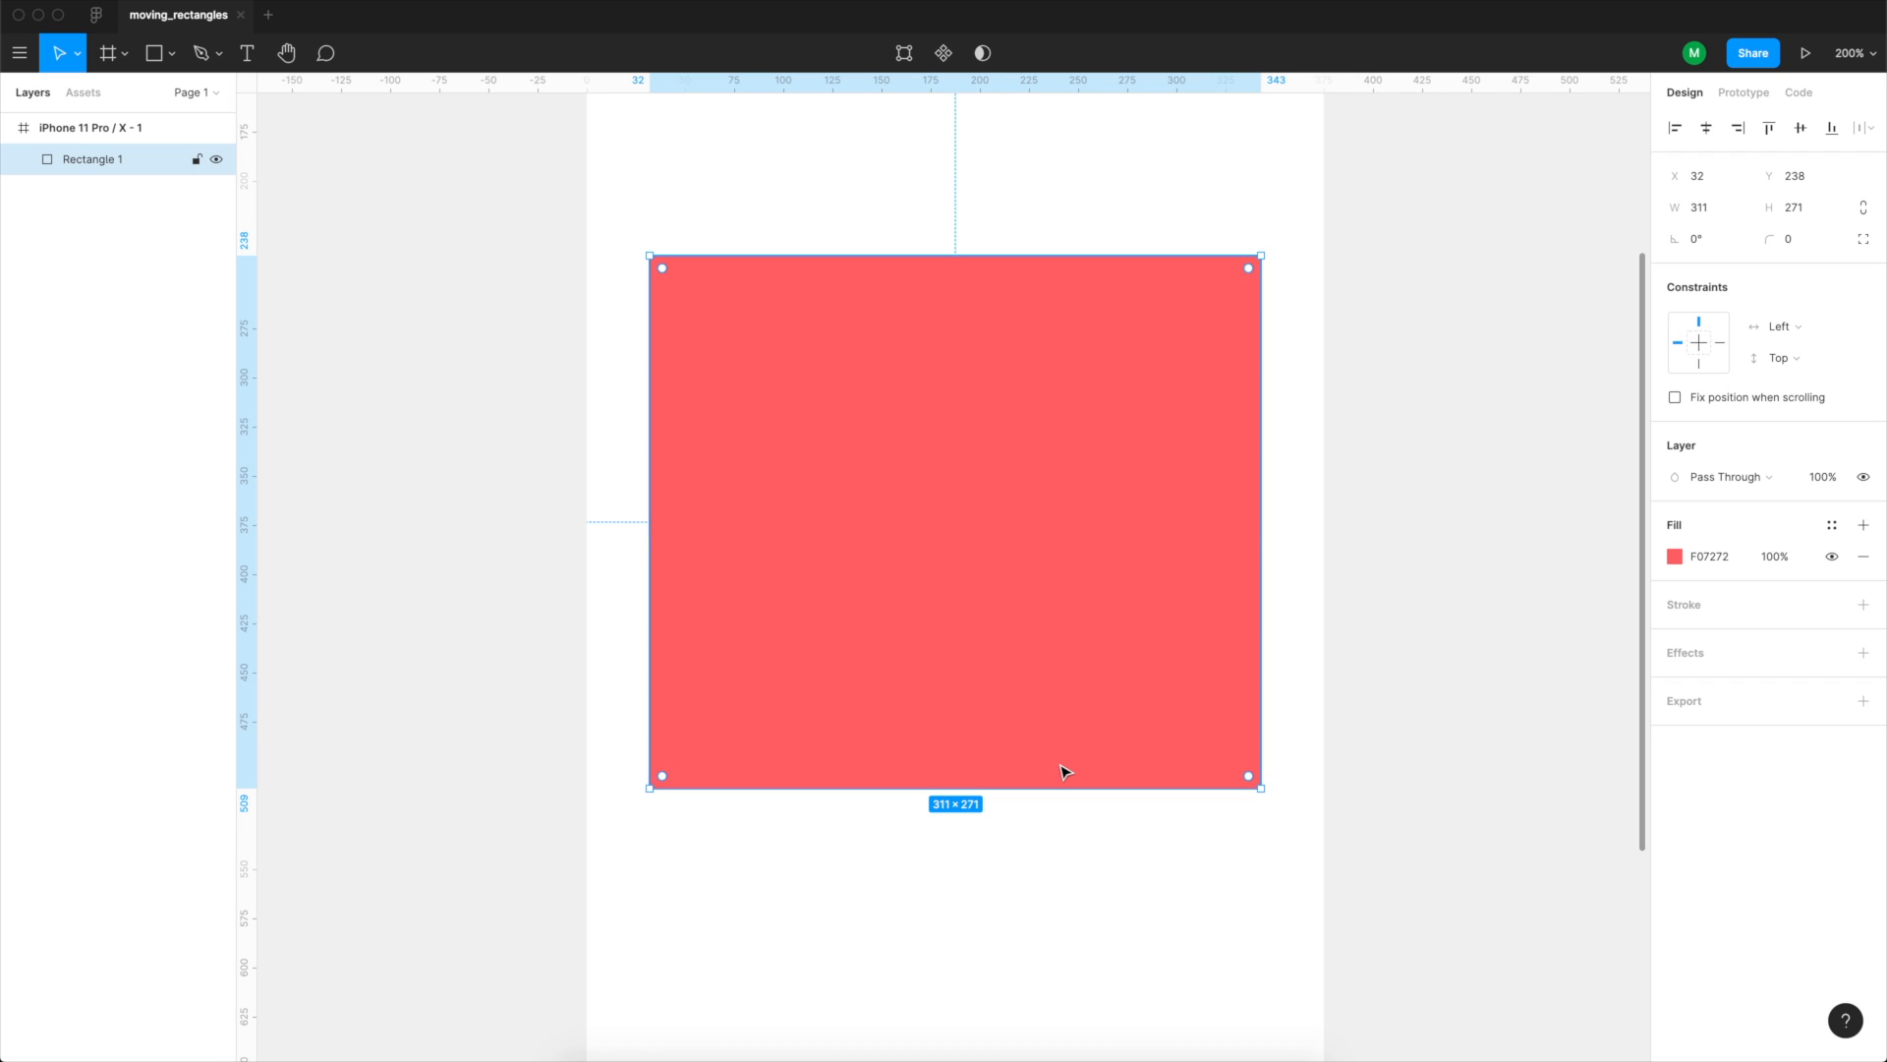
# Duplicate the red rectangle, shrink the copy into an inner panel, and lighten its fill.
pyautogui.press('cmd+d')
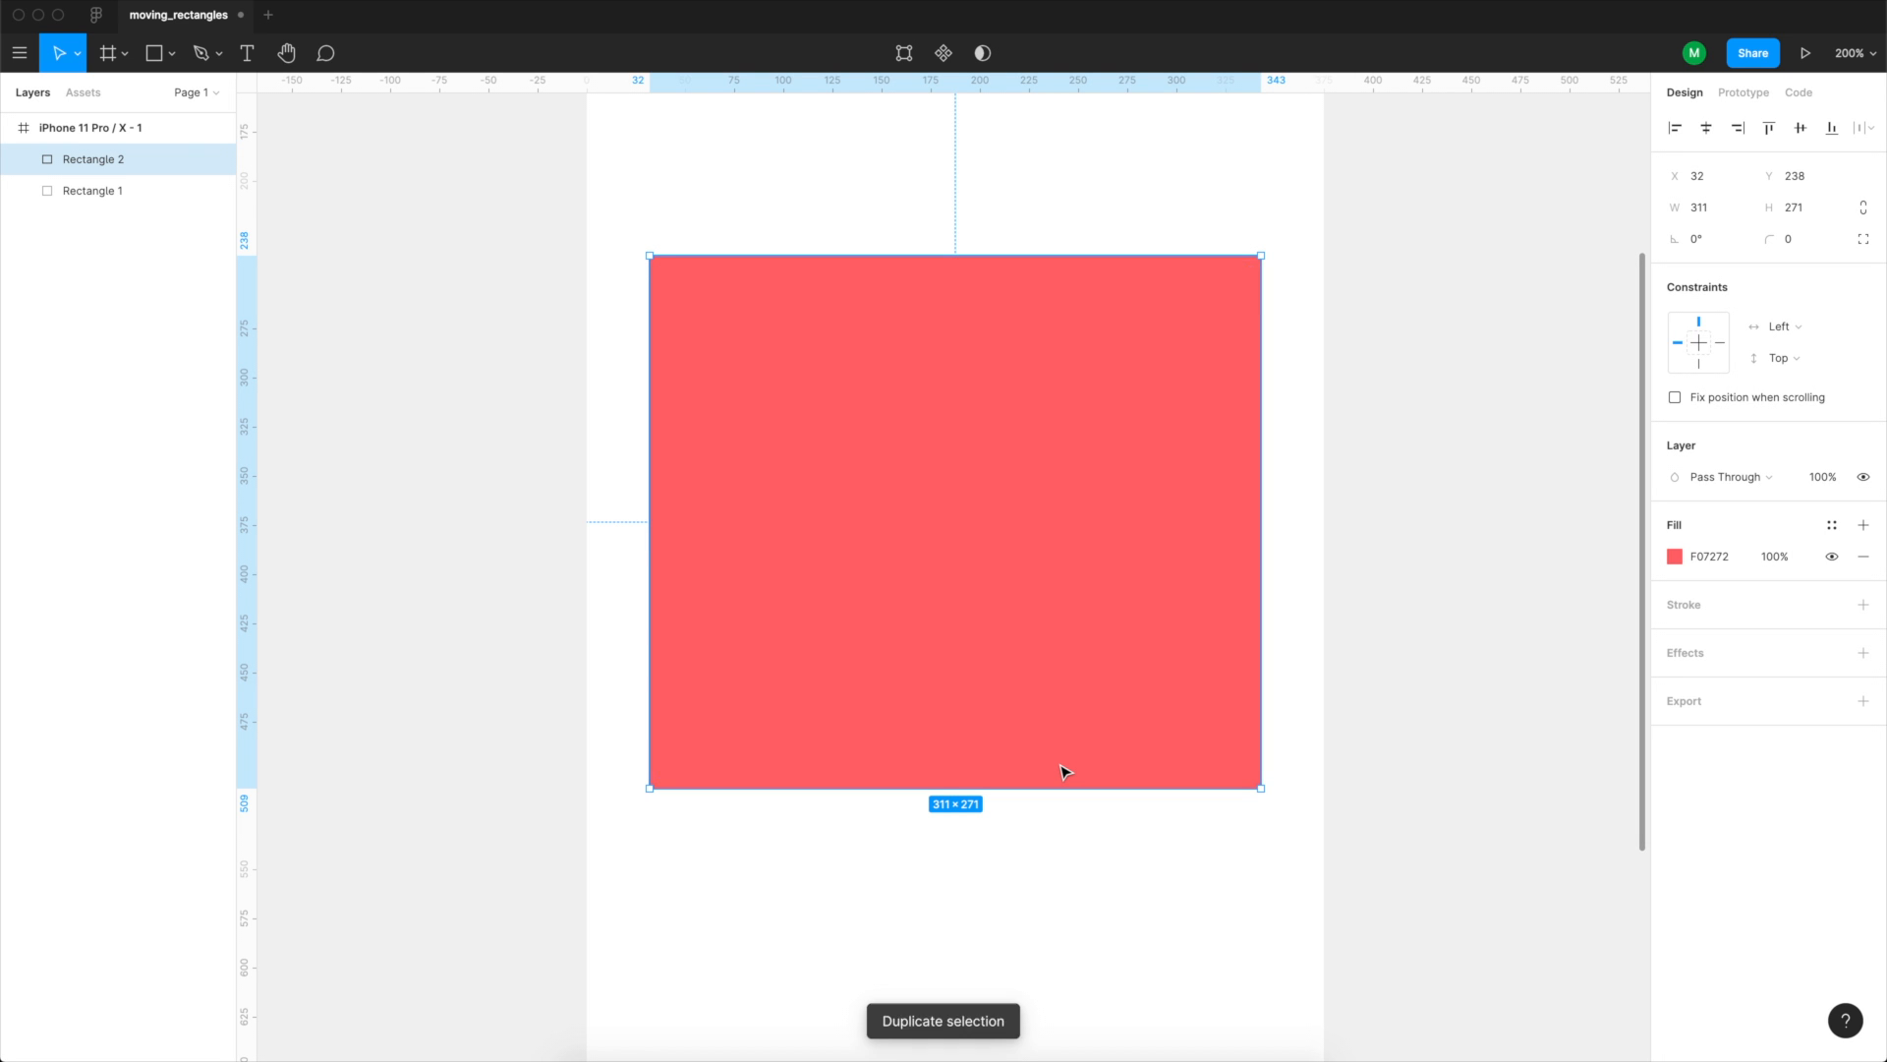
pyautogui.moveTo(1260, 784); pyautogui.dragTo(1142, 656)
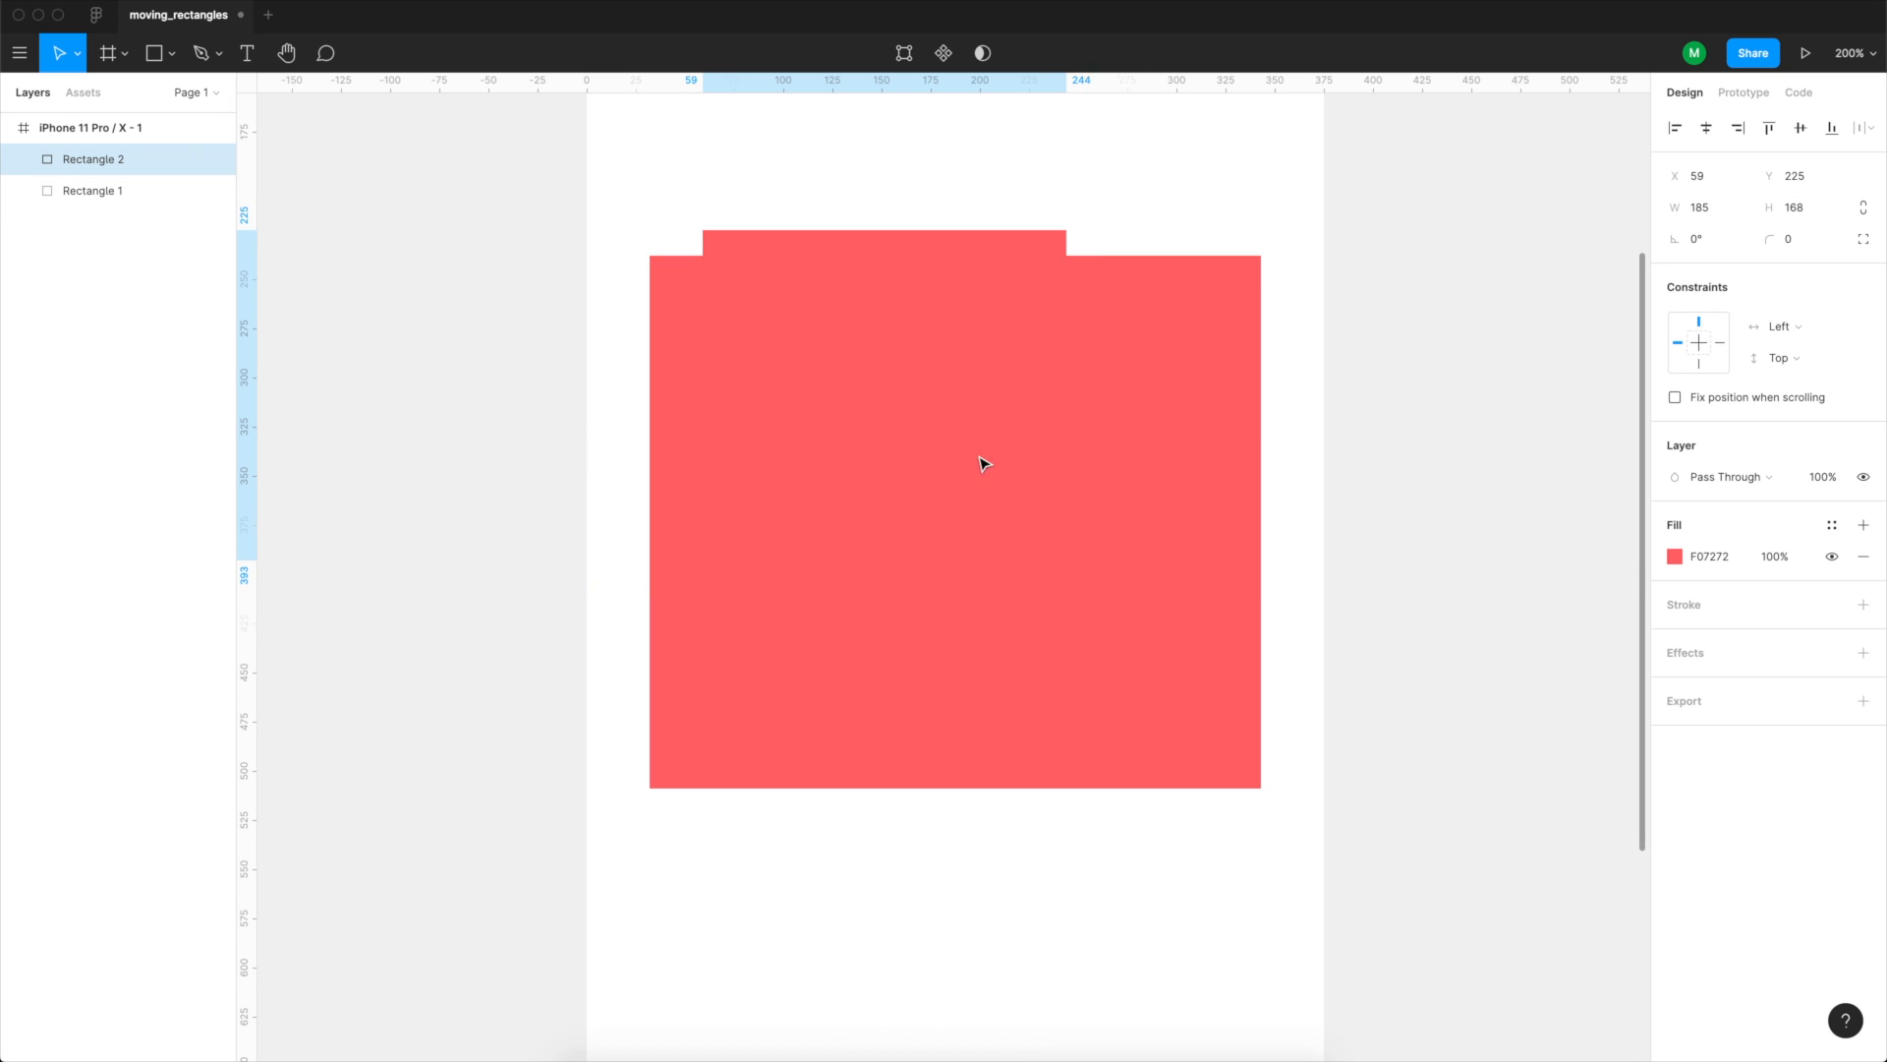
pyautogui.click(1675, 557)
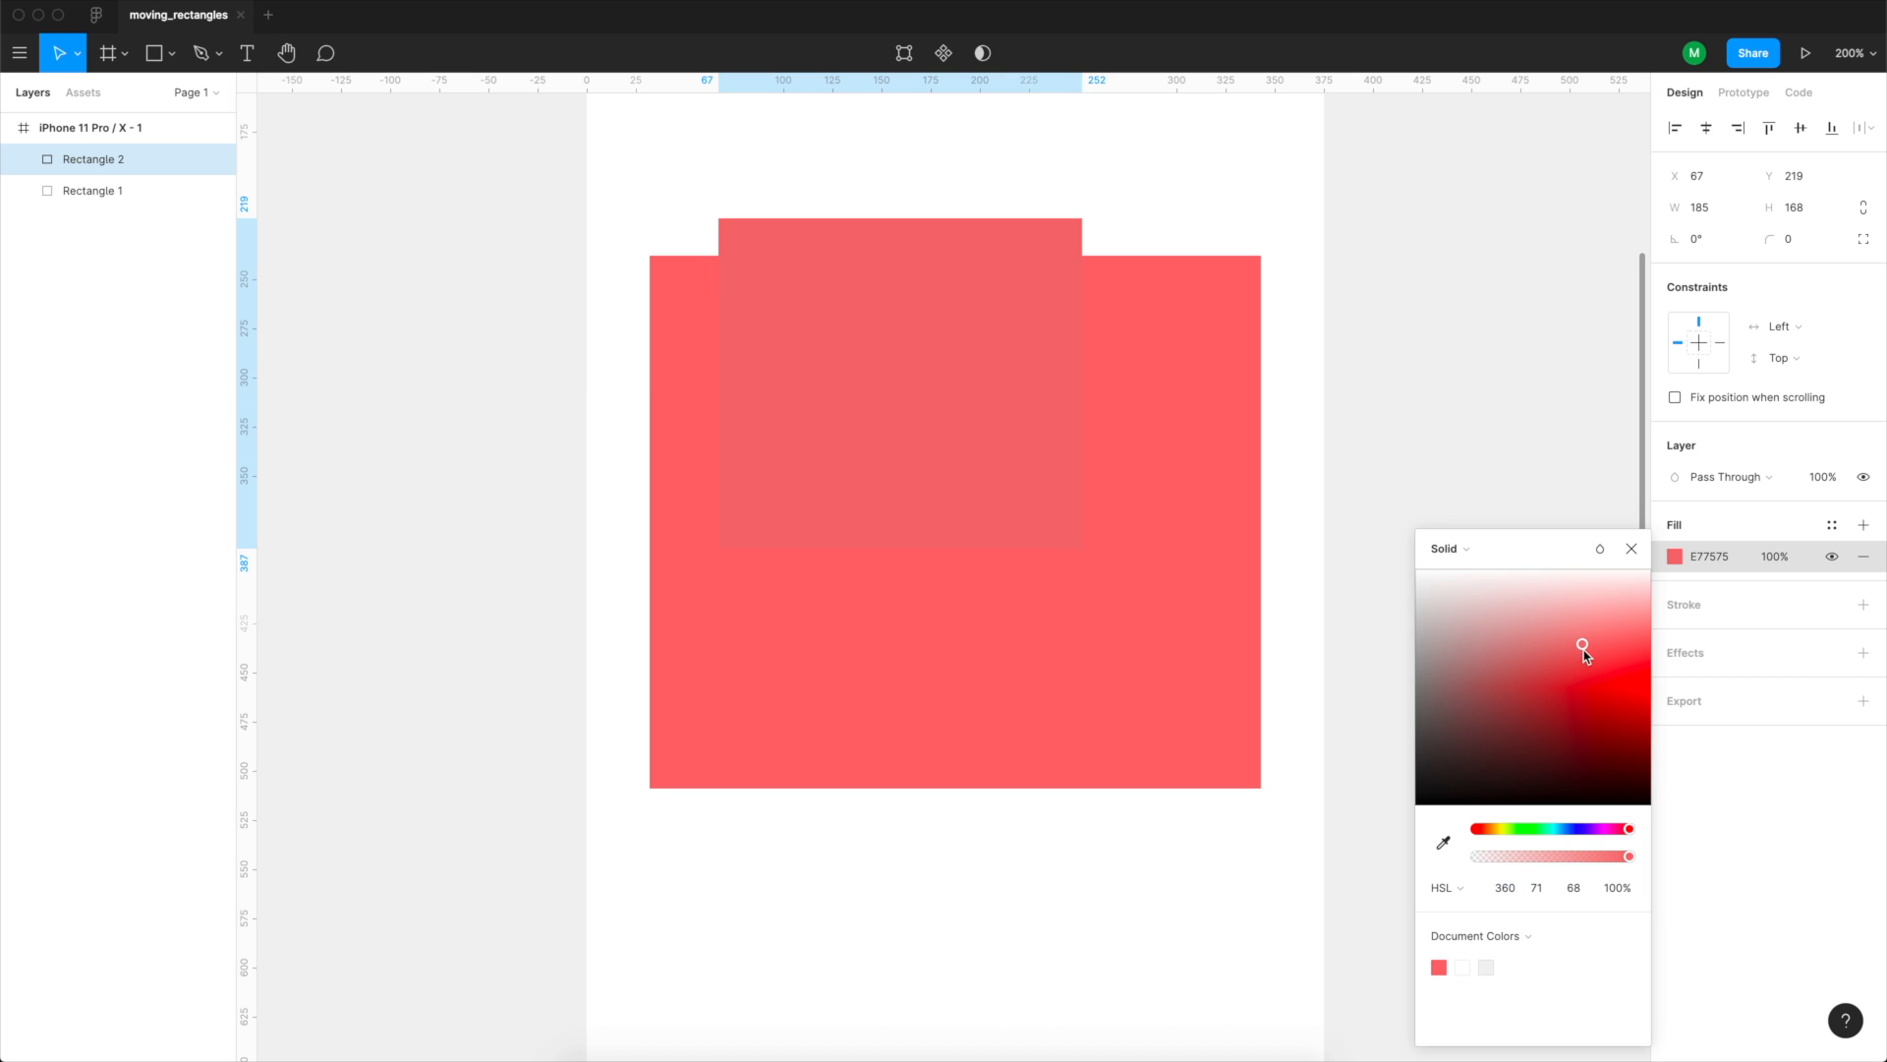
pyautogui.moveTo(1583, 647); pyautogui.dragTo(1561, 677)
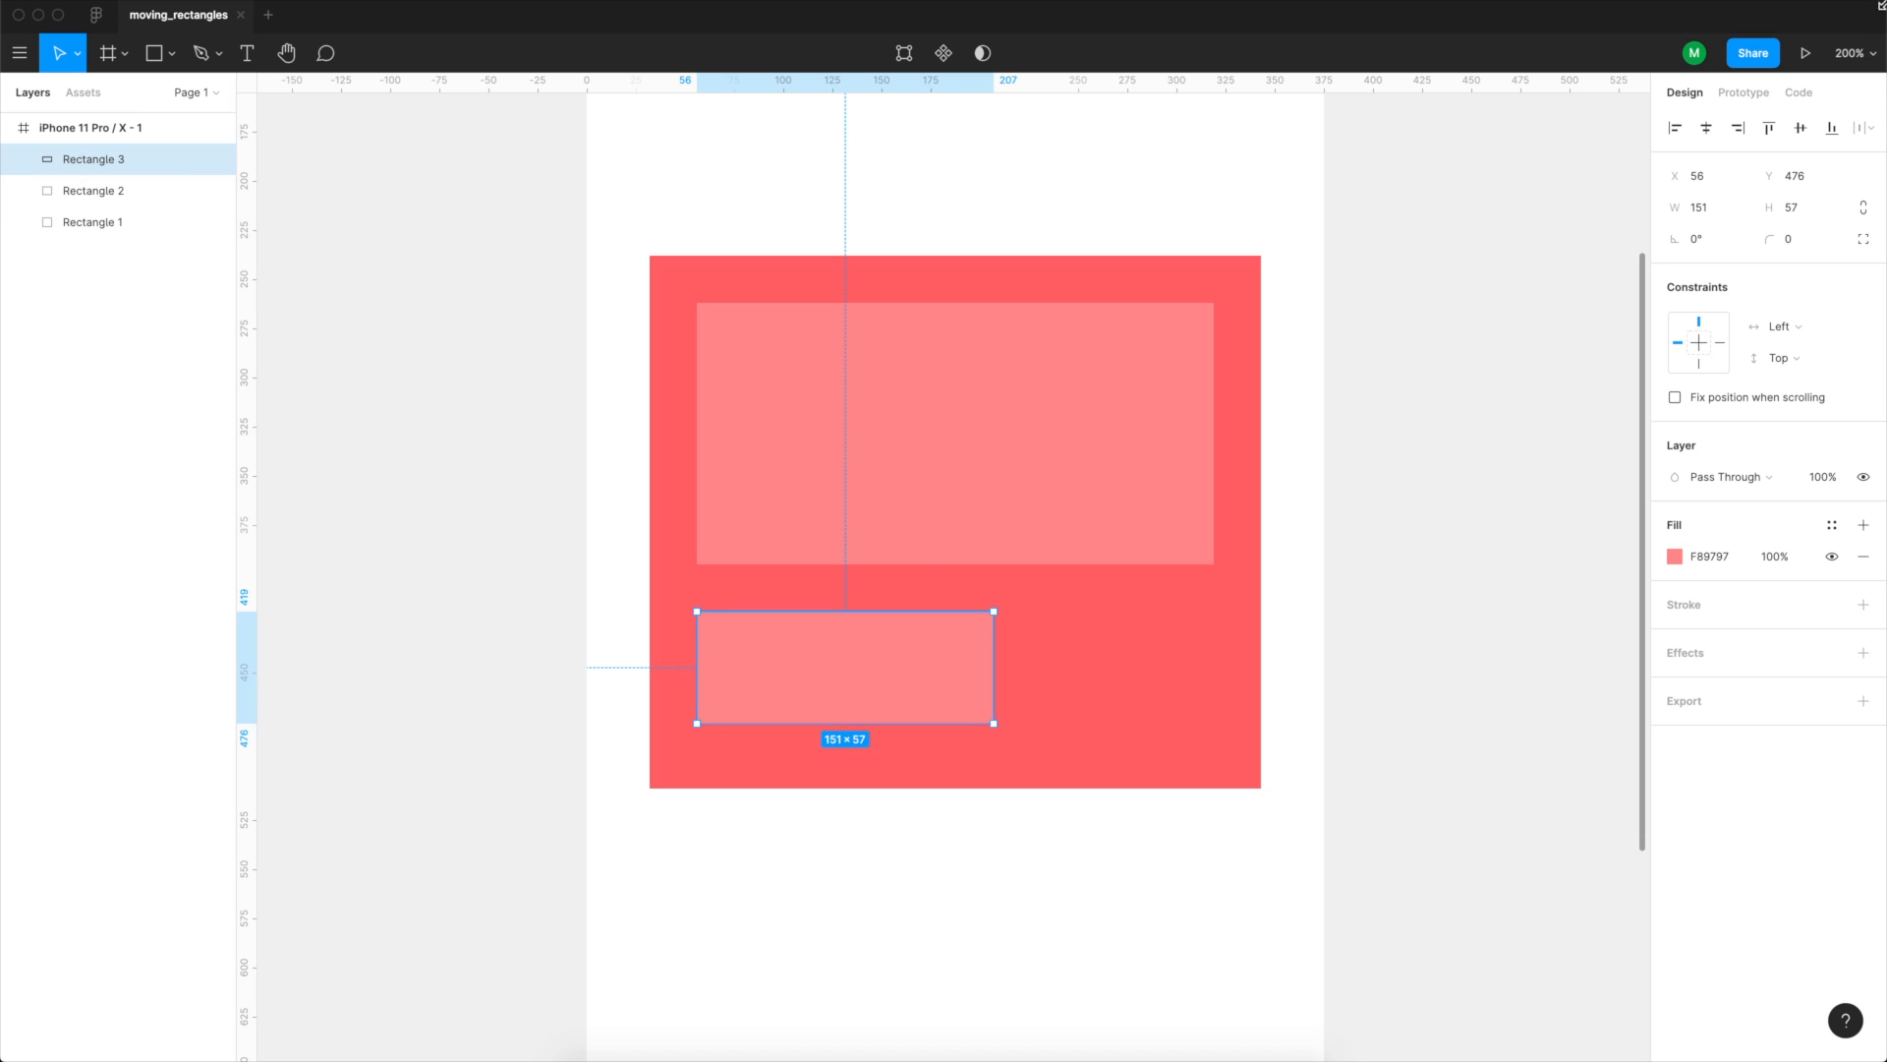
# Duplicate the button rectangle to its right and trim the card's height.
pyautogui.moveTo(993, 611); pyautogui.dragTo(1213, 304)
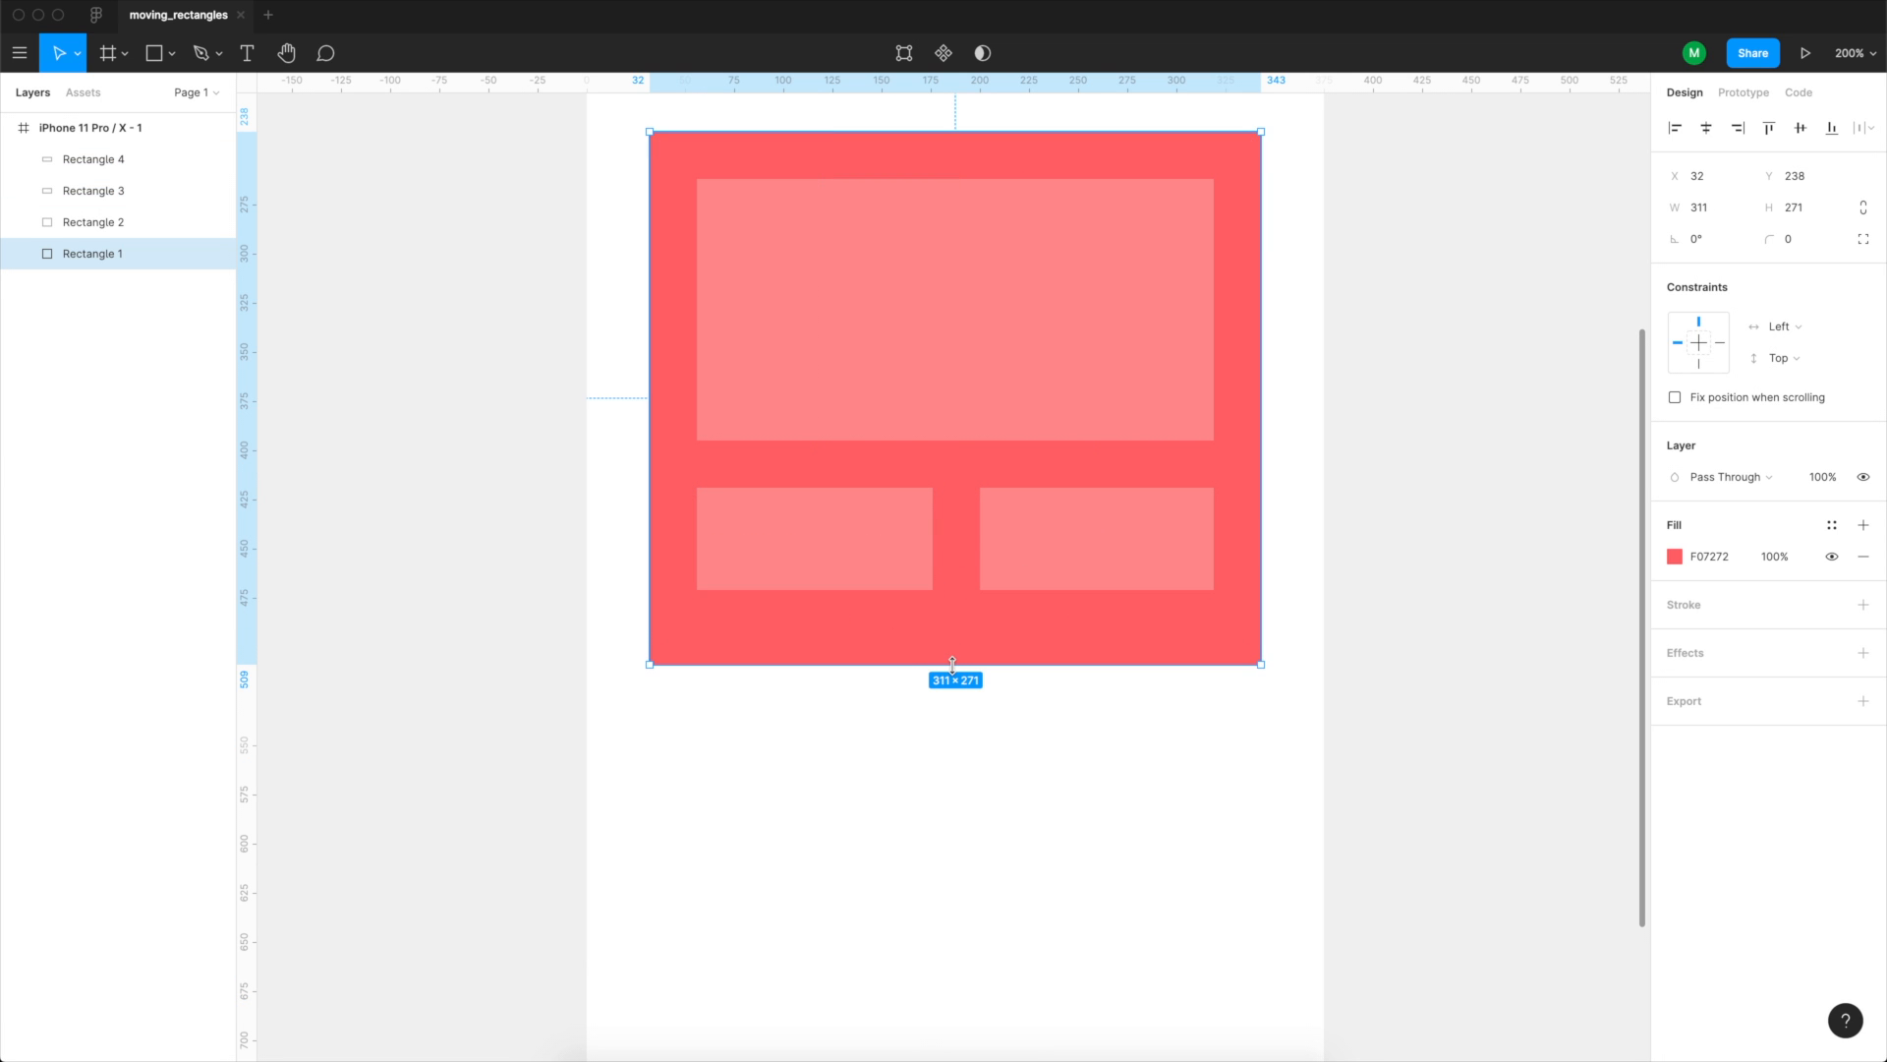
pyautogui.moveTo(955, 663); pyautogui.dragTo(955, 642)
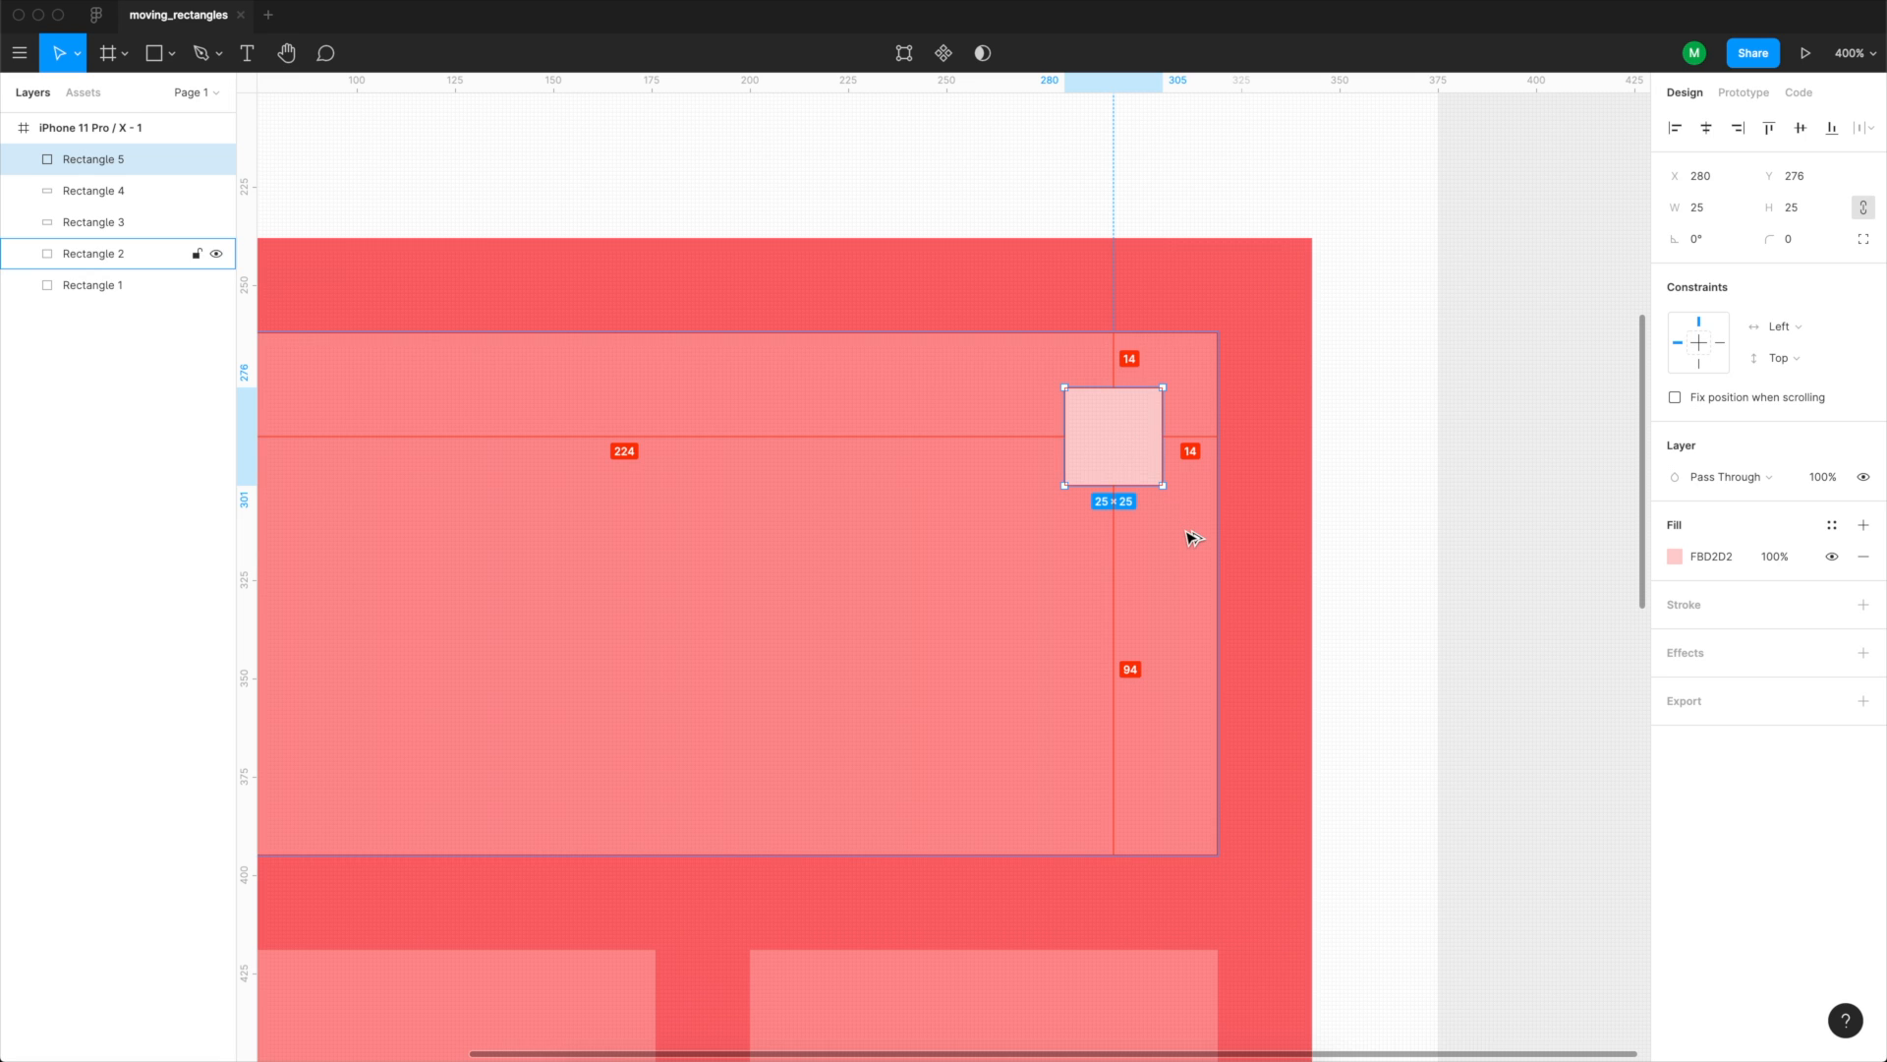
# Fit the pale 25×25 square into the inner panel's top-right corner.
pyautogui.moveTo(1111, 435); pyautogui.dragTo(1105, 441)
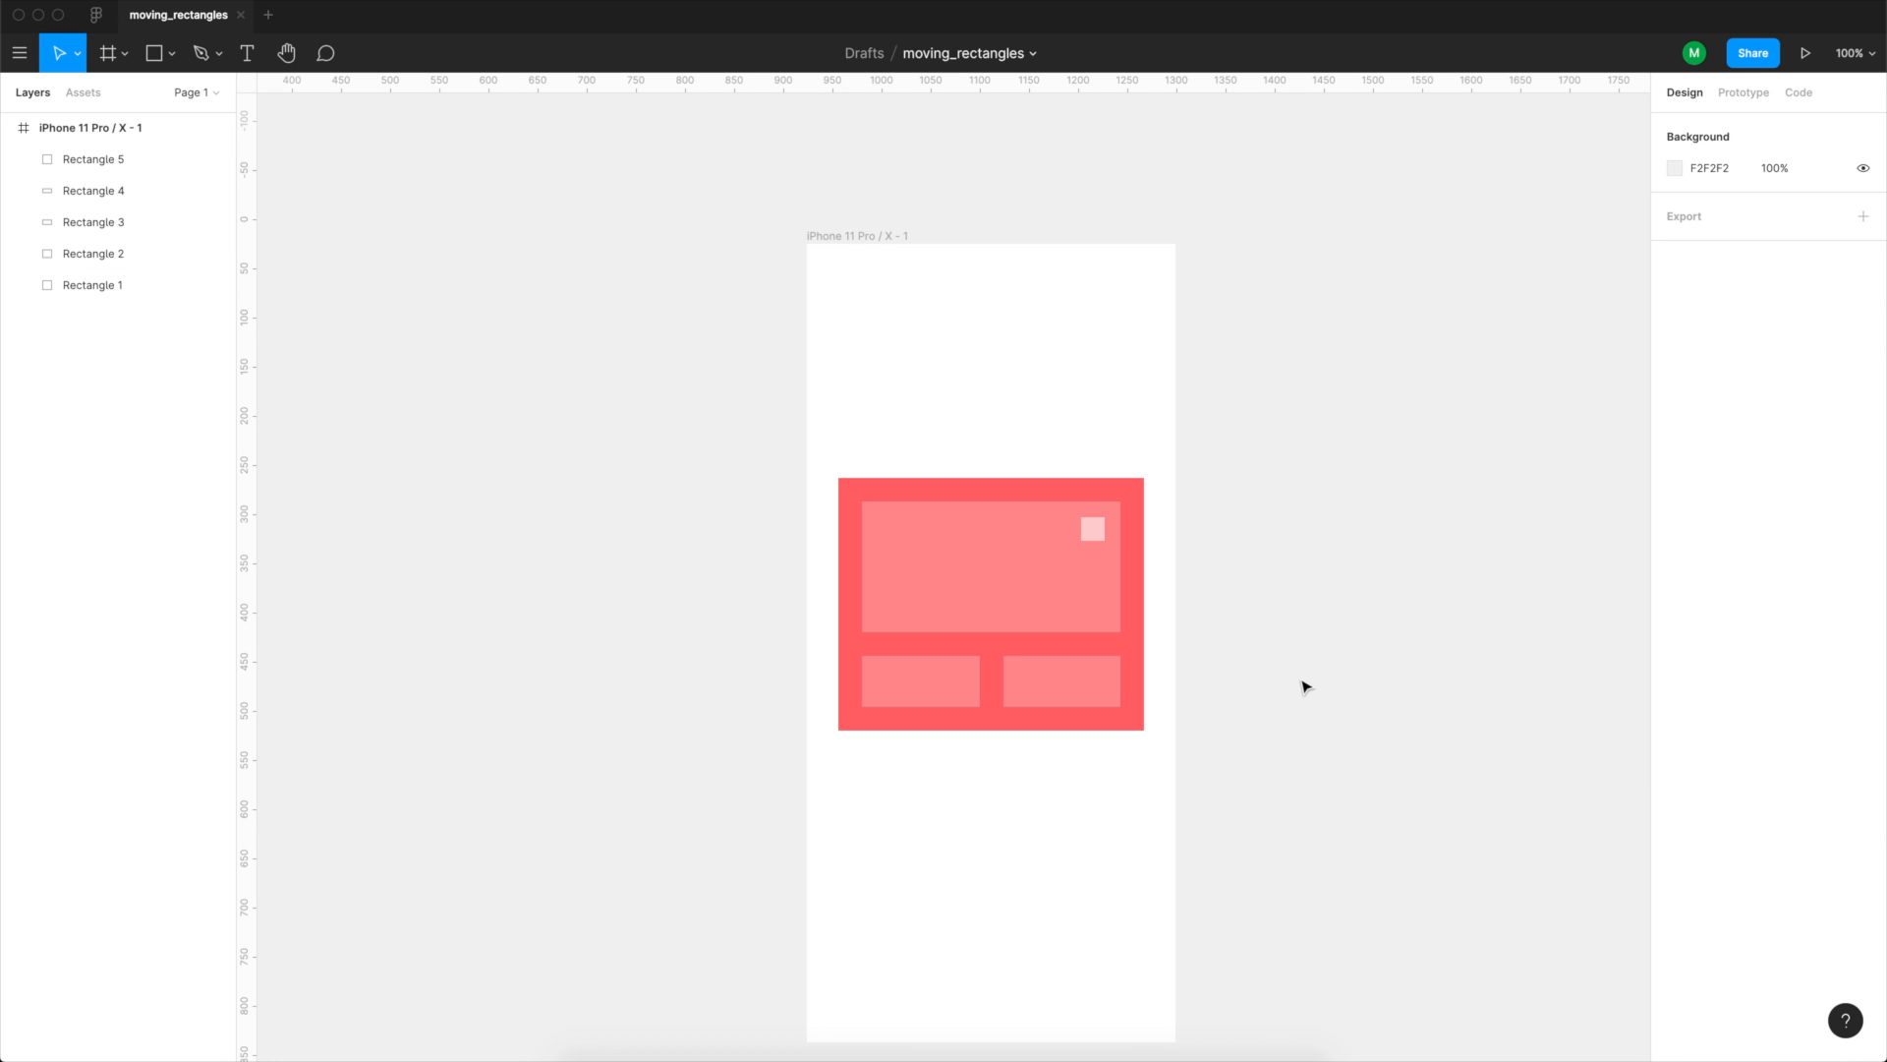
pyautogui.moveTo(802, 473)
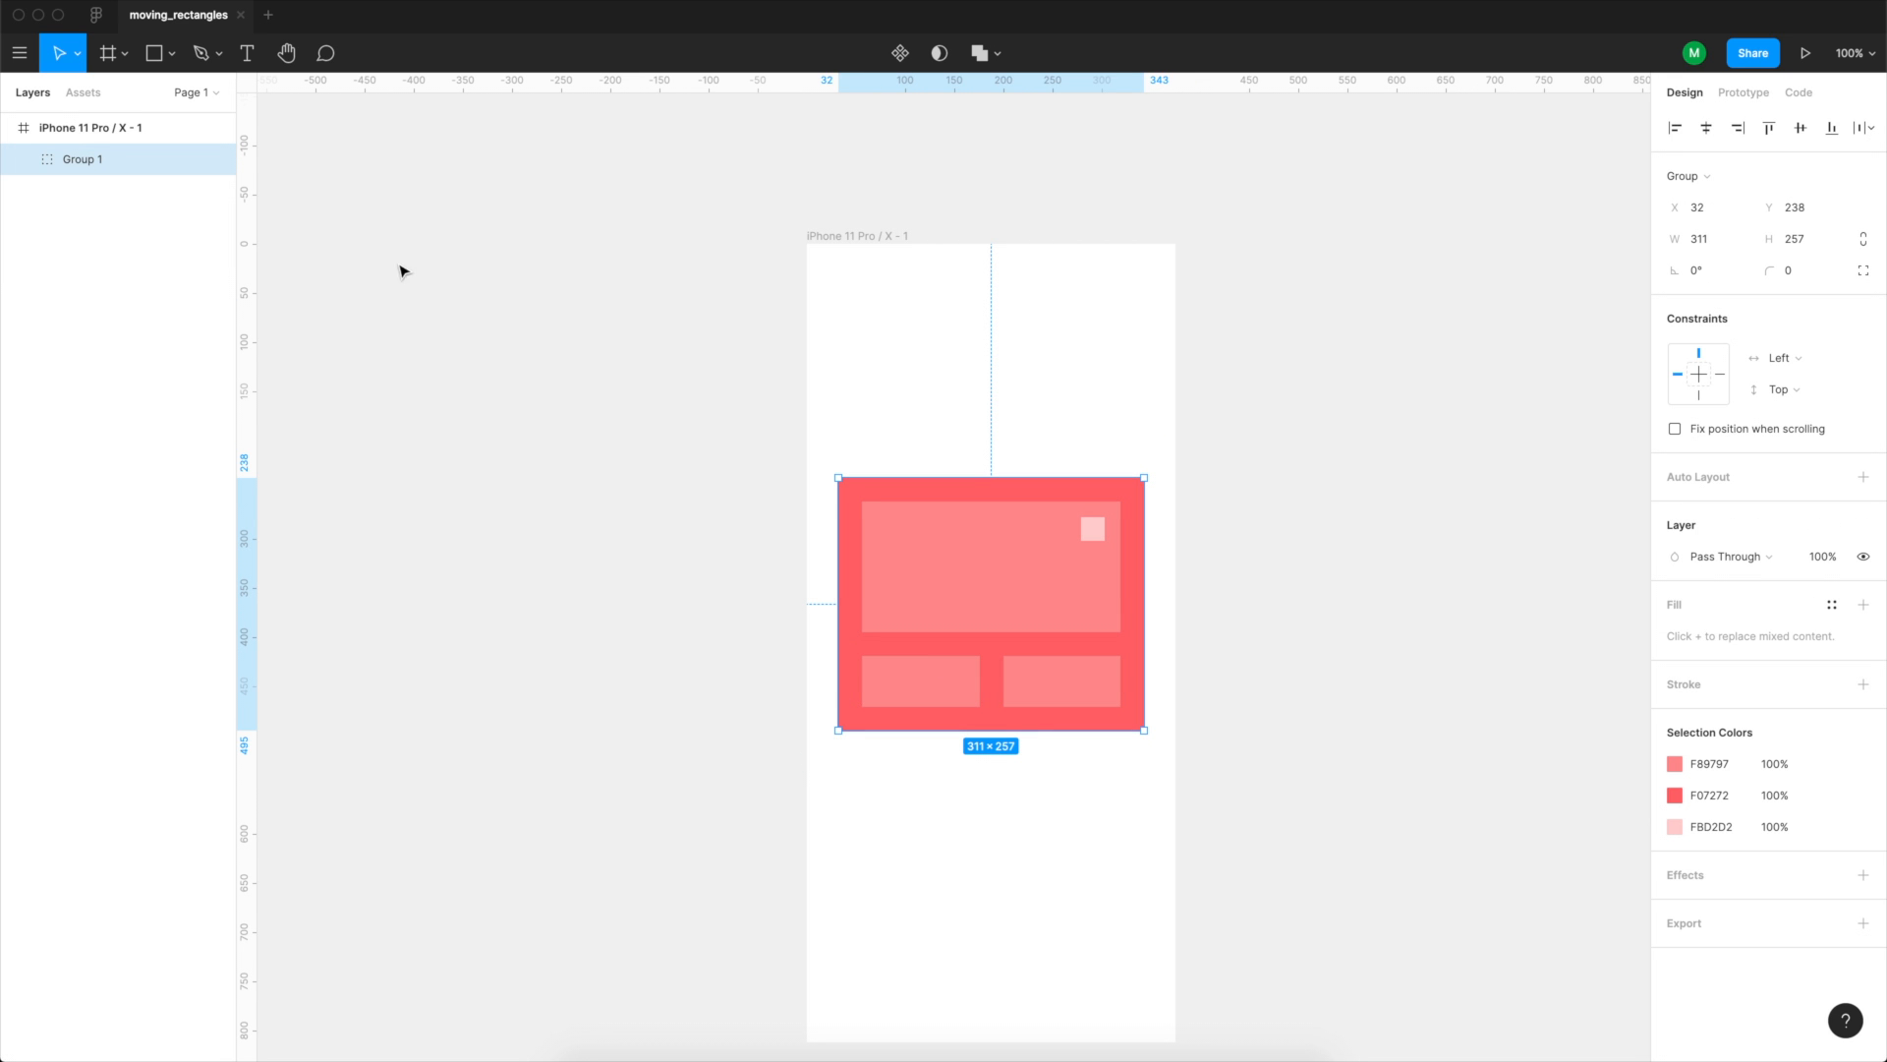
# Rename the new group to 'Car' in the Layers panel.
pyautogui.doubleClick(81, 159)
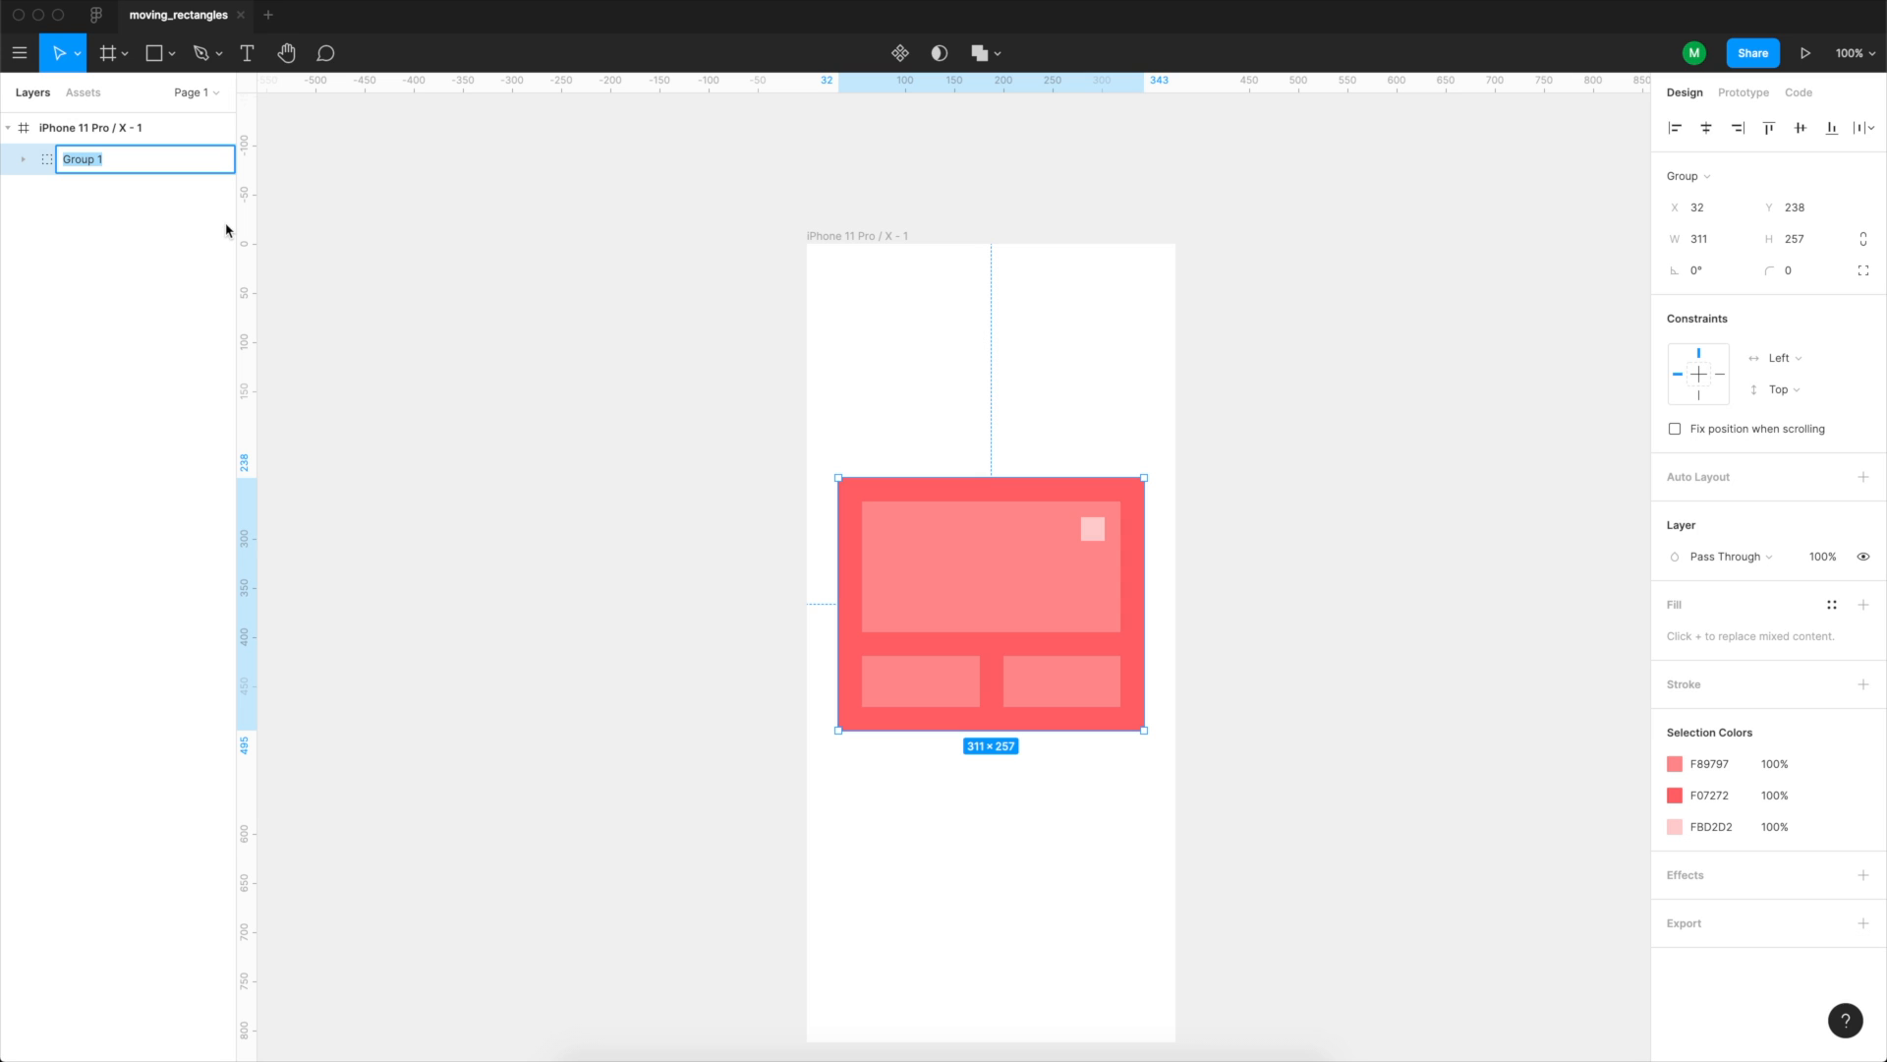
pyautogui.write('Car')
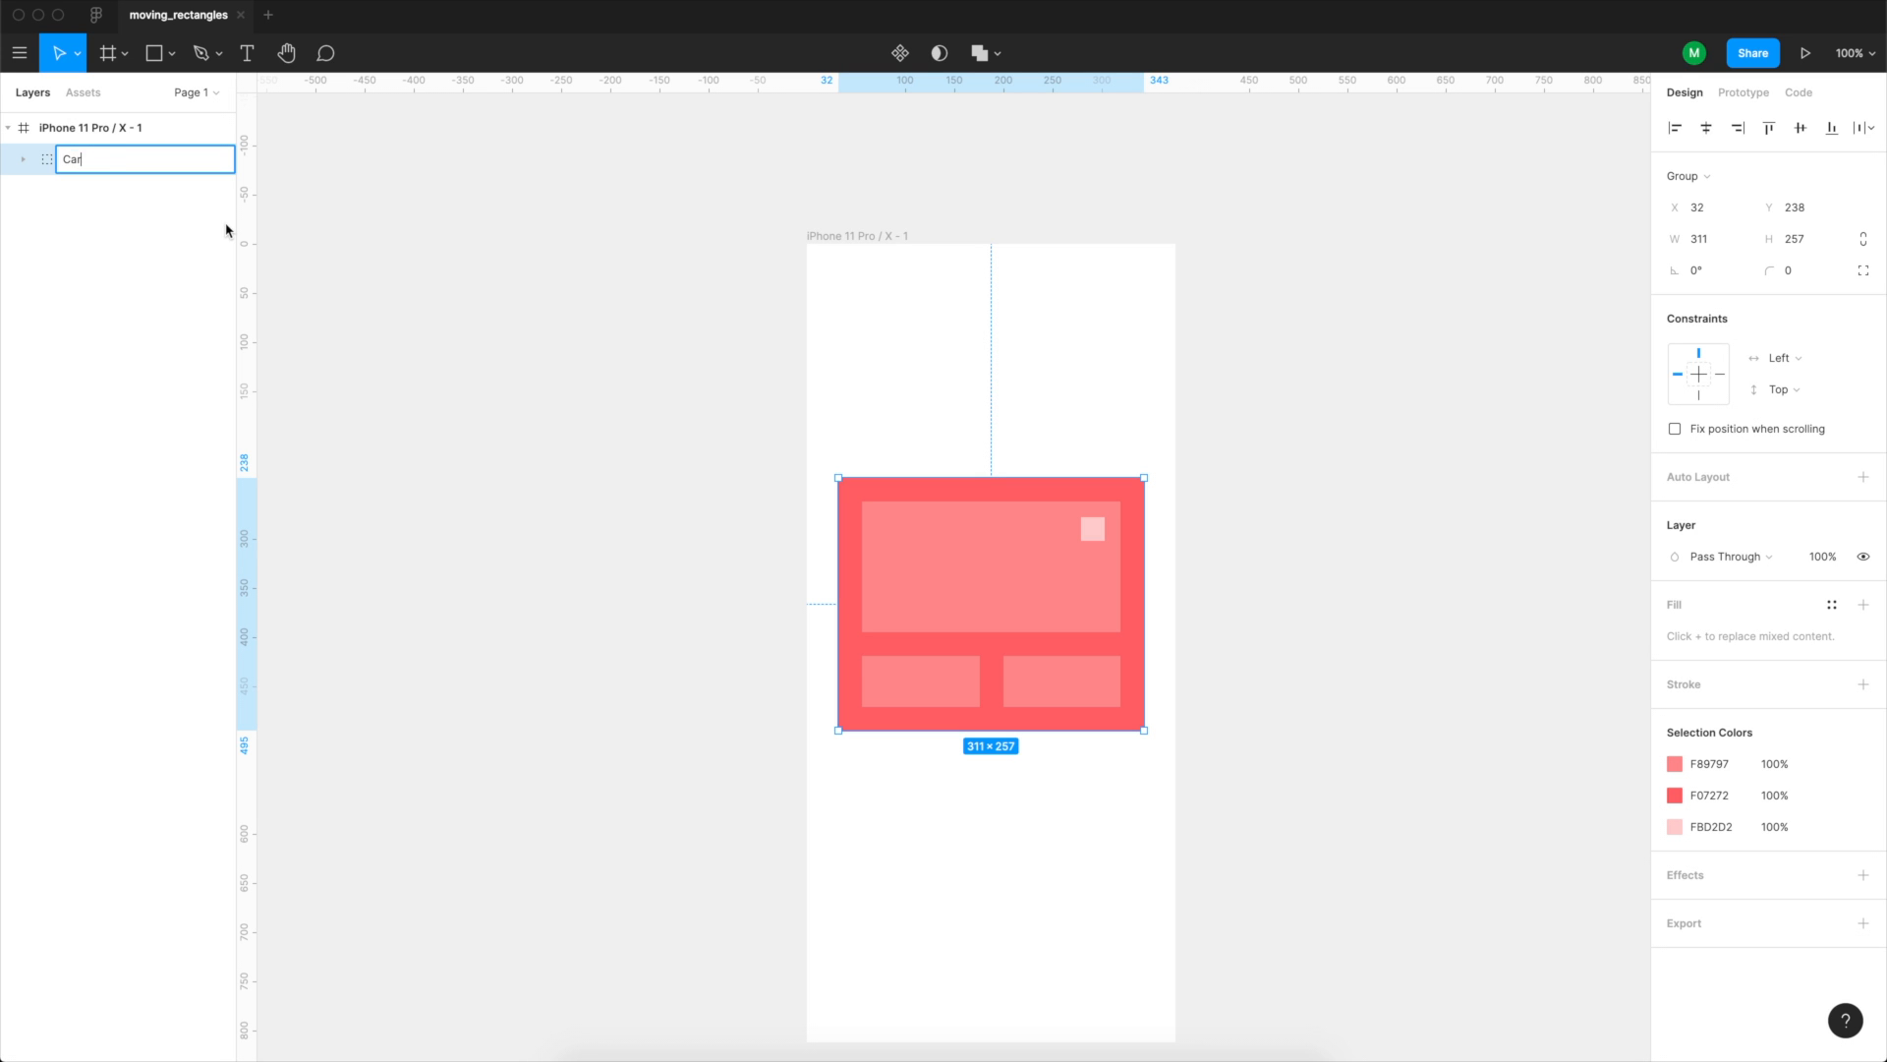